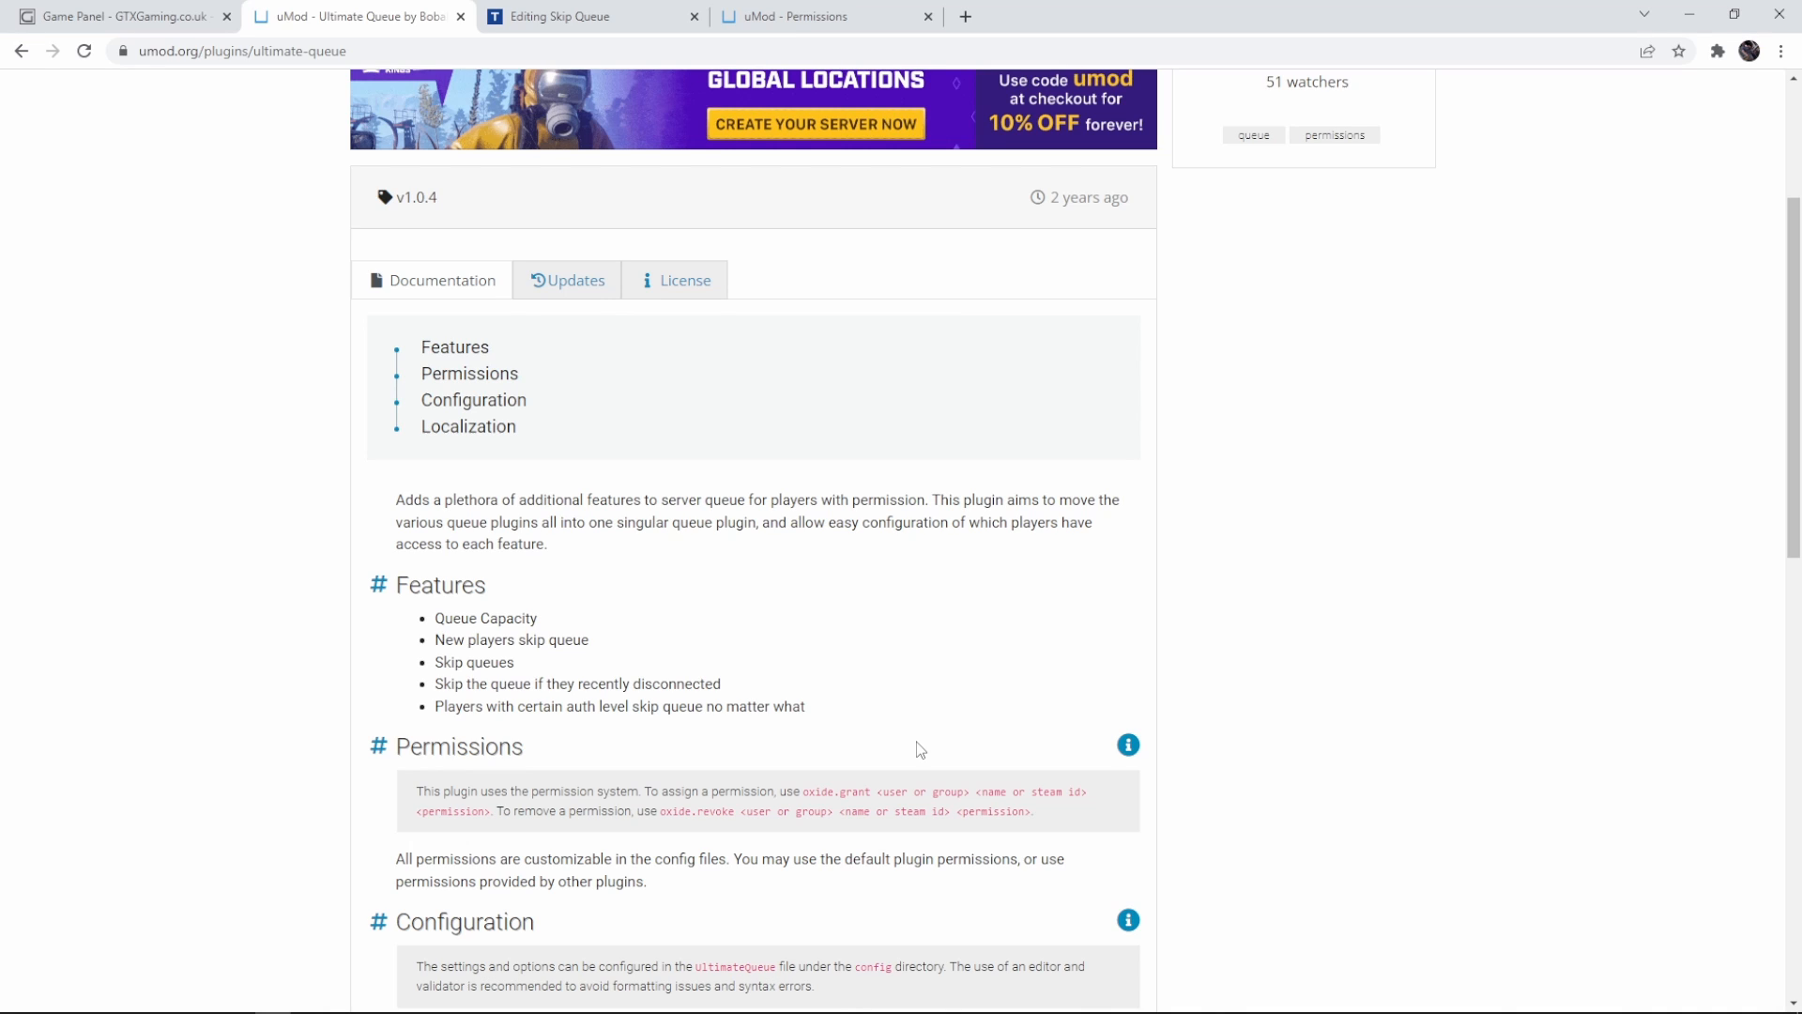
pyautogui.moveTo(789, 450)
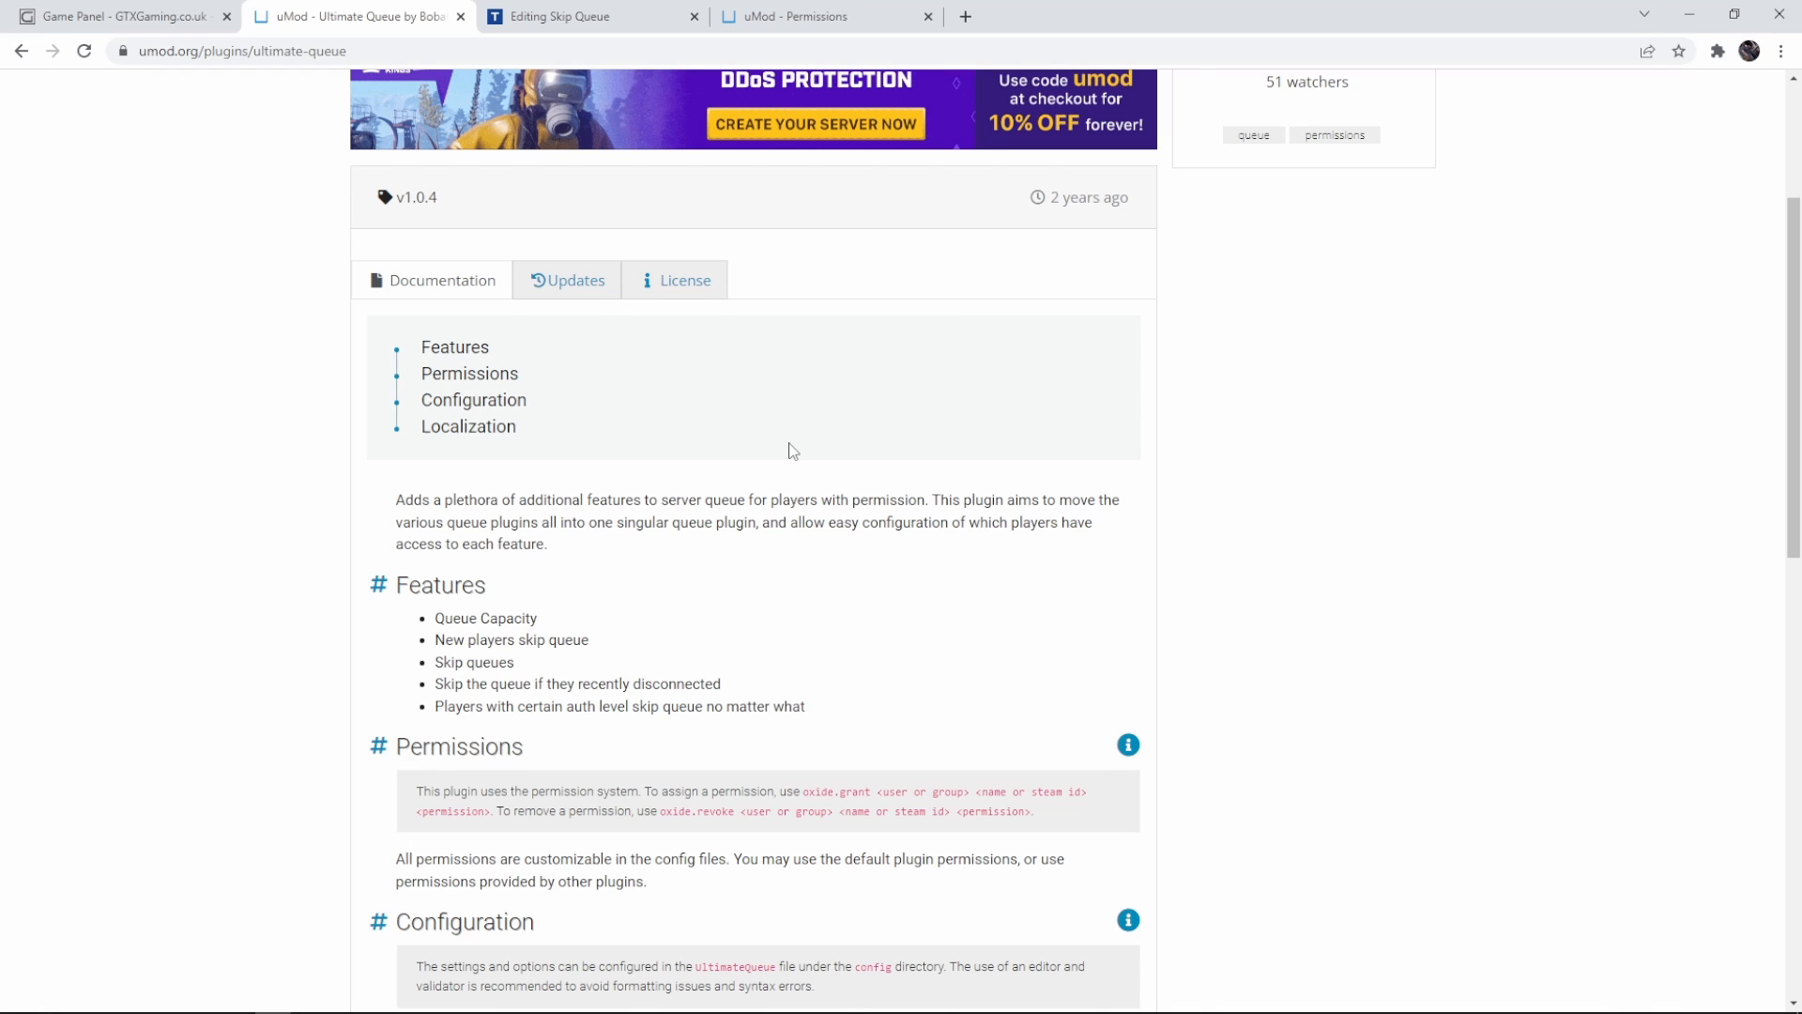
# - Switch from the uMod Ultimate Queue page to the game panel's plugins folder
pyautogui.click(114, 16)
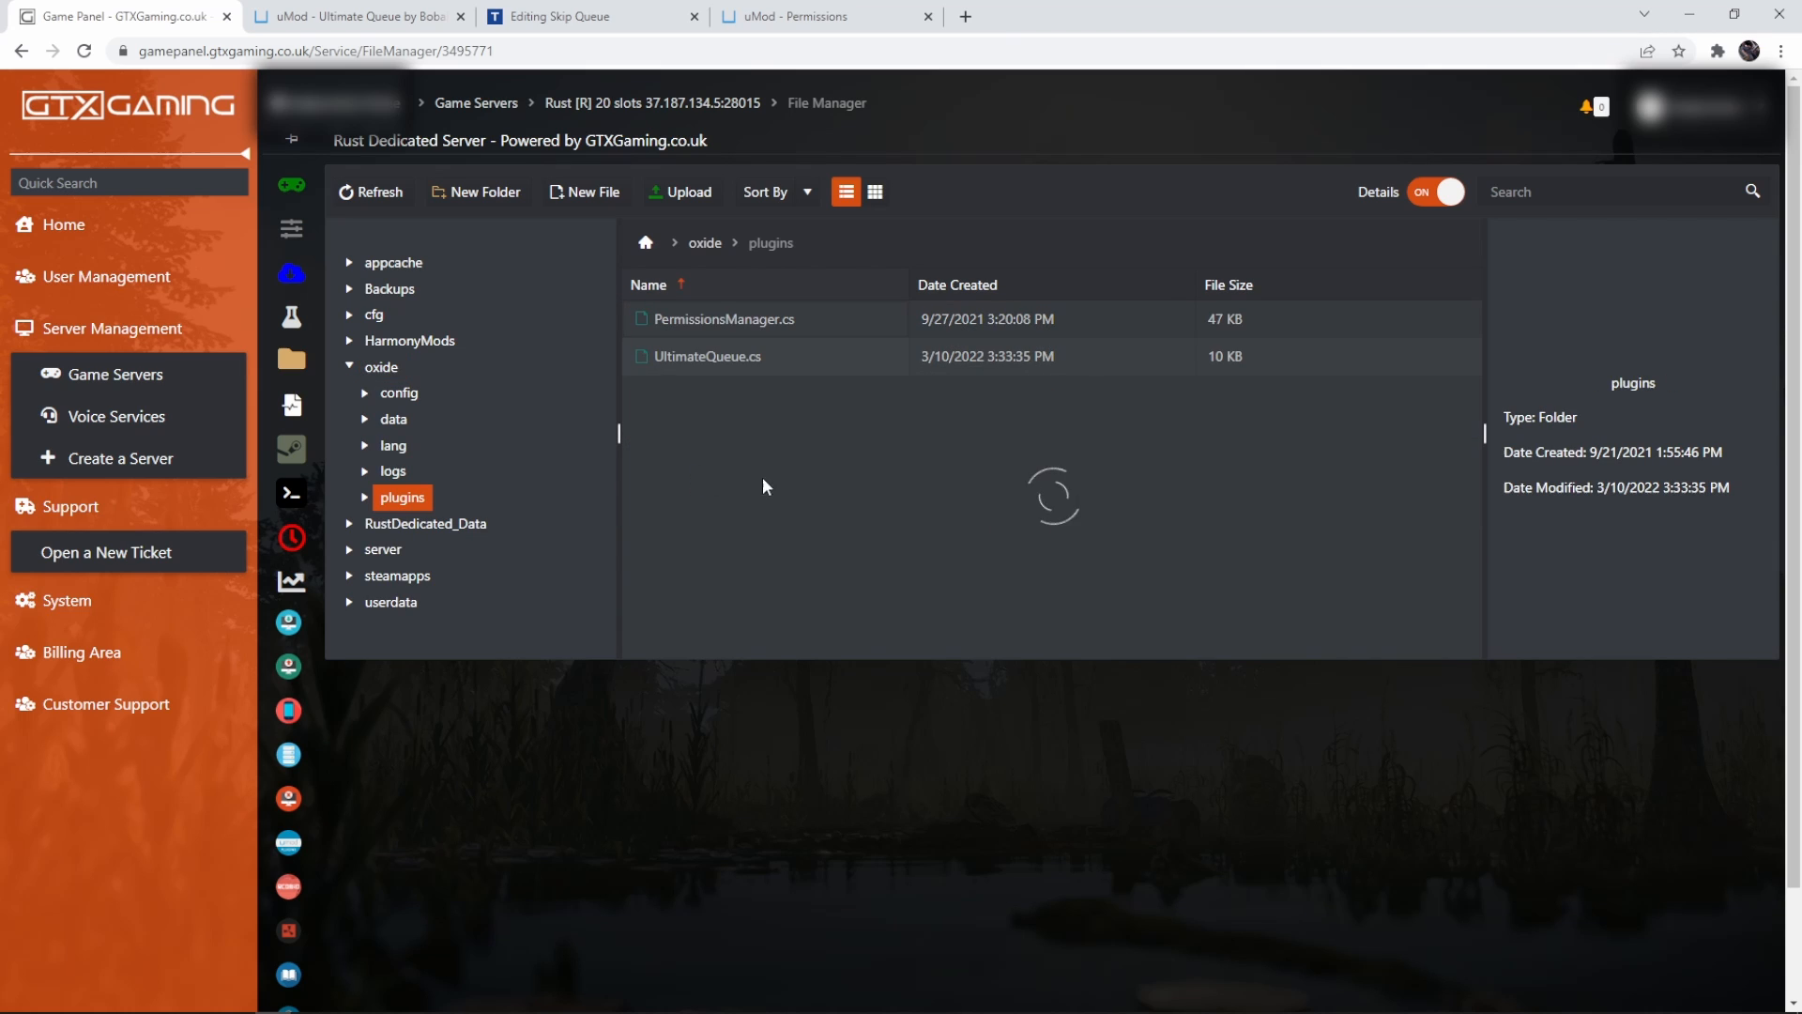
# - Check the UltimateQueue.cs file's actions in the plugins folder, then leave for the Rust game
pyautogui.click(721, 318)
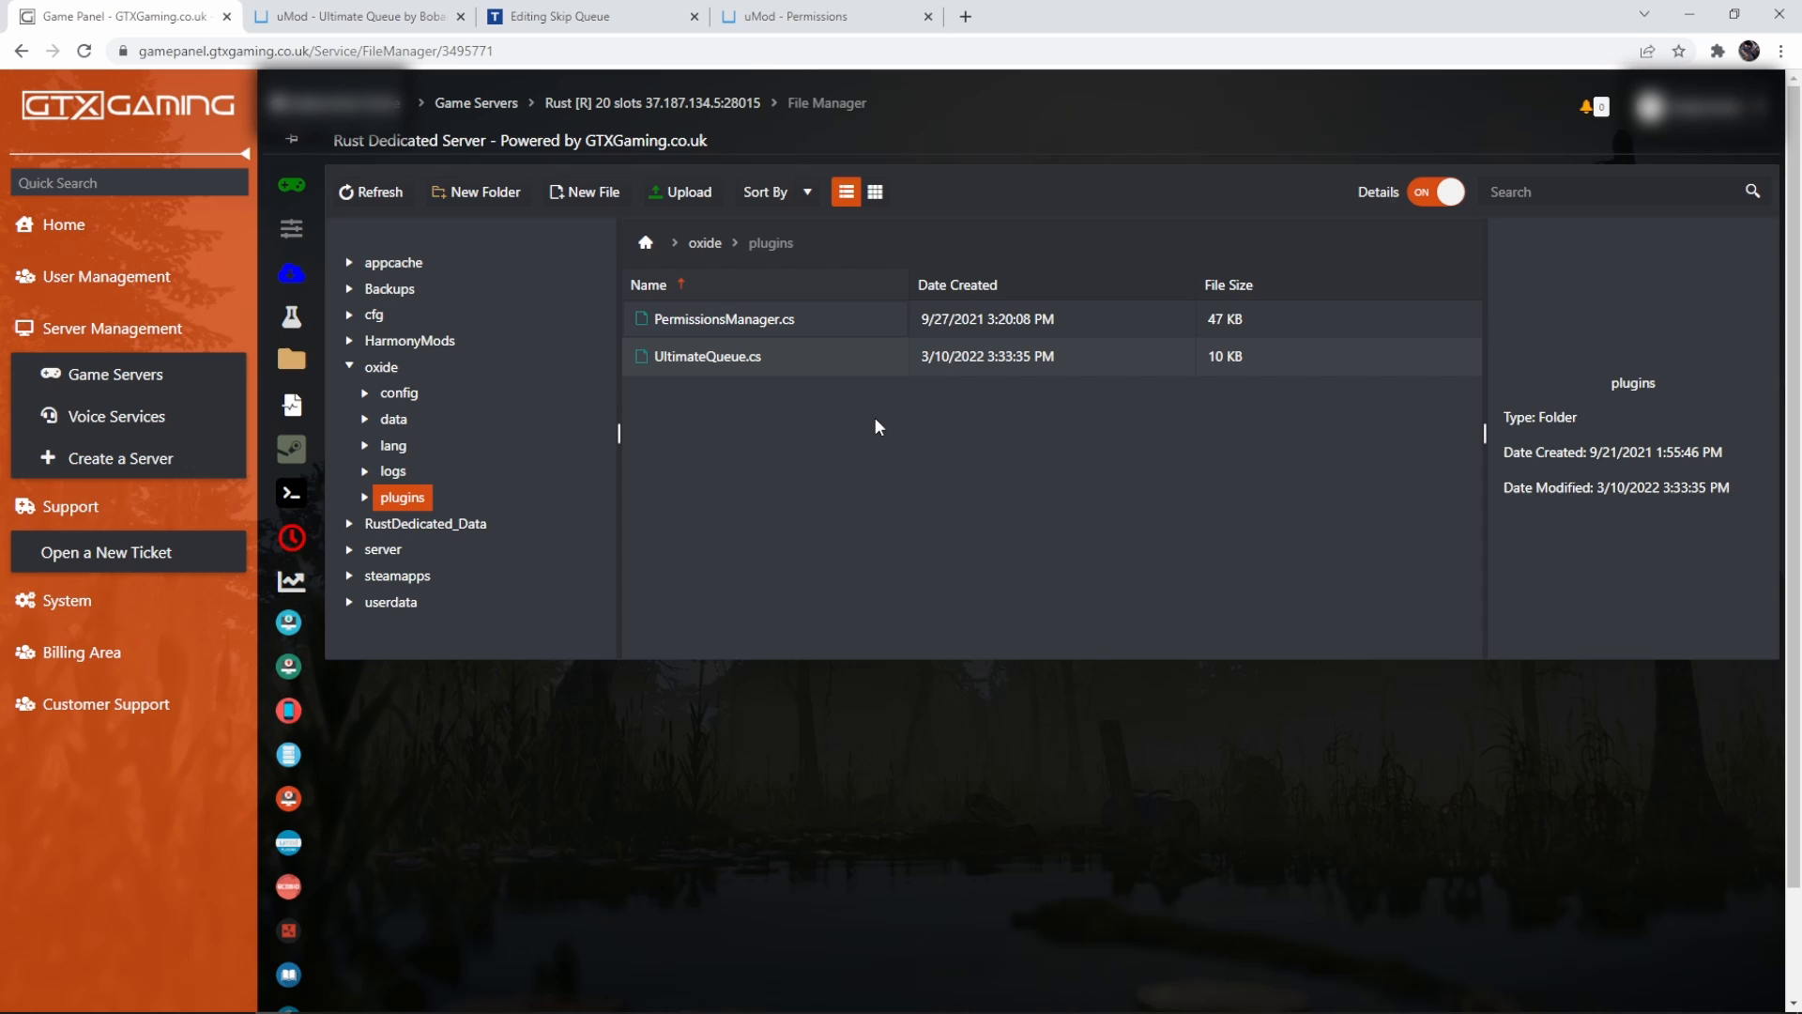
pyautogui.moveTo(907, 536)
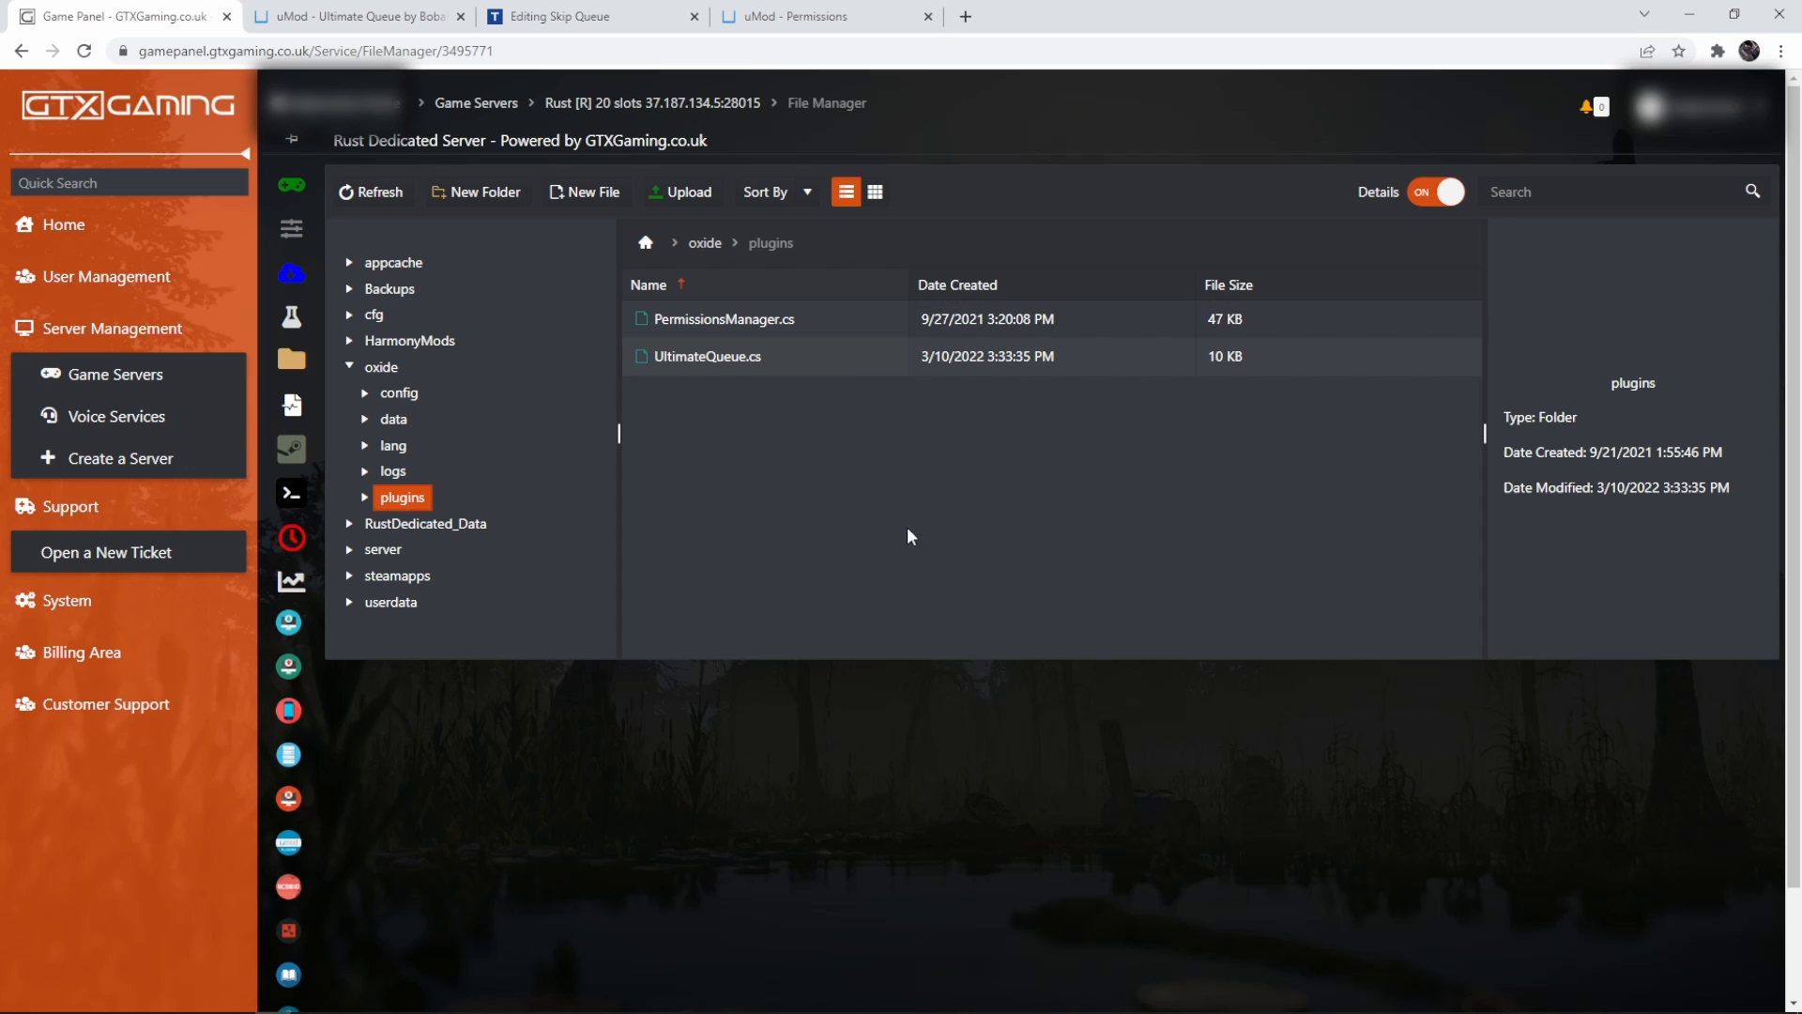
pyautogui.click(707, 357)
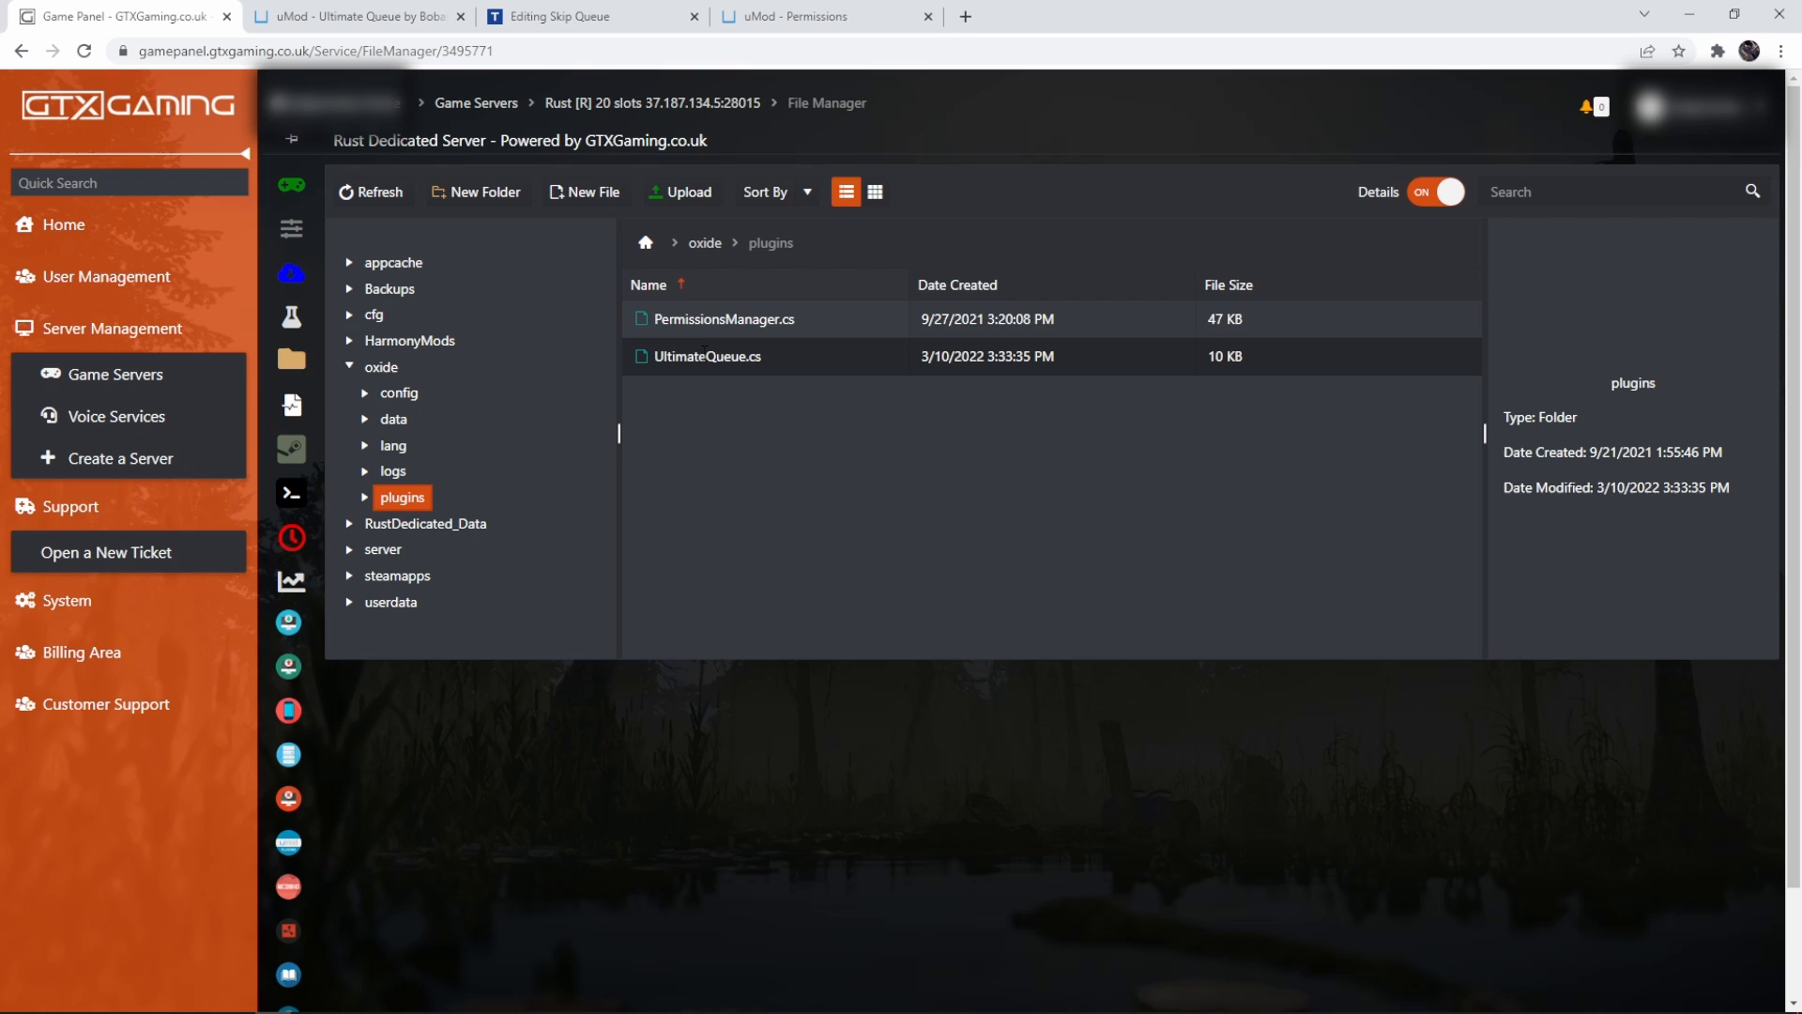
pyautogui.rightClick(707, 357)
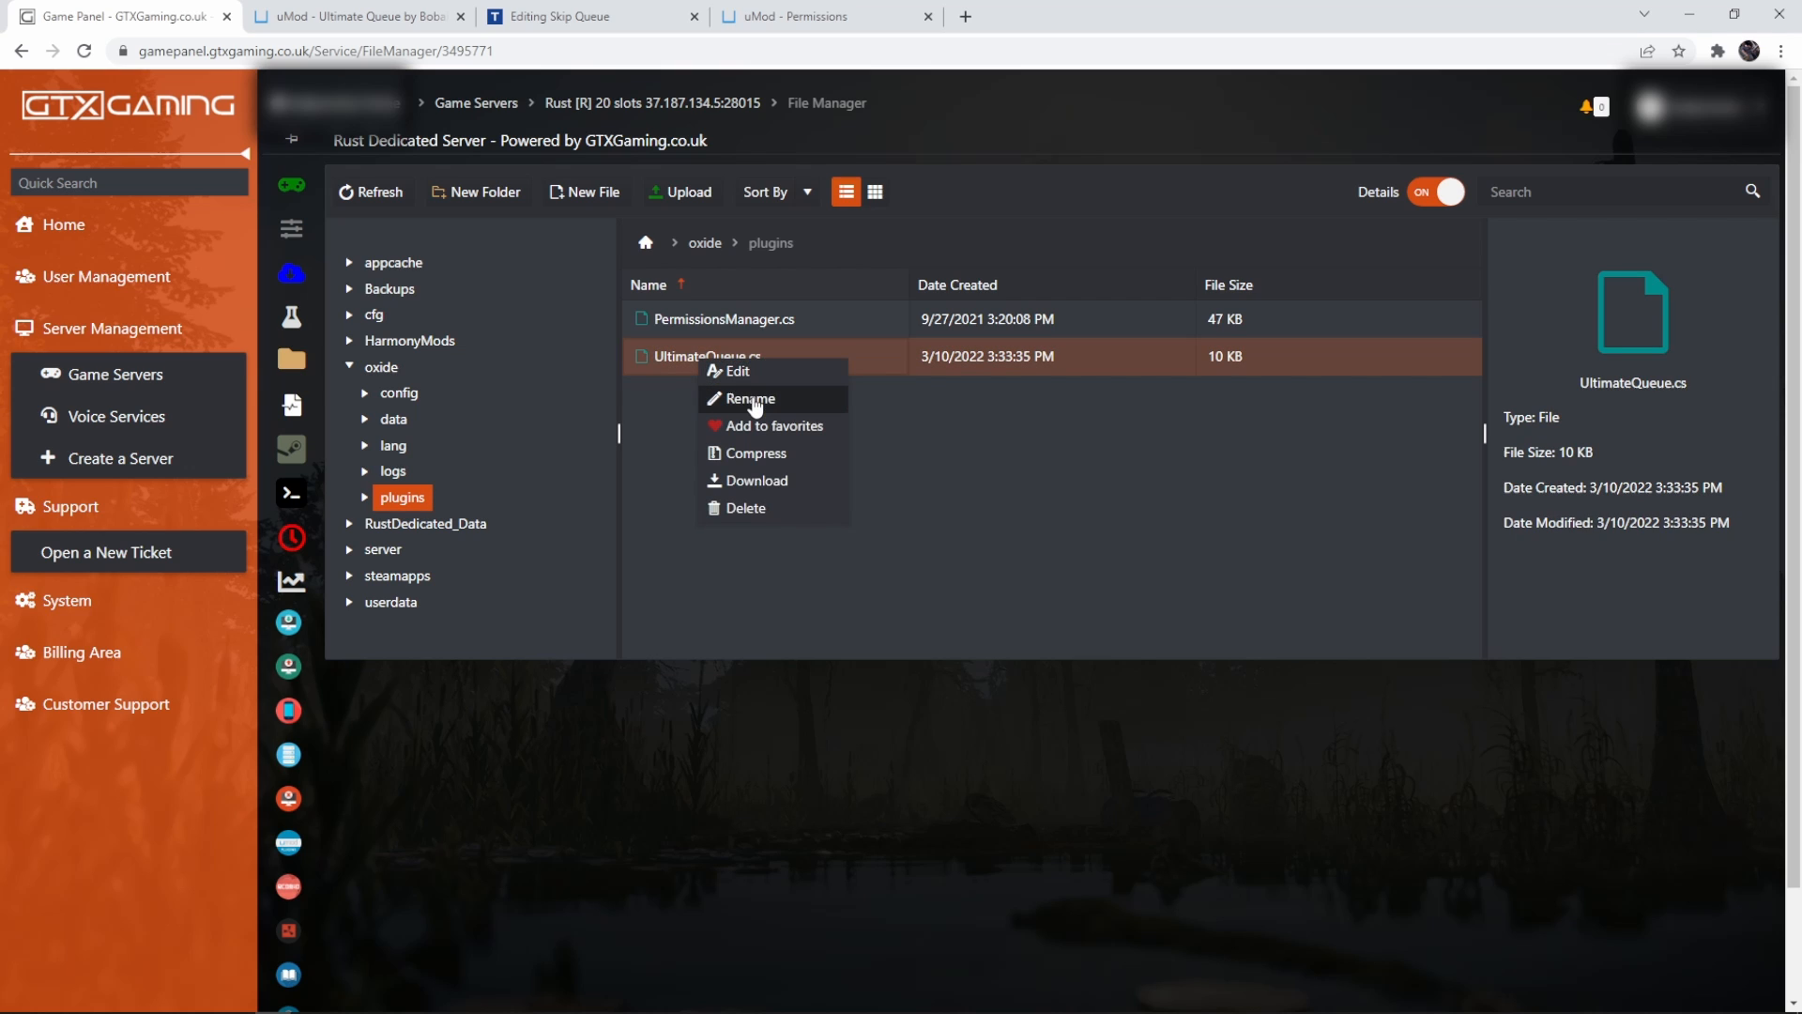
pyautogui.click(748, 399)
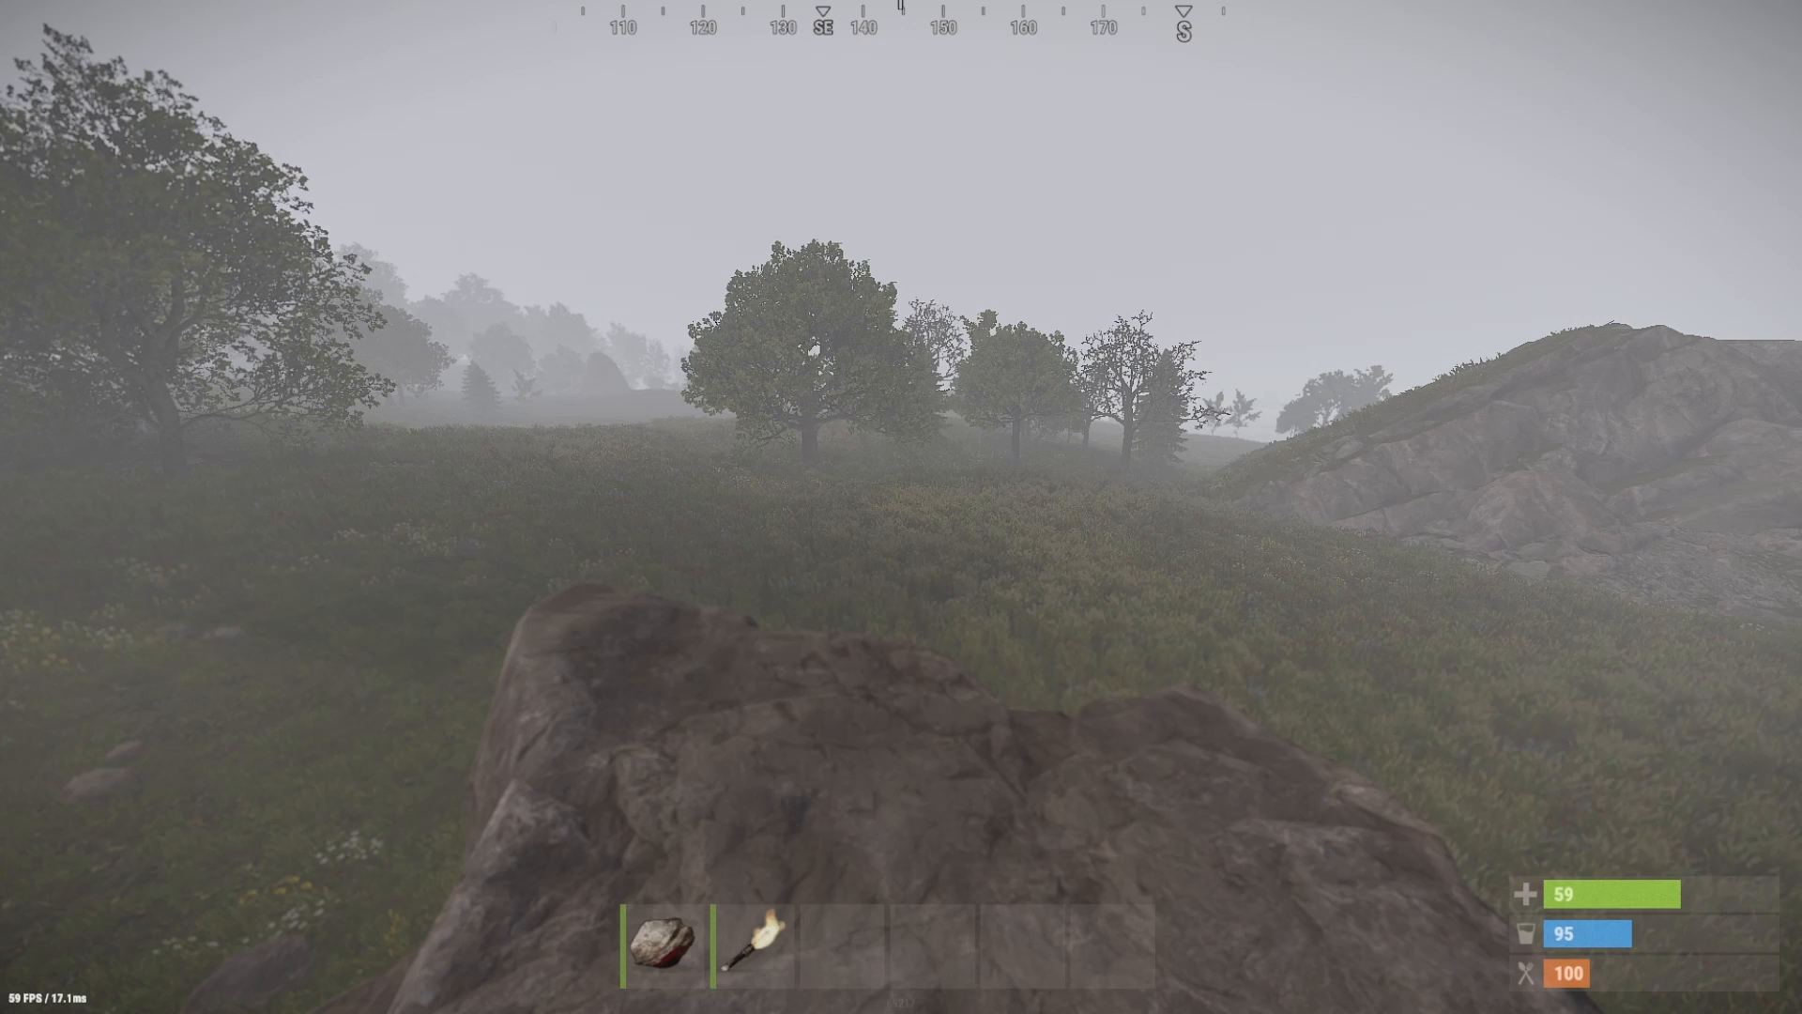
# - List all permission groups (default, admin, vip) in Permissions Manager, then return to uMod docs
pyautogui.press('F1')
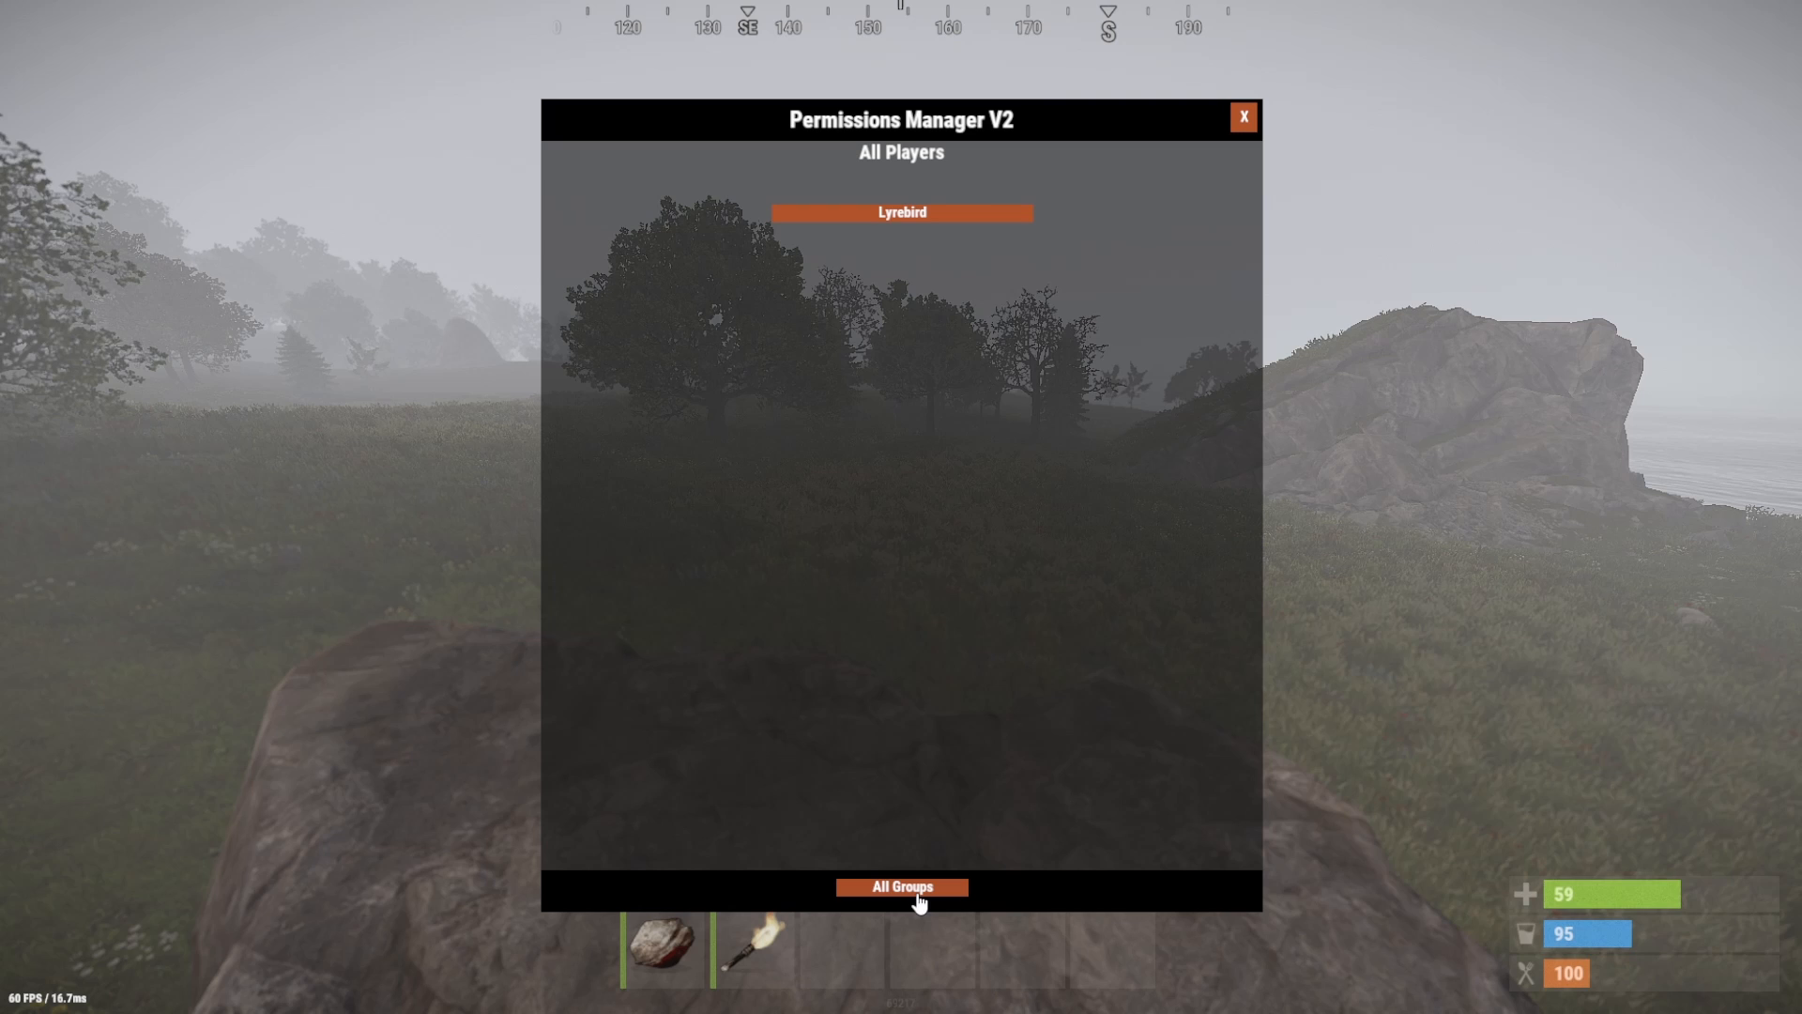
pyautogui.click(901, 886)
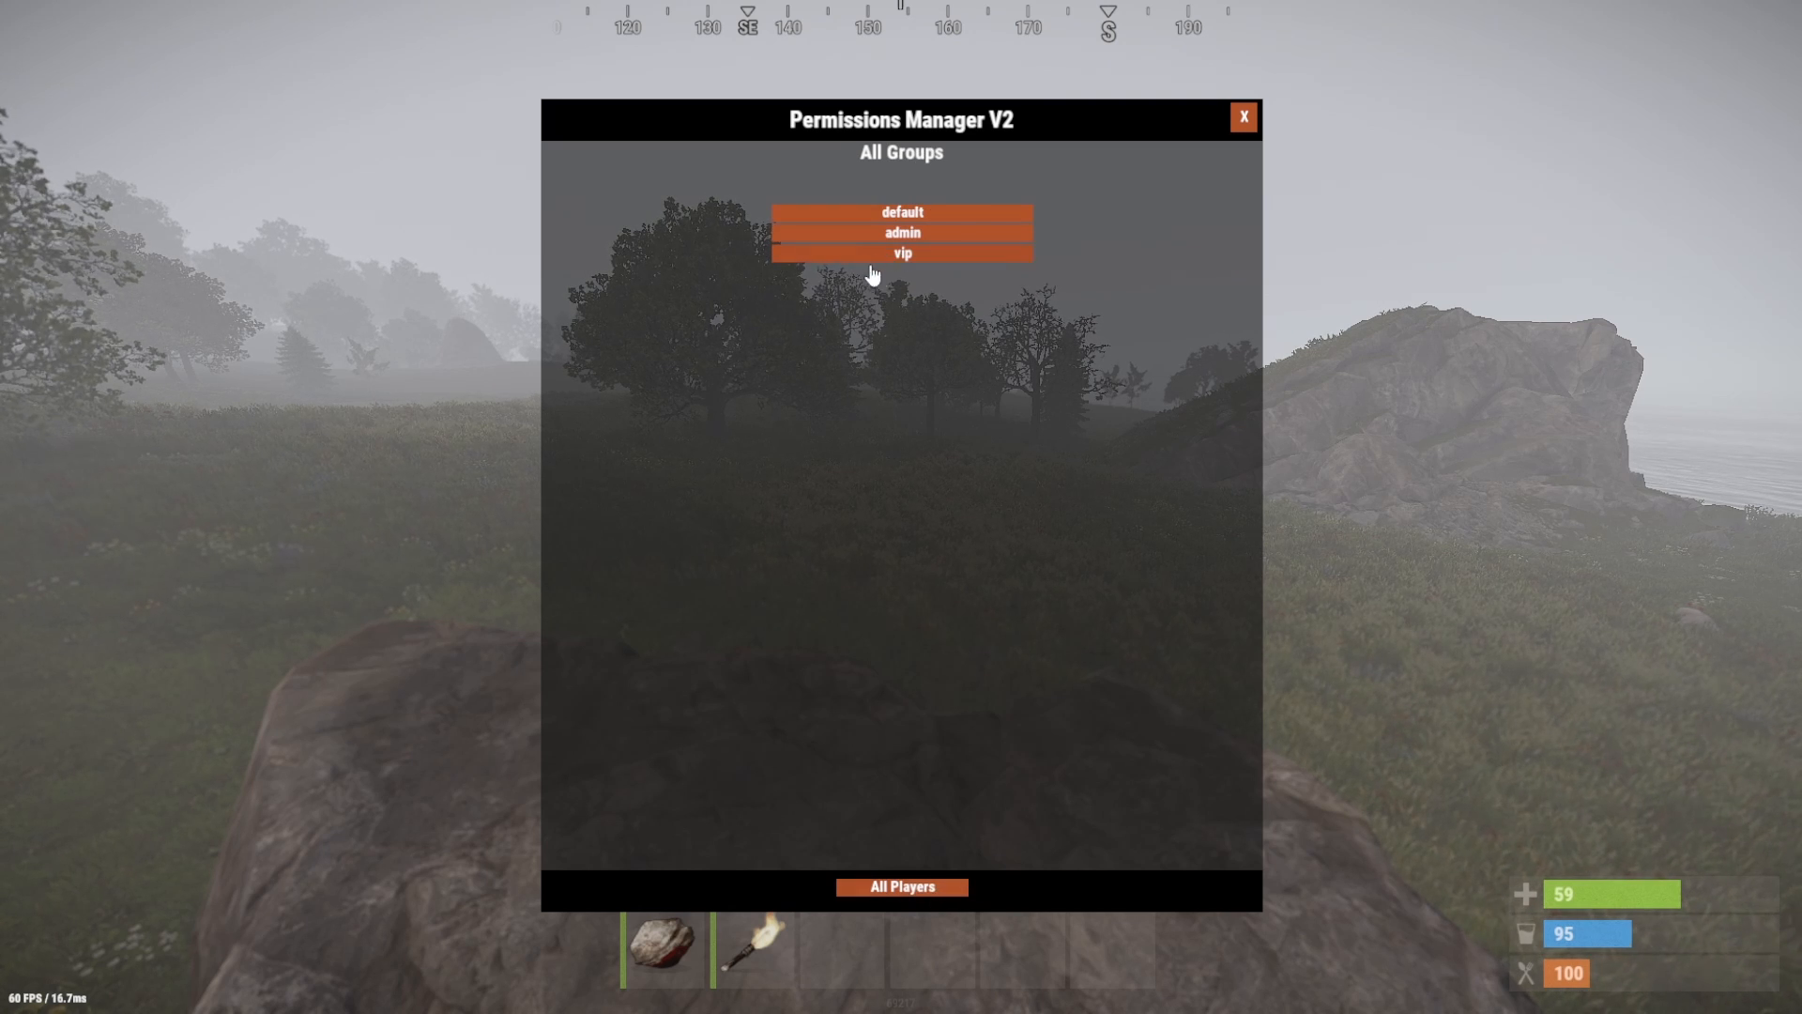
pyautogui.click(901, 252)
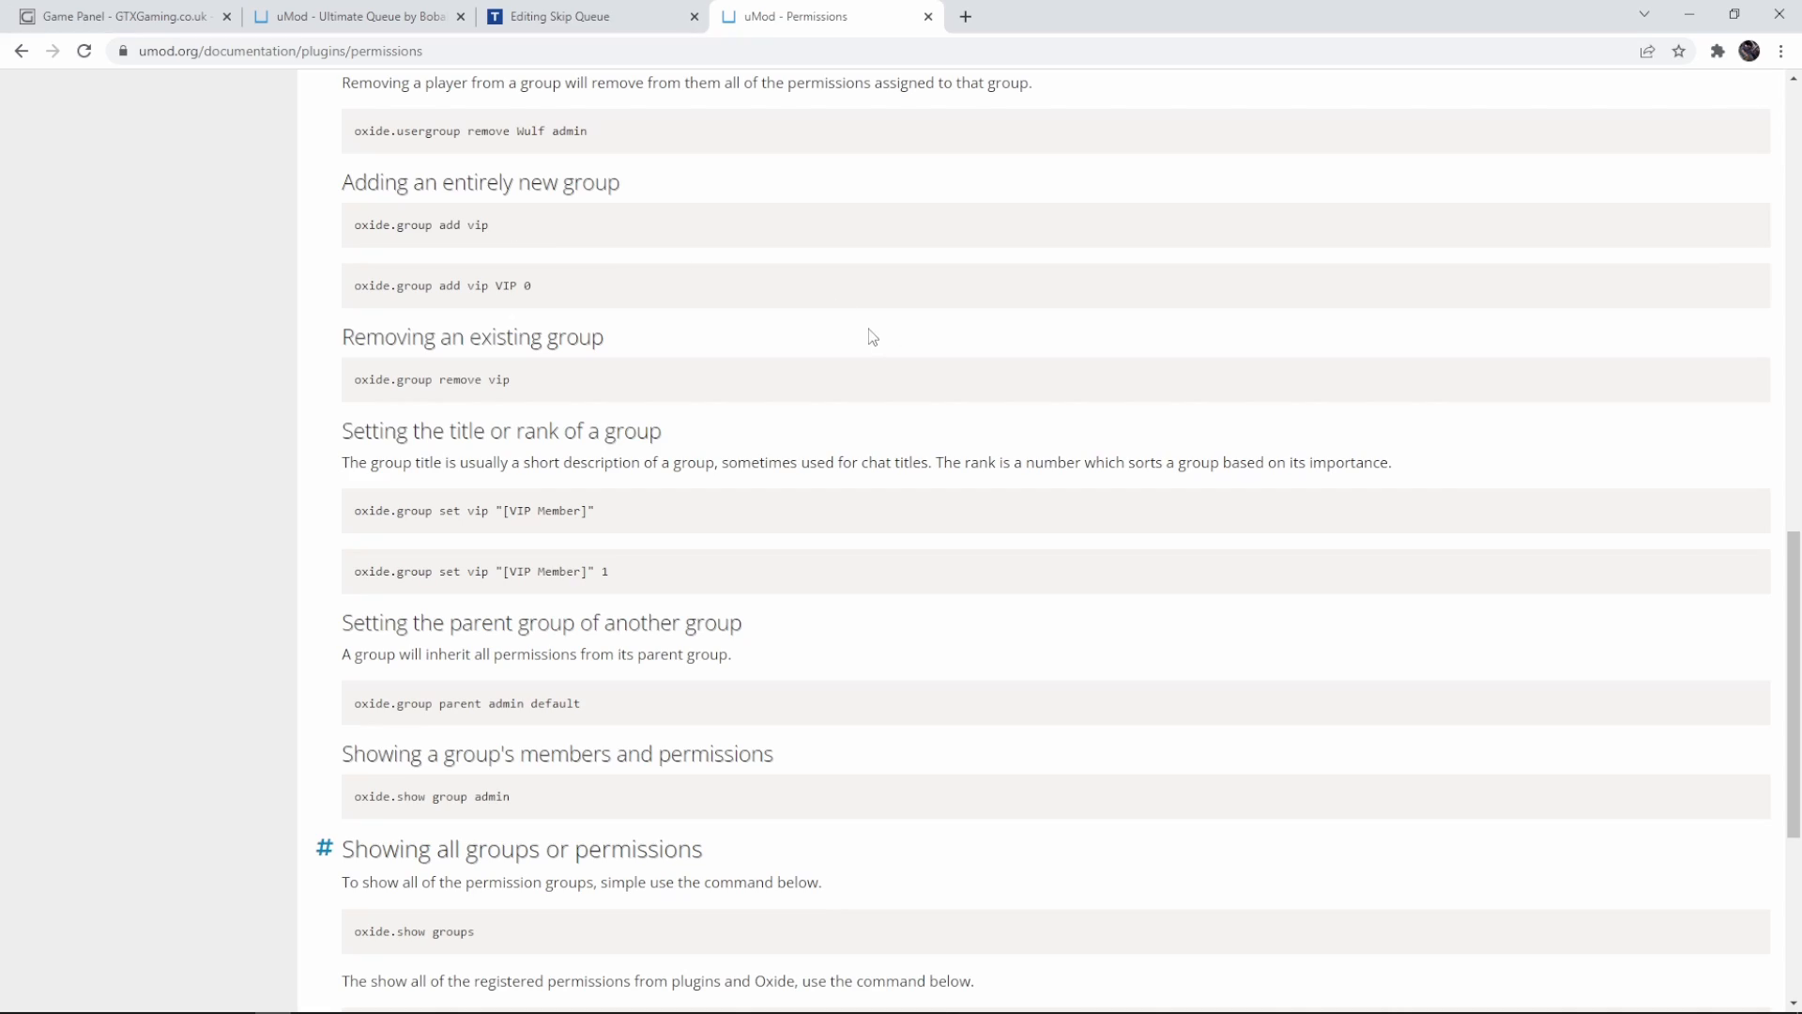
pyautogui.moveTo(460, 136)
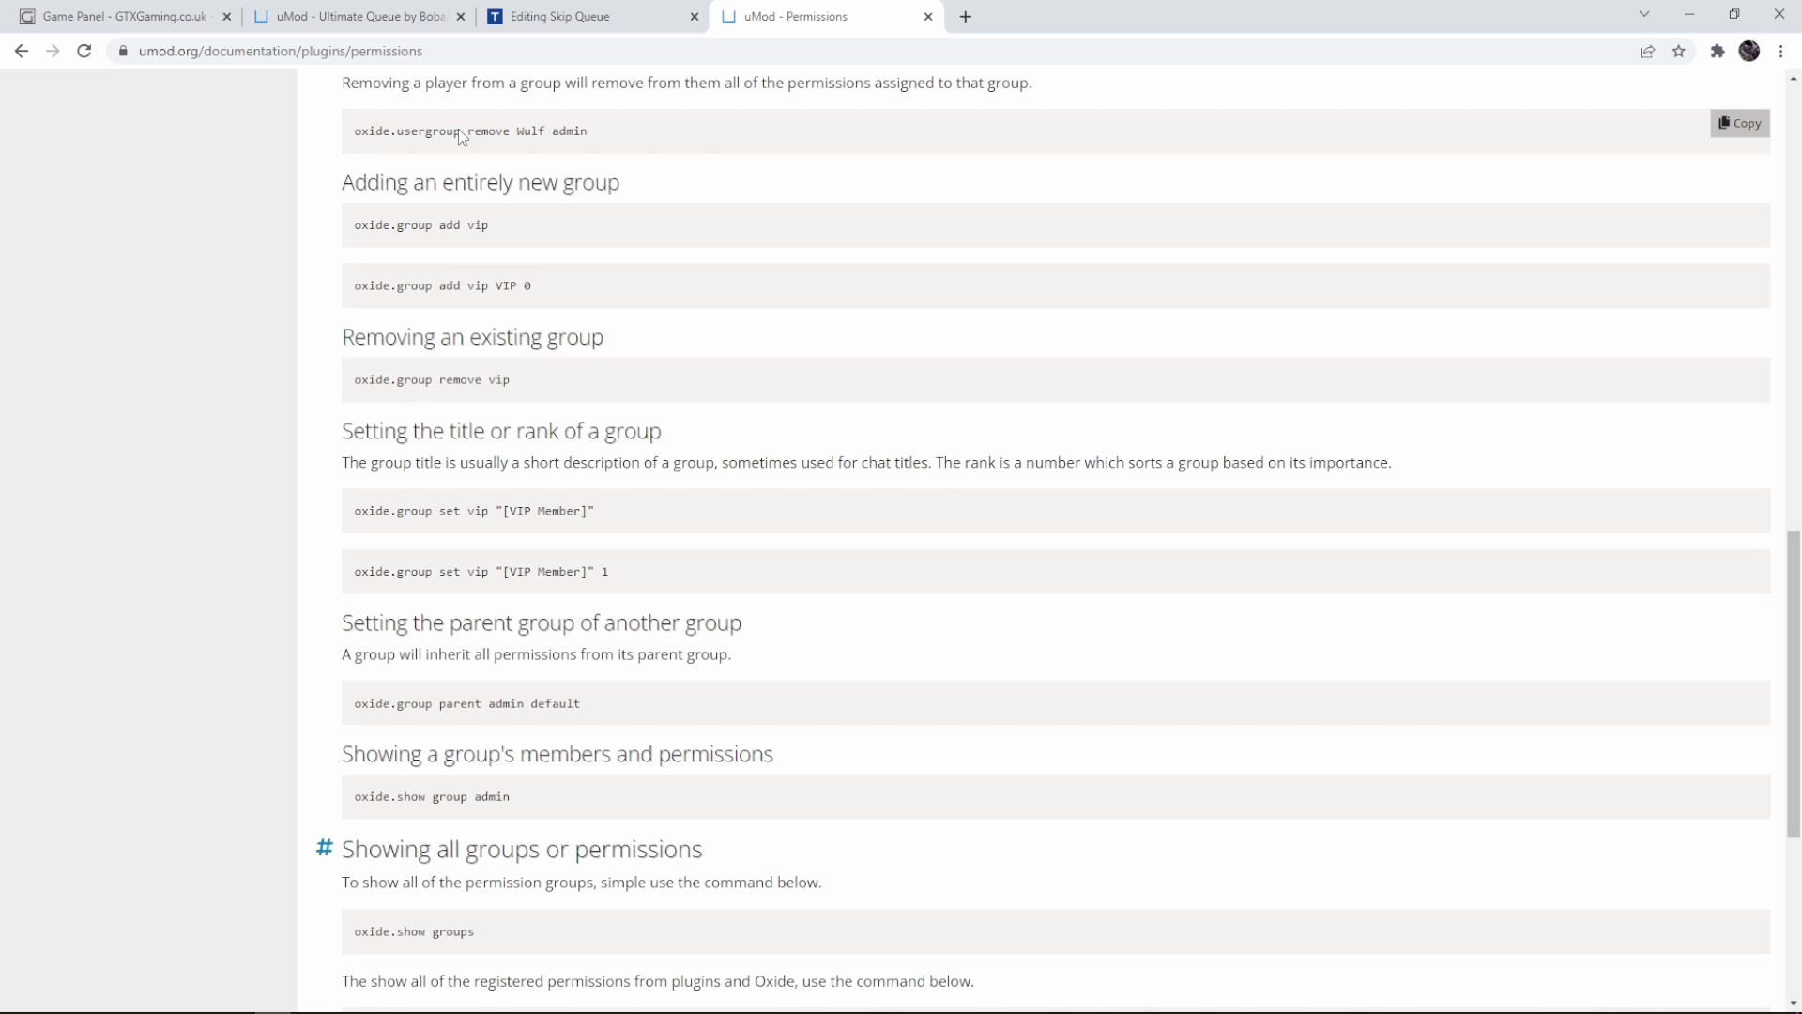
pyautogui.moveTo(145, 44)
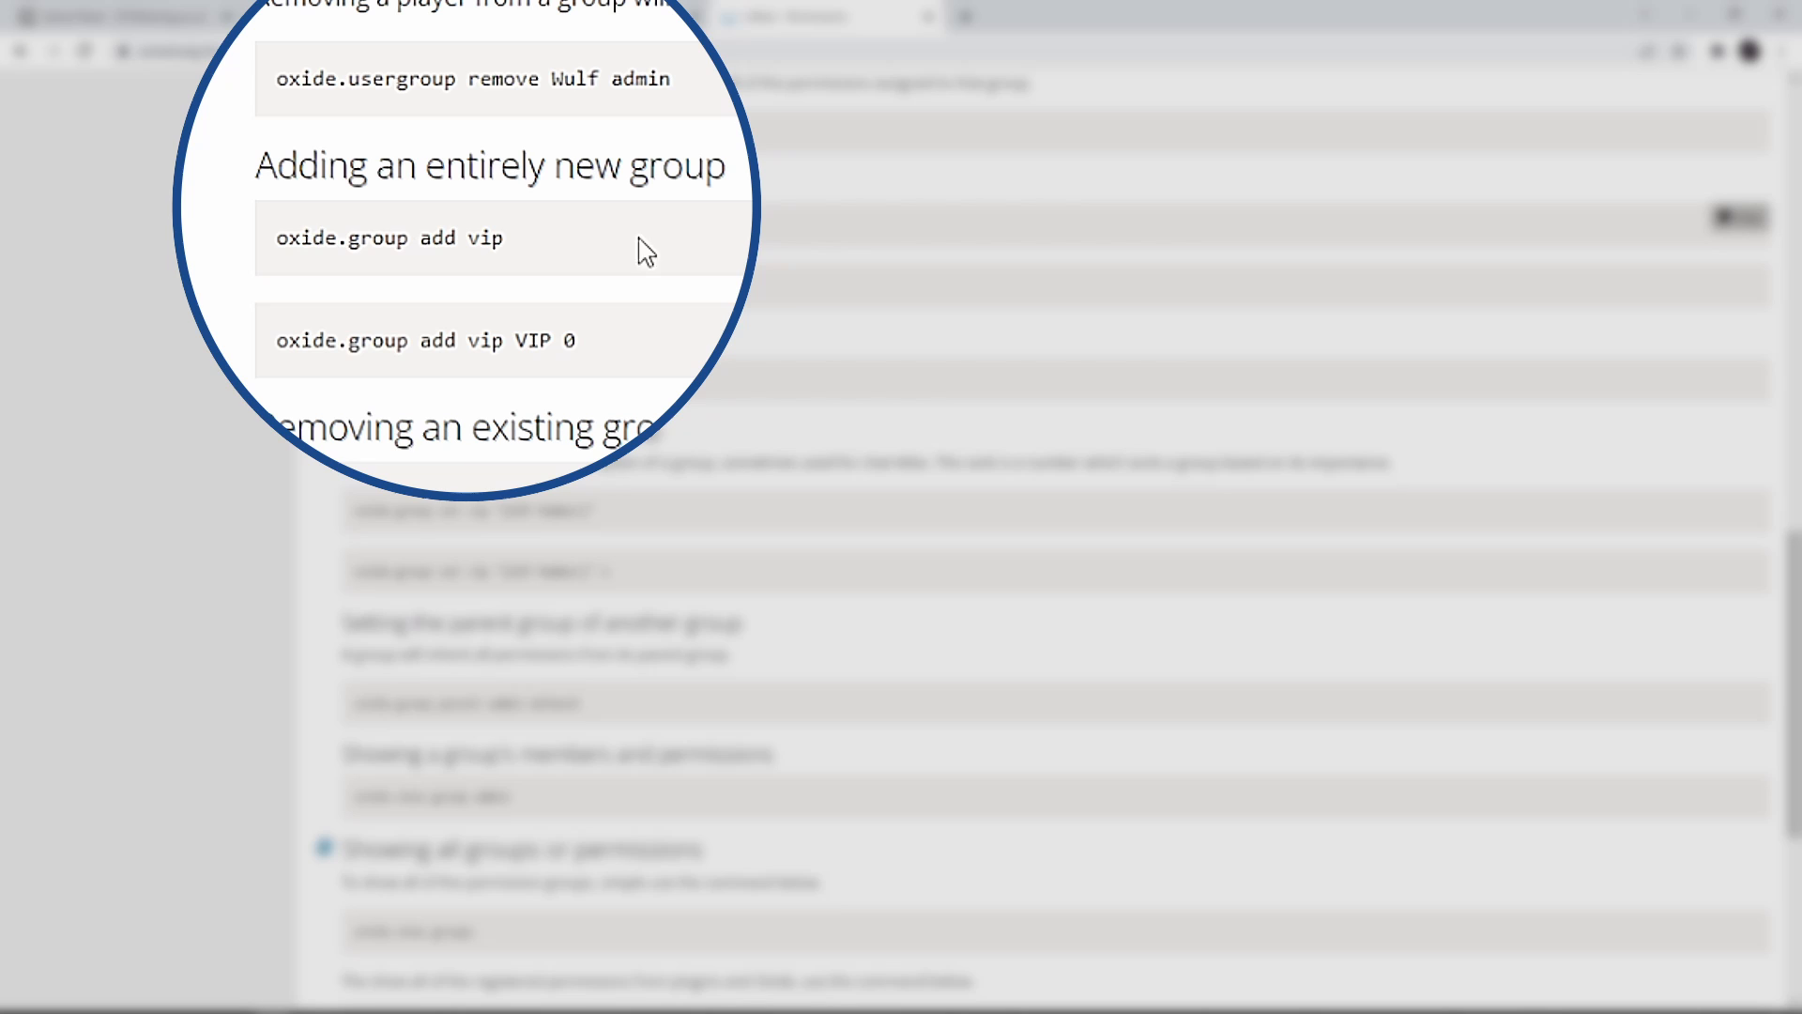
pyautogui.moveTo(506, 236)
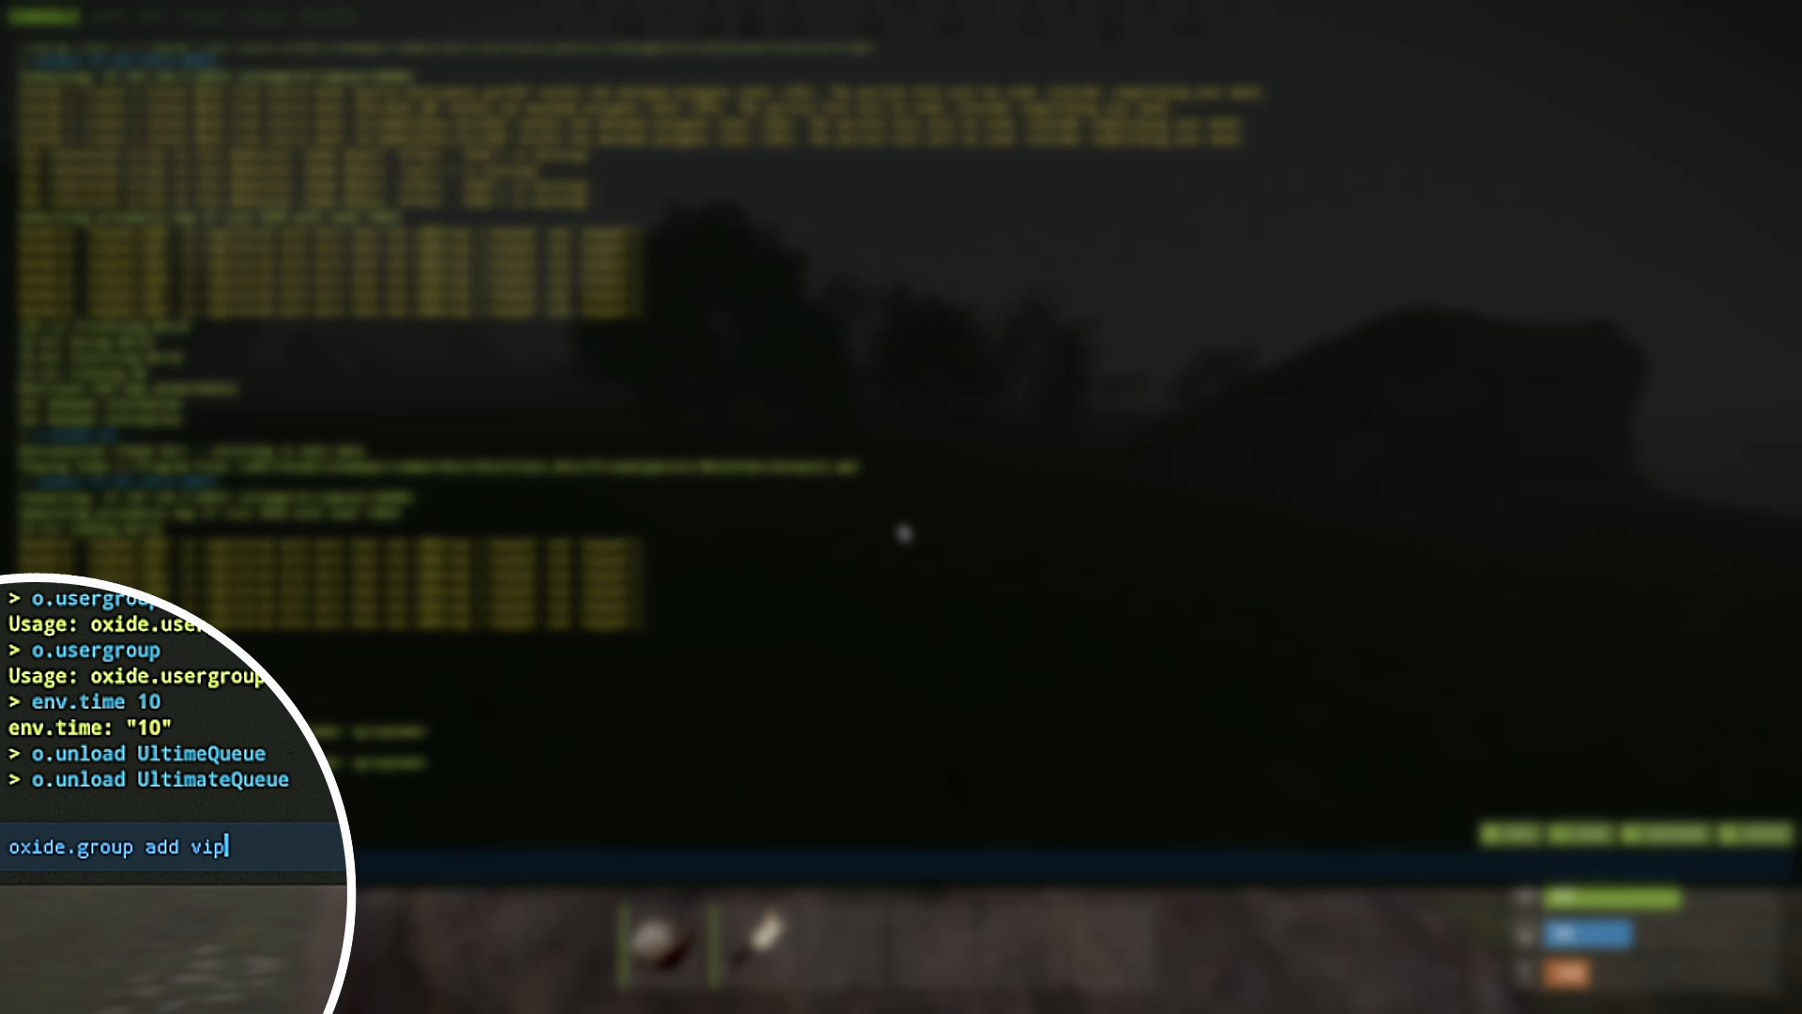
# - Run 'oxide.group add vip2', confirm vip2 appears in All Groups, then go to the oxide config folder
pyautogui.write('2')
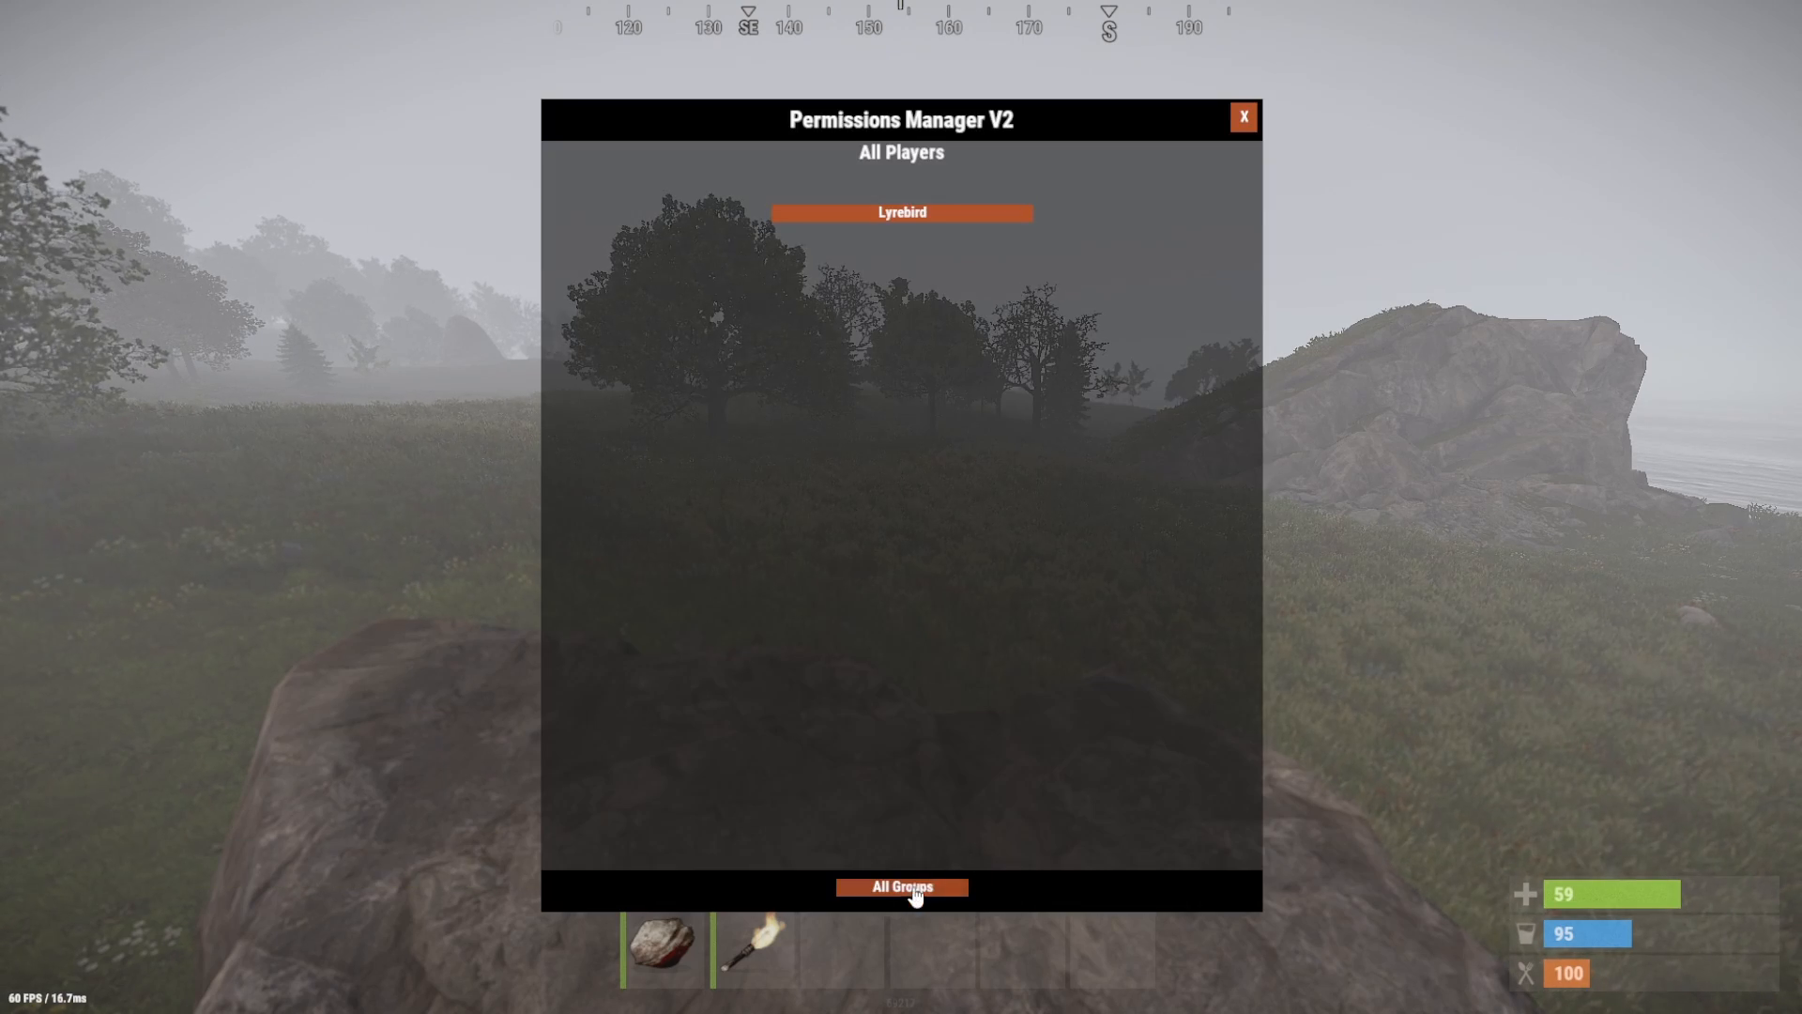
pyautogui.click(901, 886)
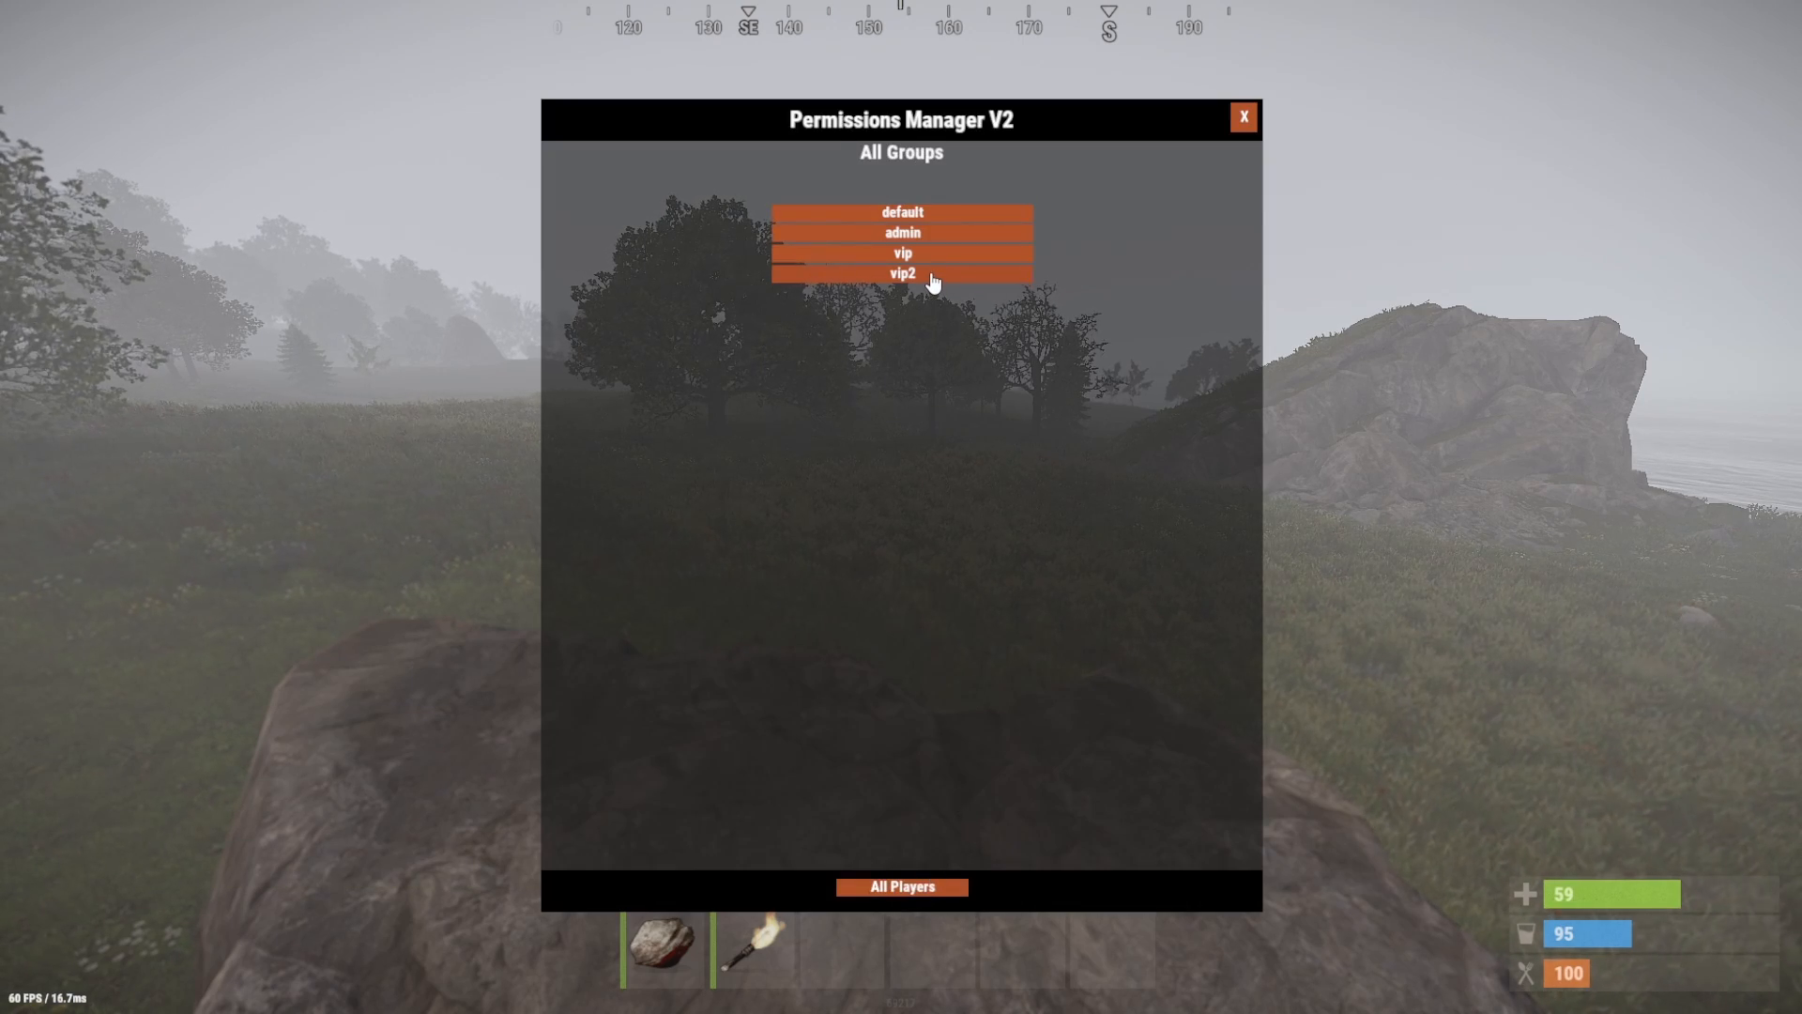
pyautogui.click(1243, 117)
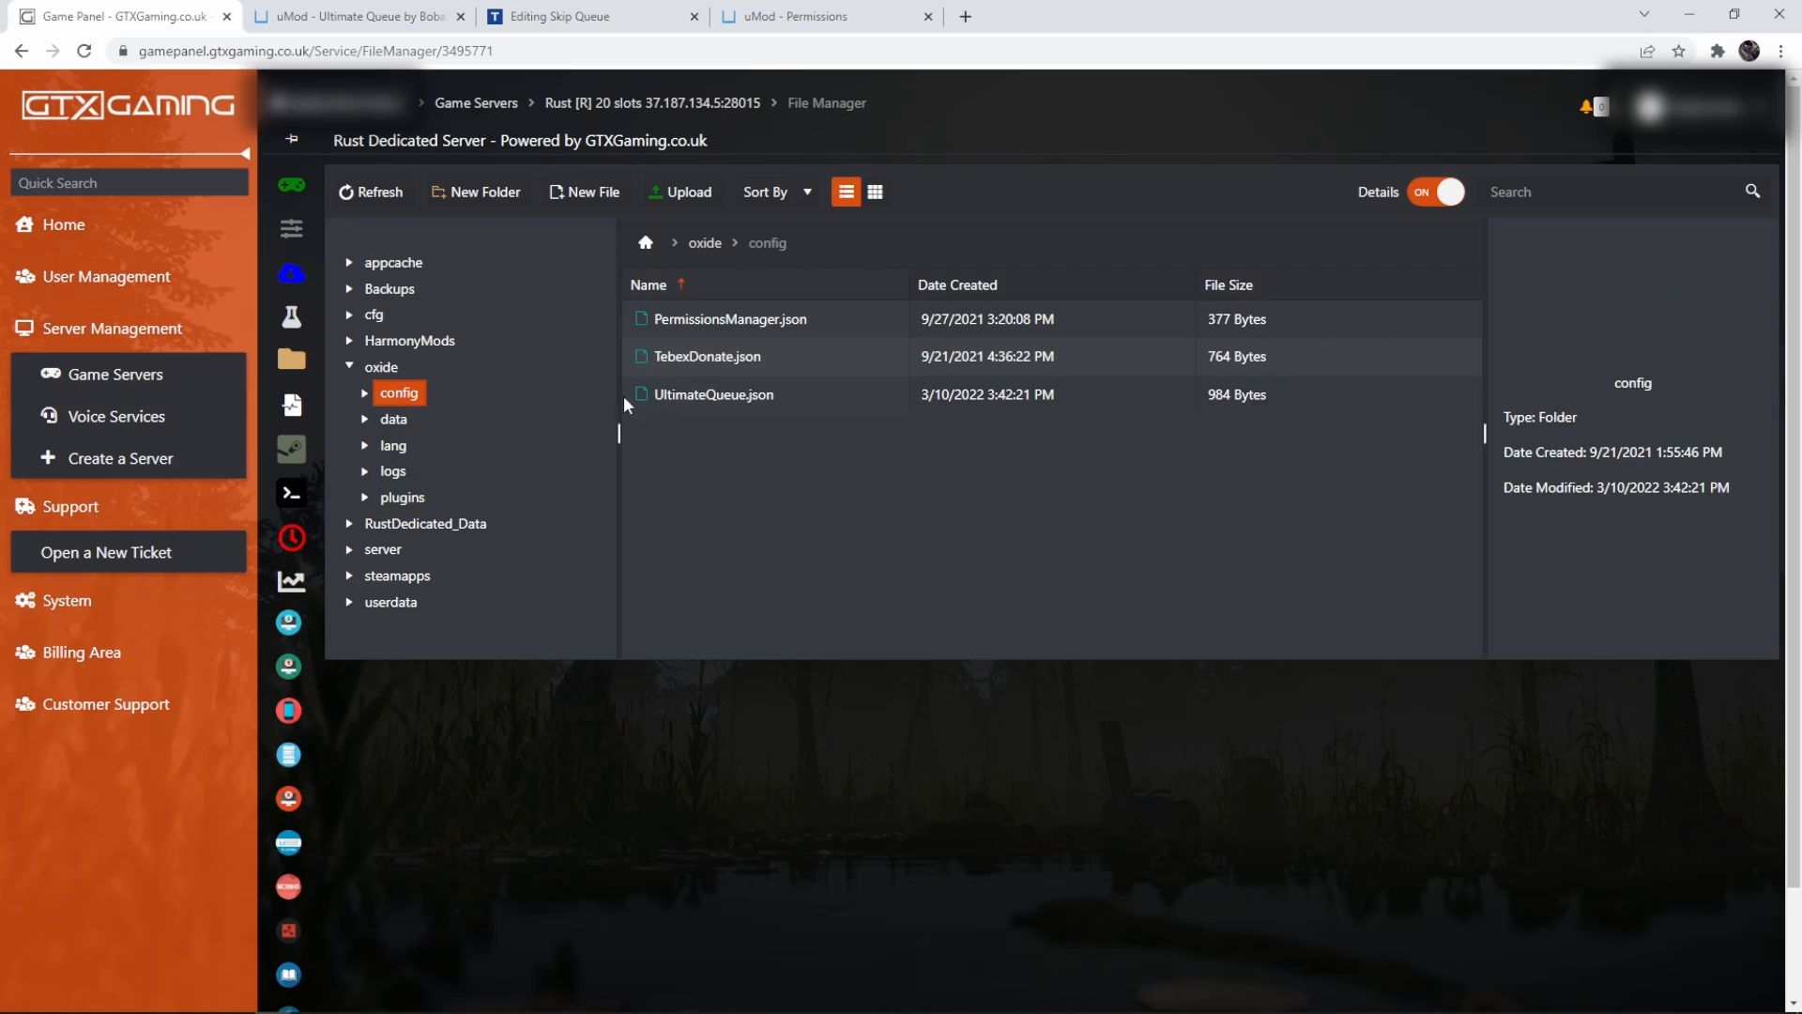
# - Open UltimateQueue.json from the config folder in the editor
pyautogui.click(715, 394)
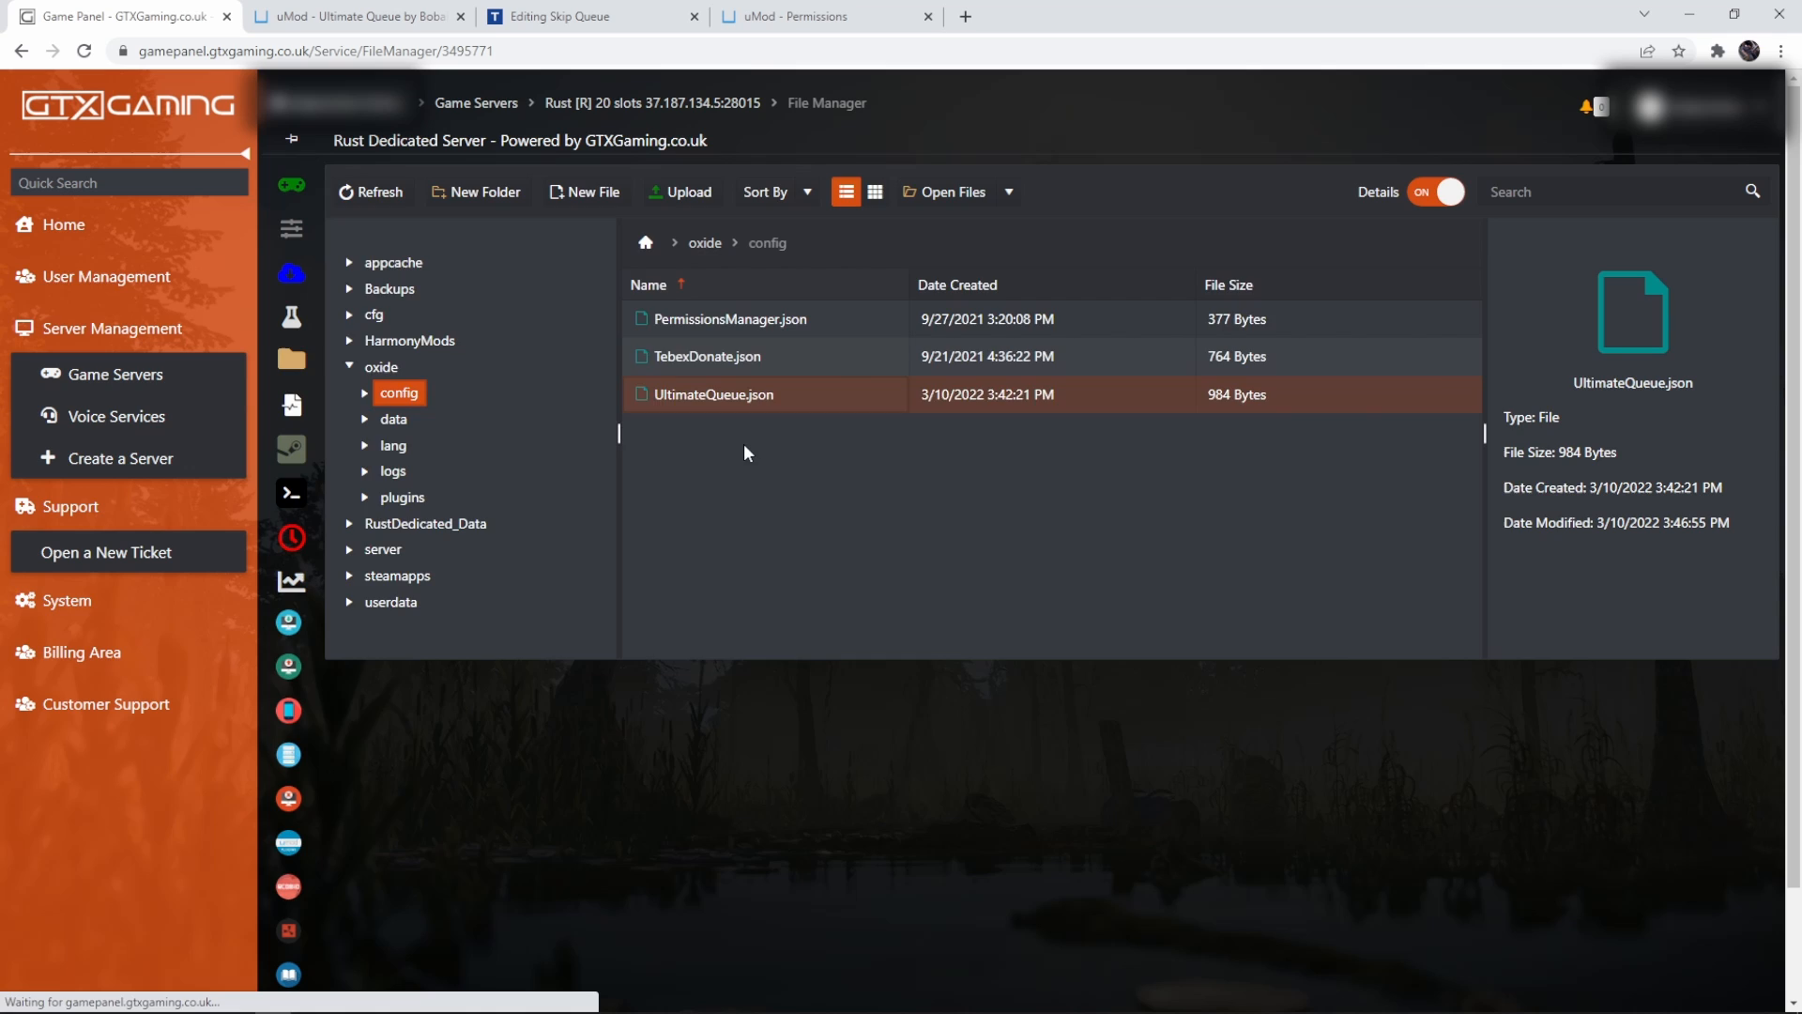
pyautogui.doubleClick(713, 395)
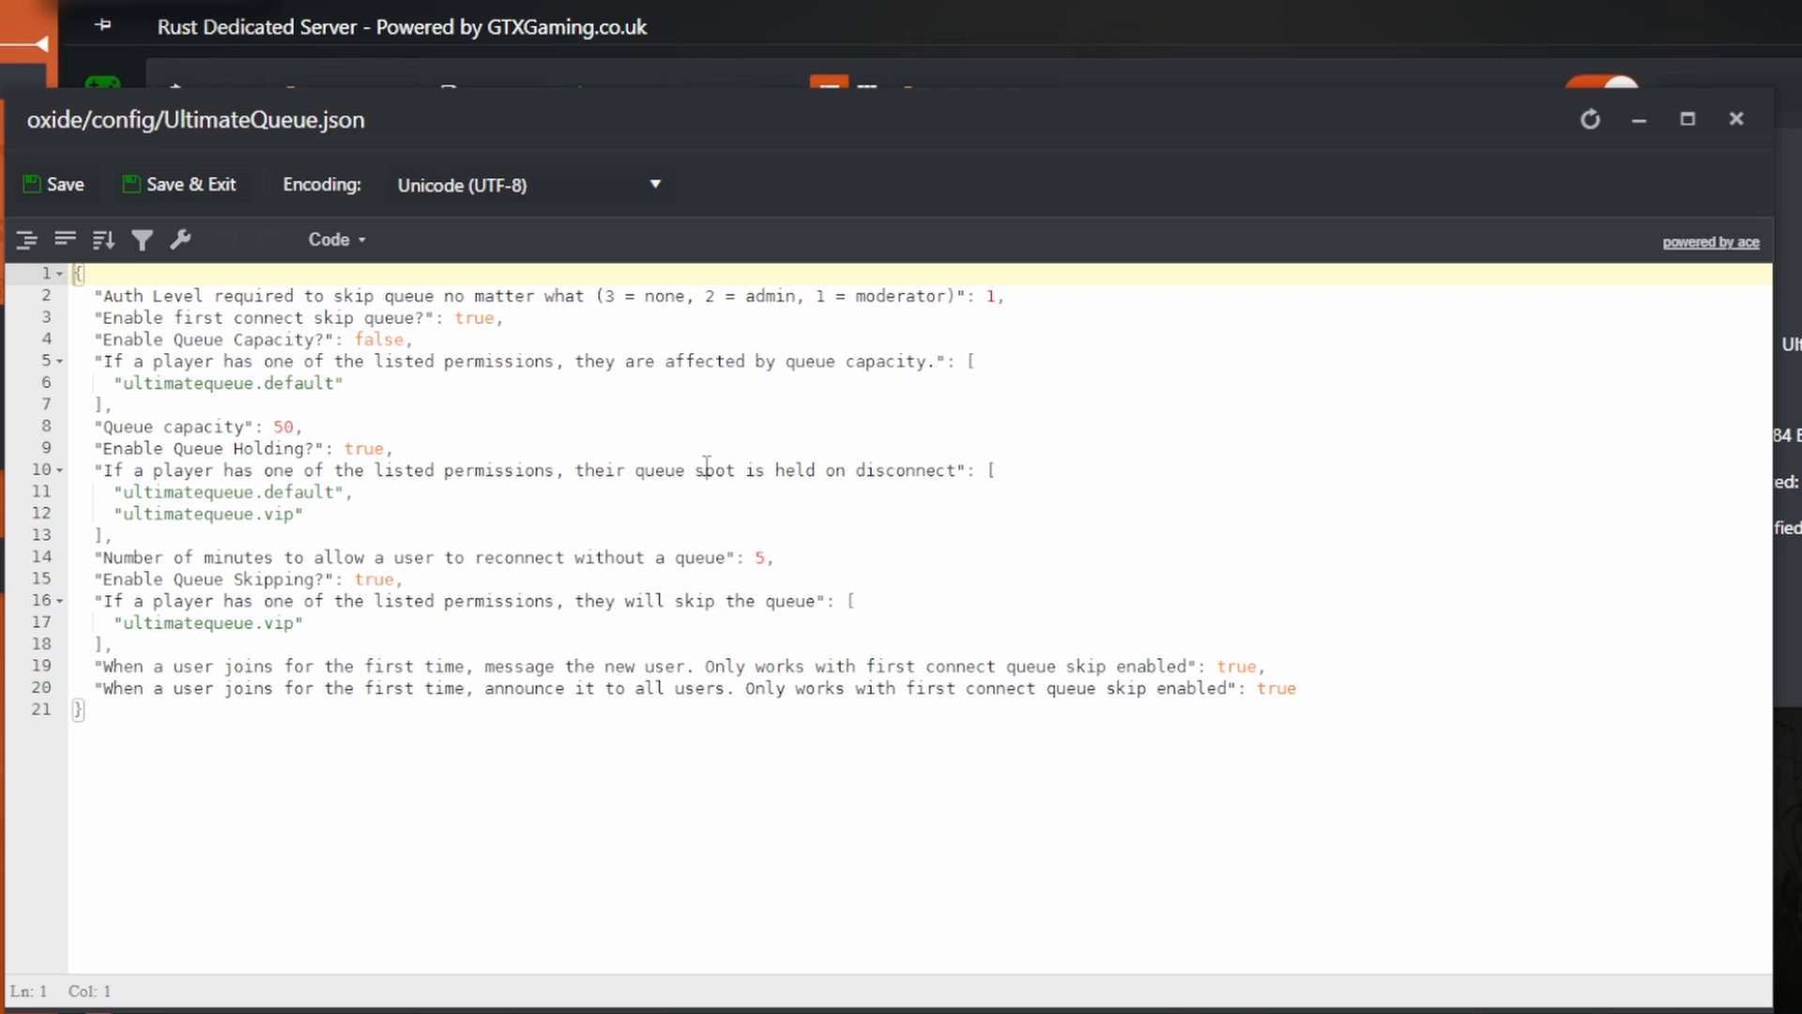
pyautogui.moveTo(732, 446)
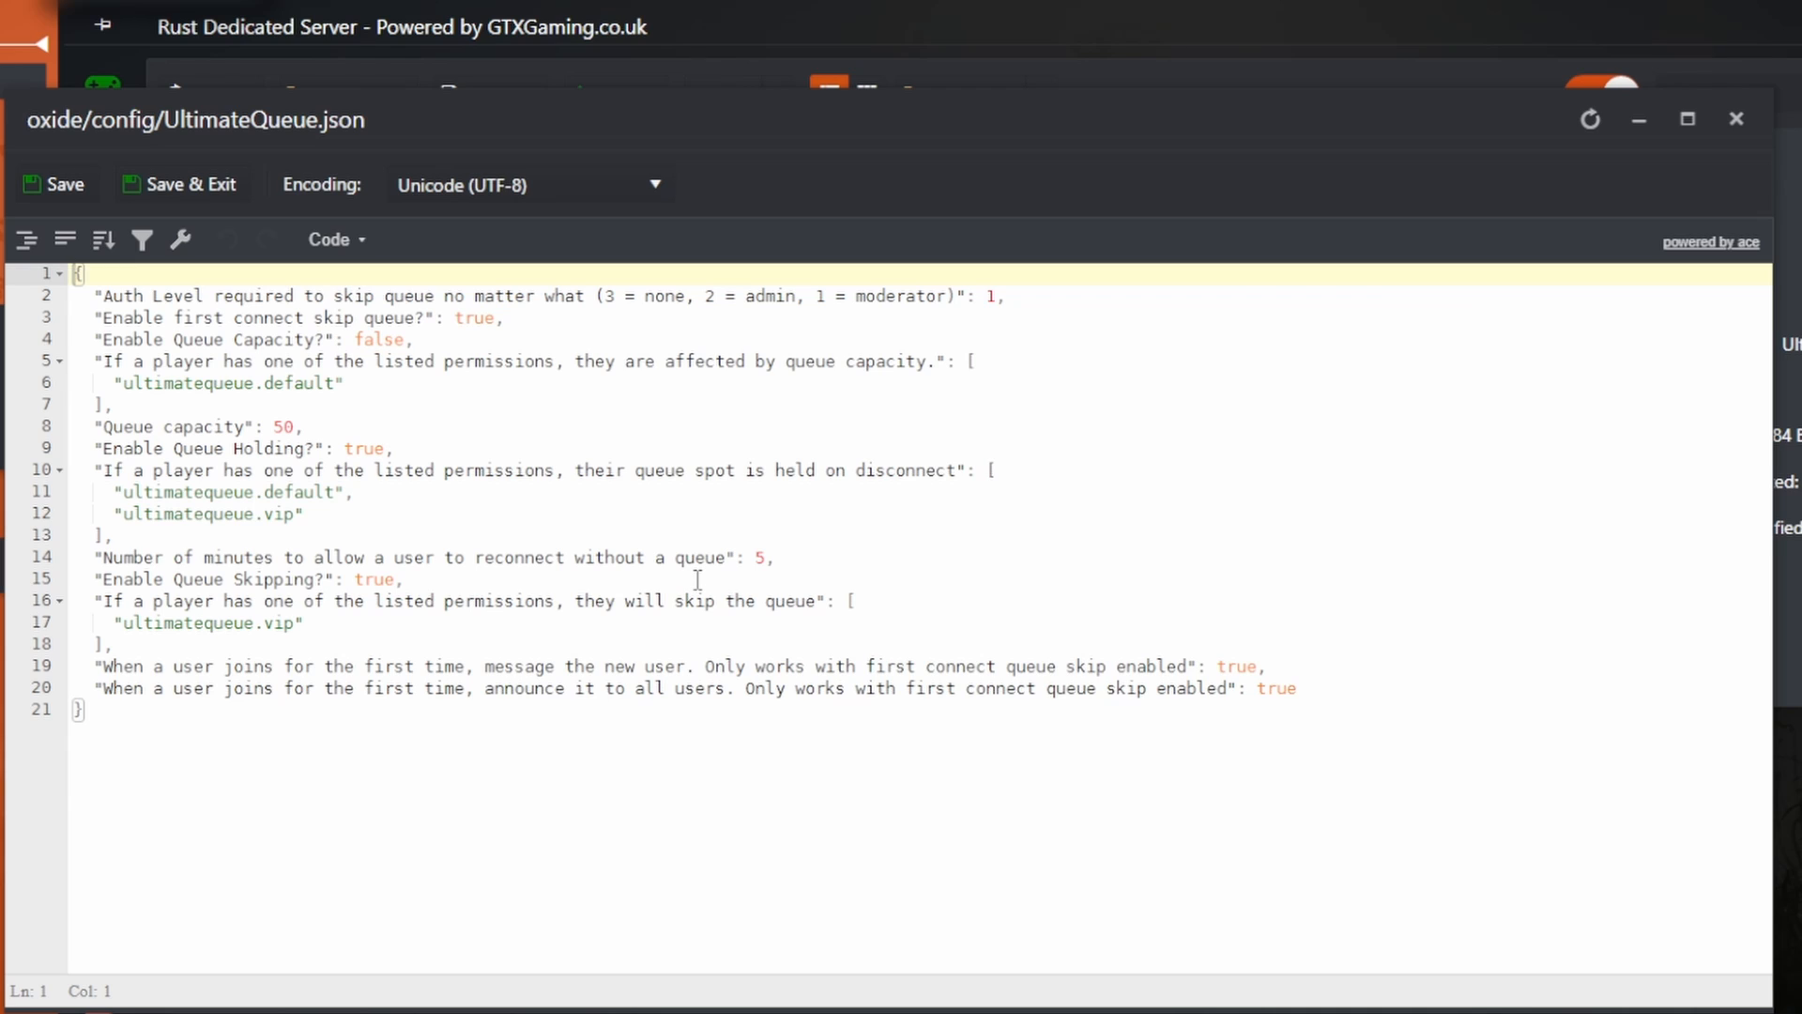
pyautogui.moveTo(364, 350)
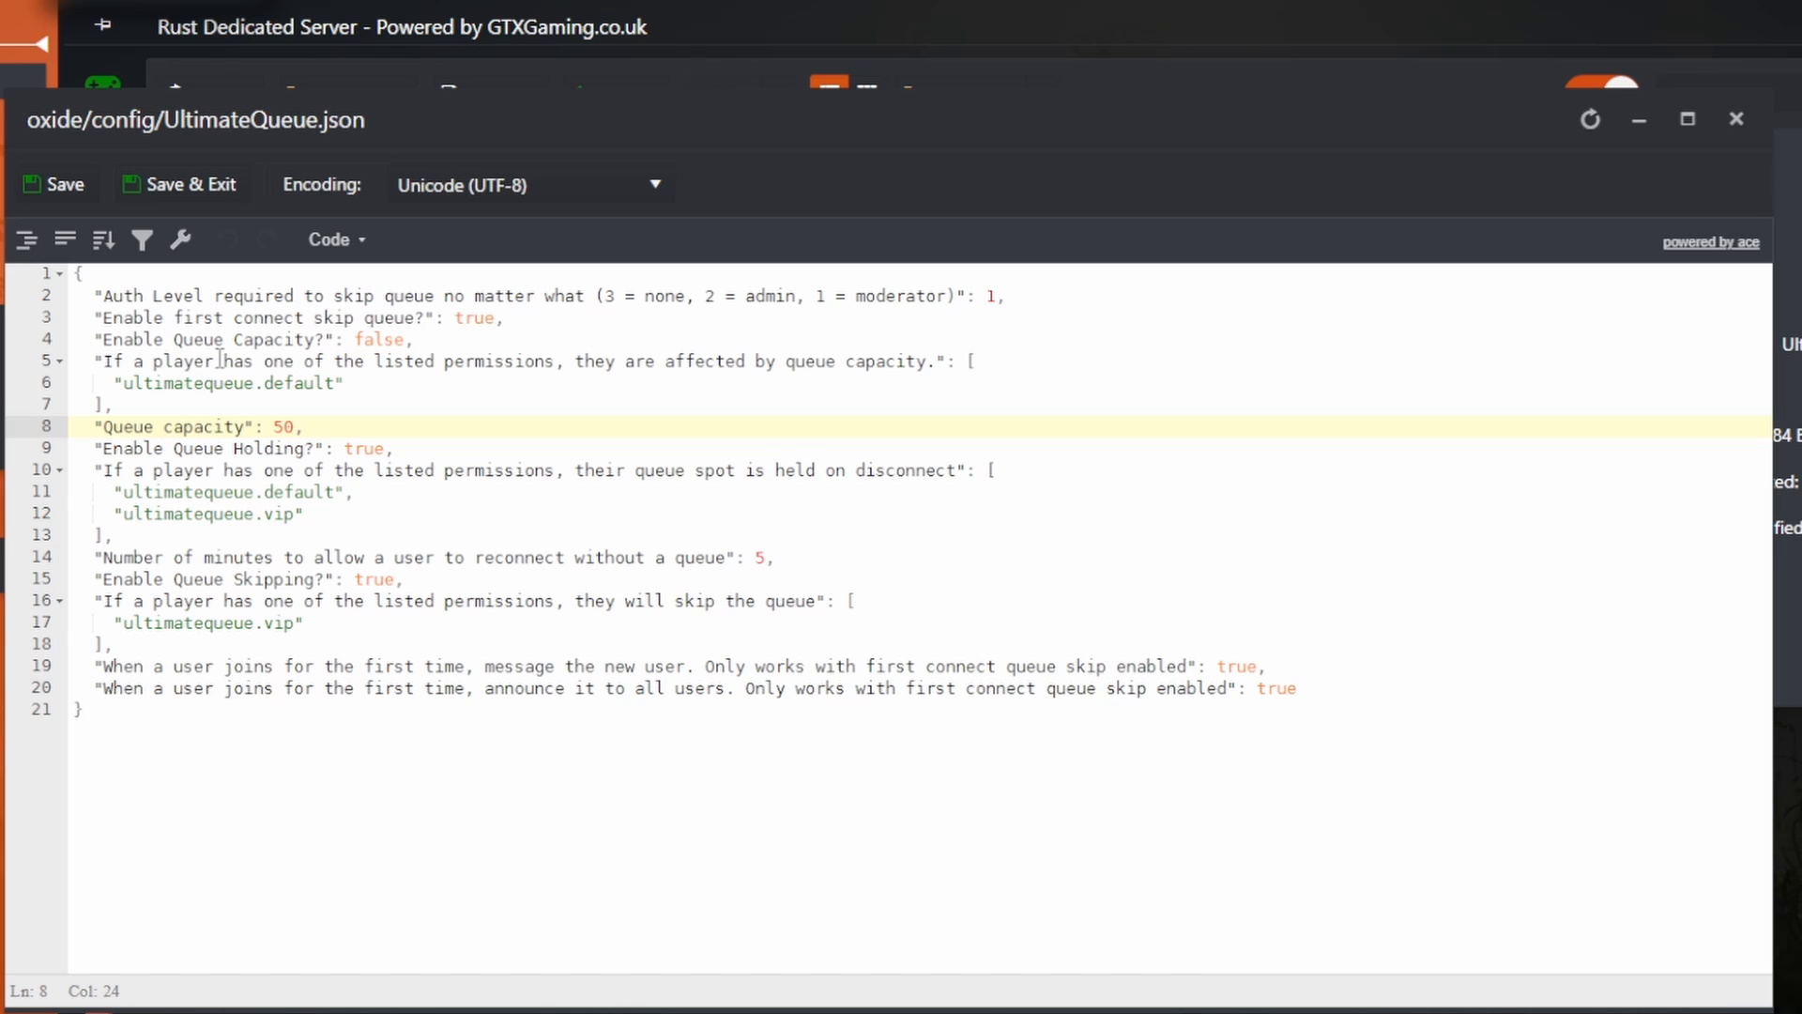
pyautogui.doubleClick(293, 383)
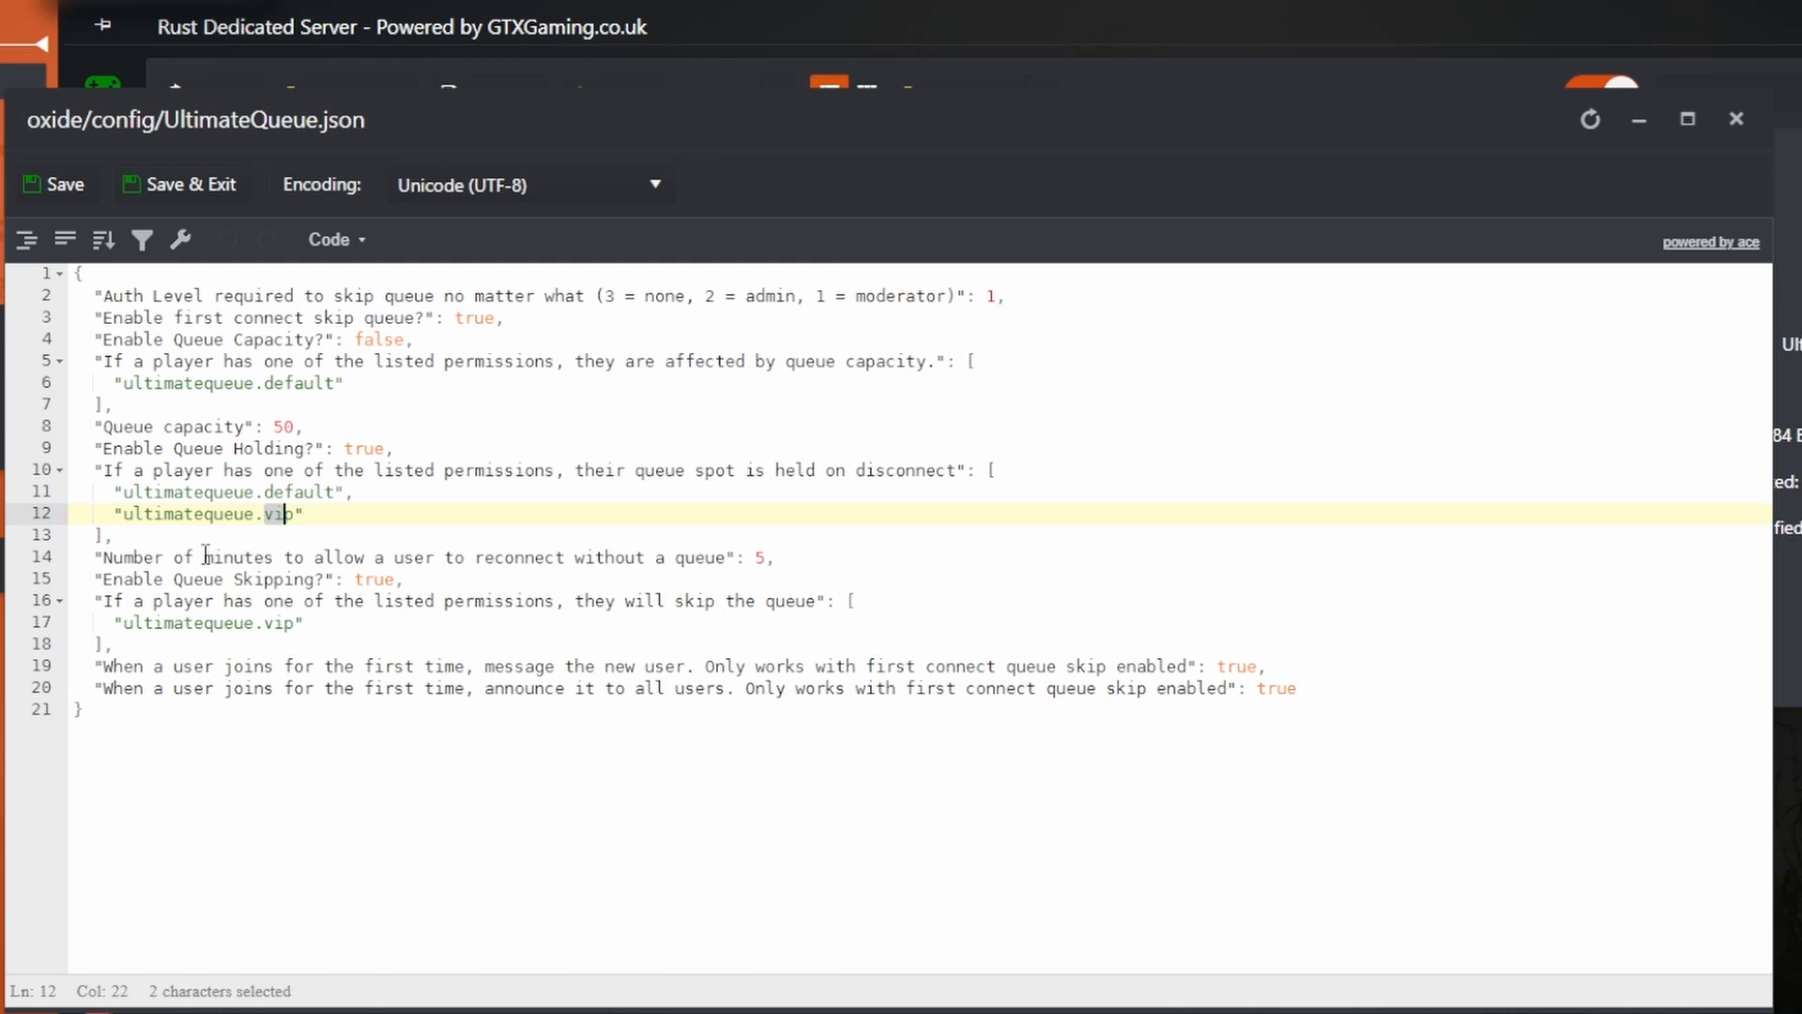
pyautogui.moveTo(886, 589)
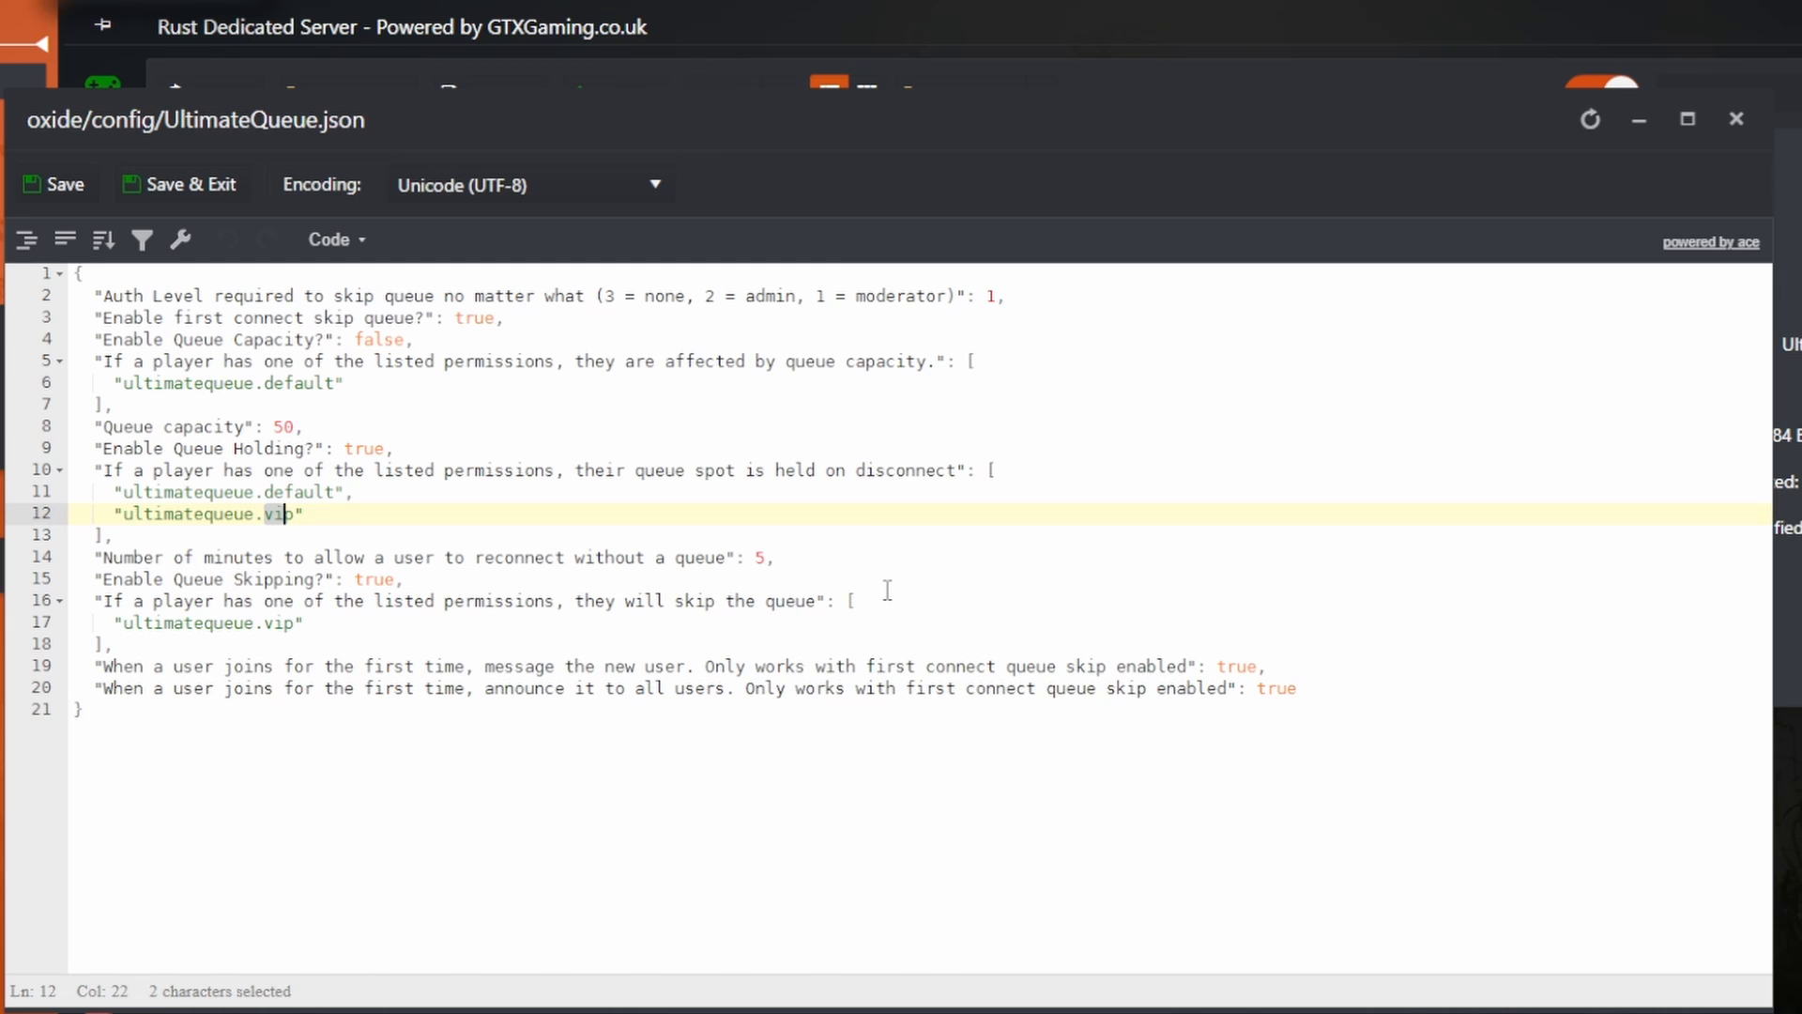
pyautogui.moveTo(870, 541)
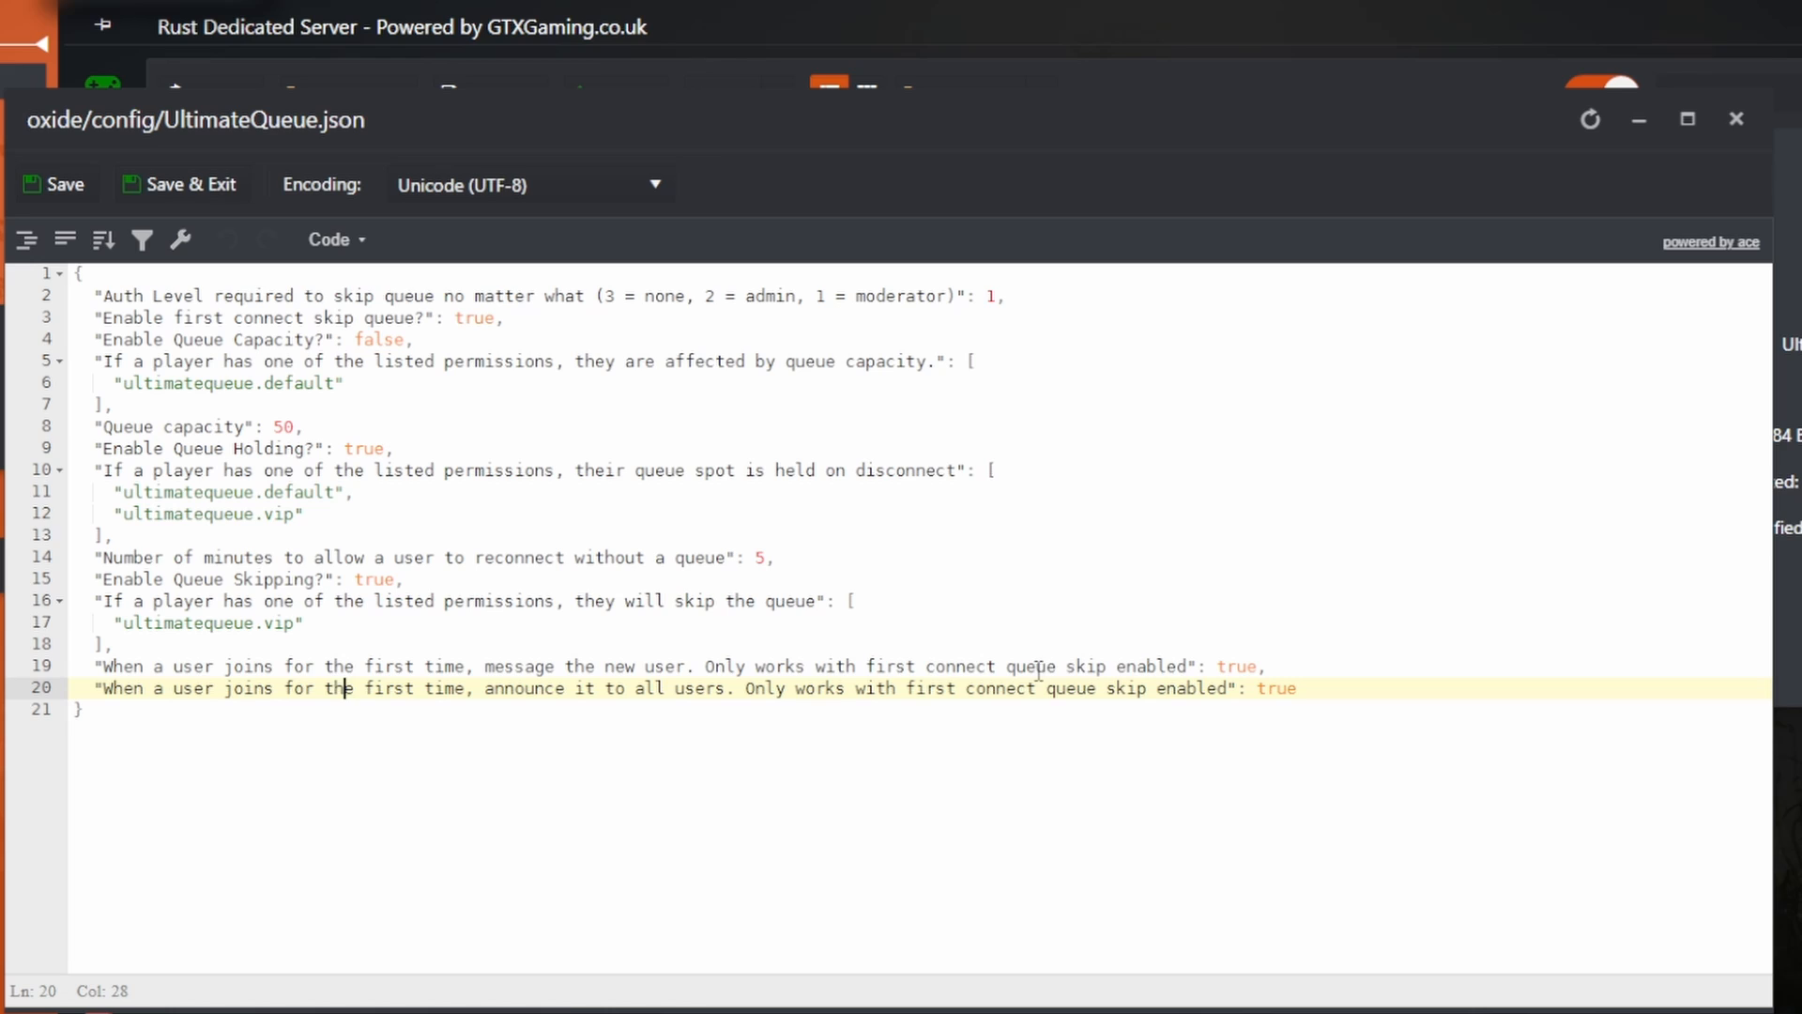
pyautogui.moveTo(515, 805)
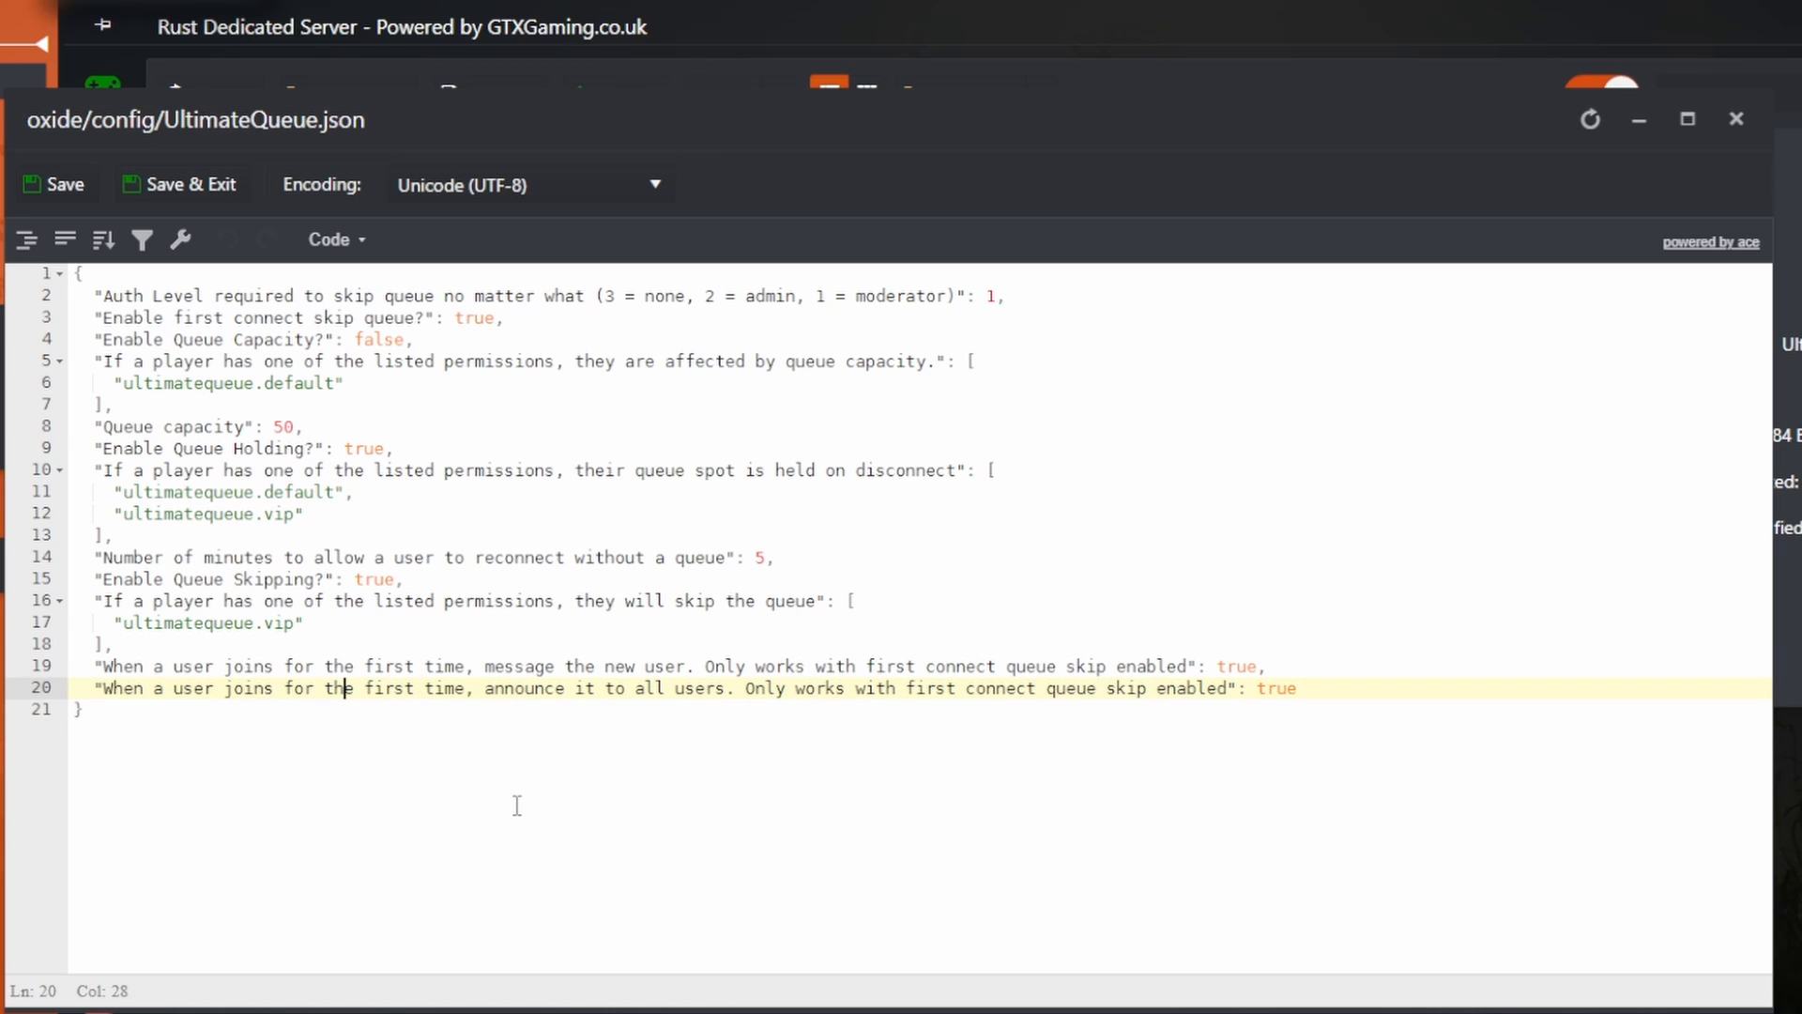
pyautogui.moveTo(569, 790)
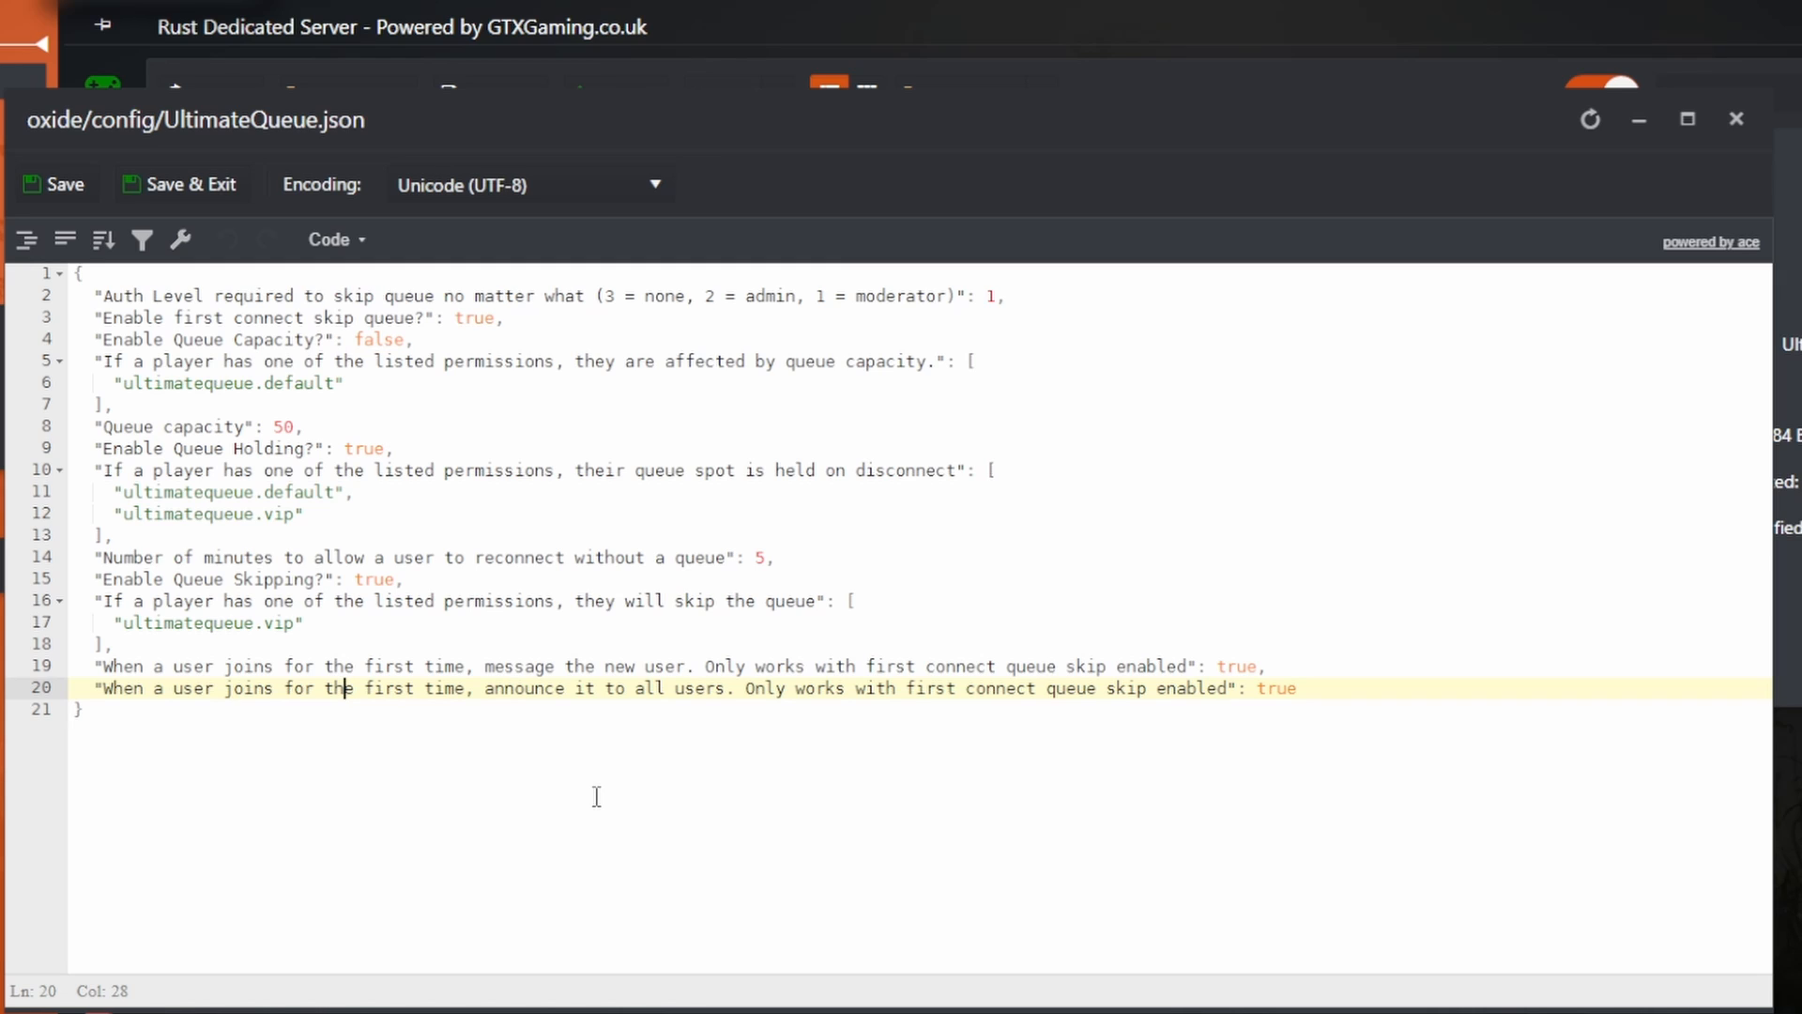
# - Set the announce-to-all-users-on-first-join value to false and save the config
pyautogui.doubleClick(1273, 688)
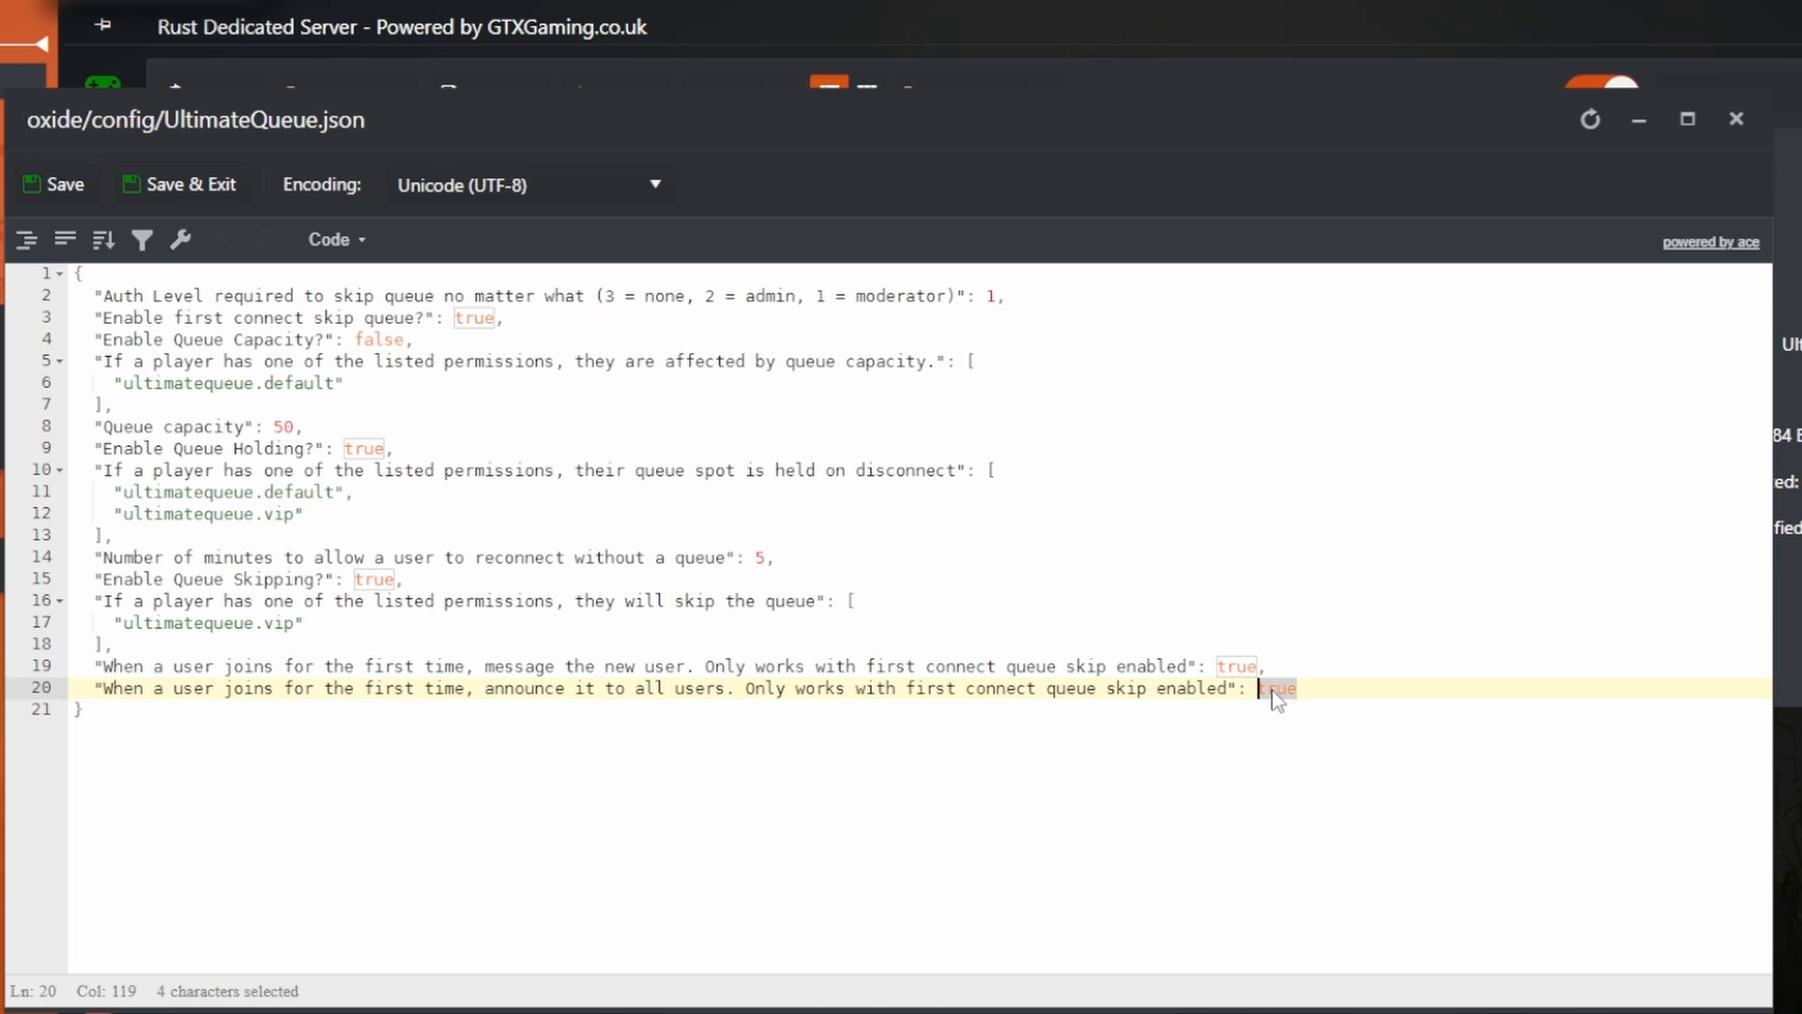
pyautogui.write('false')
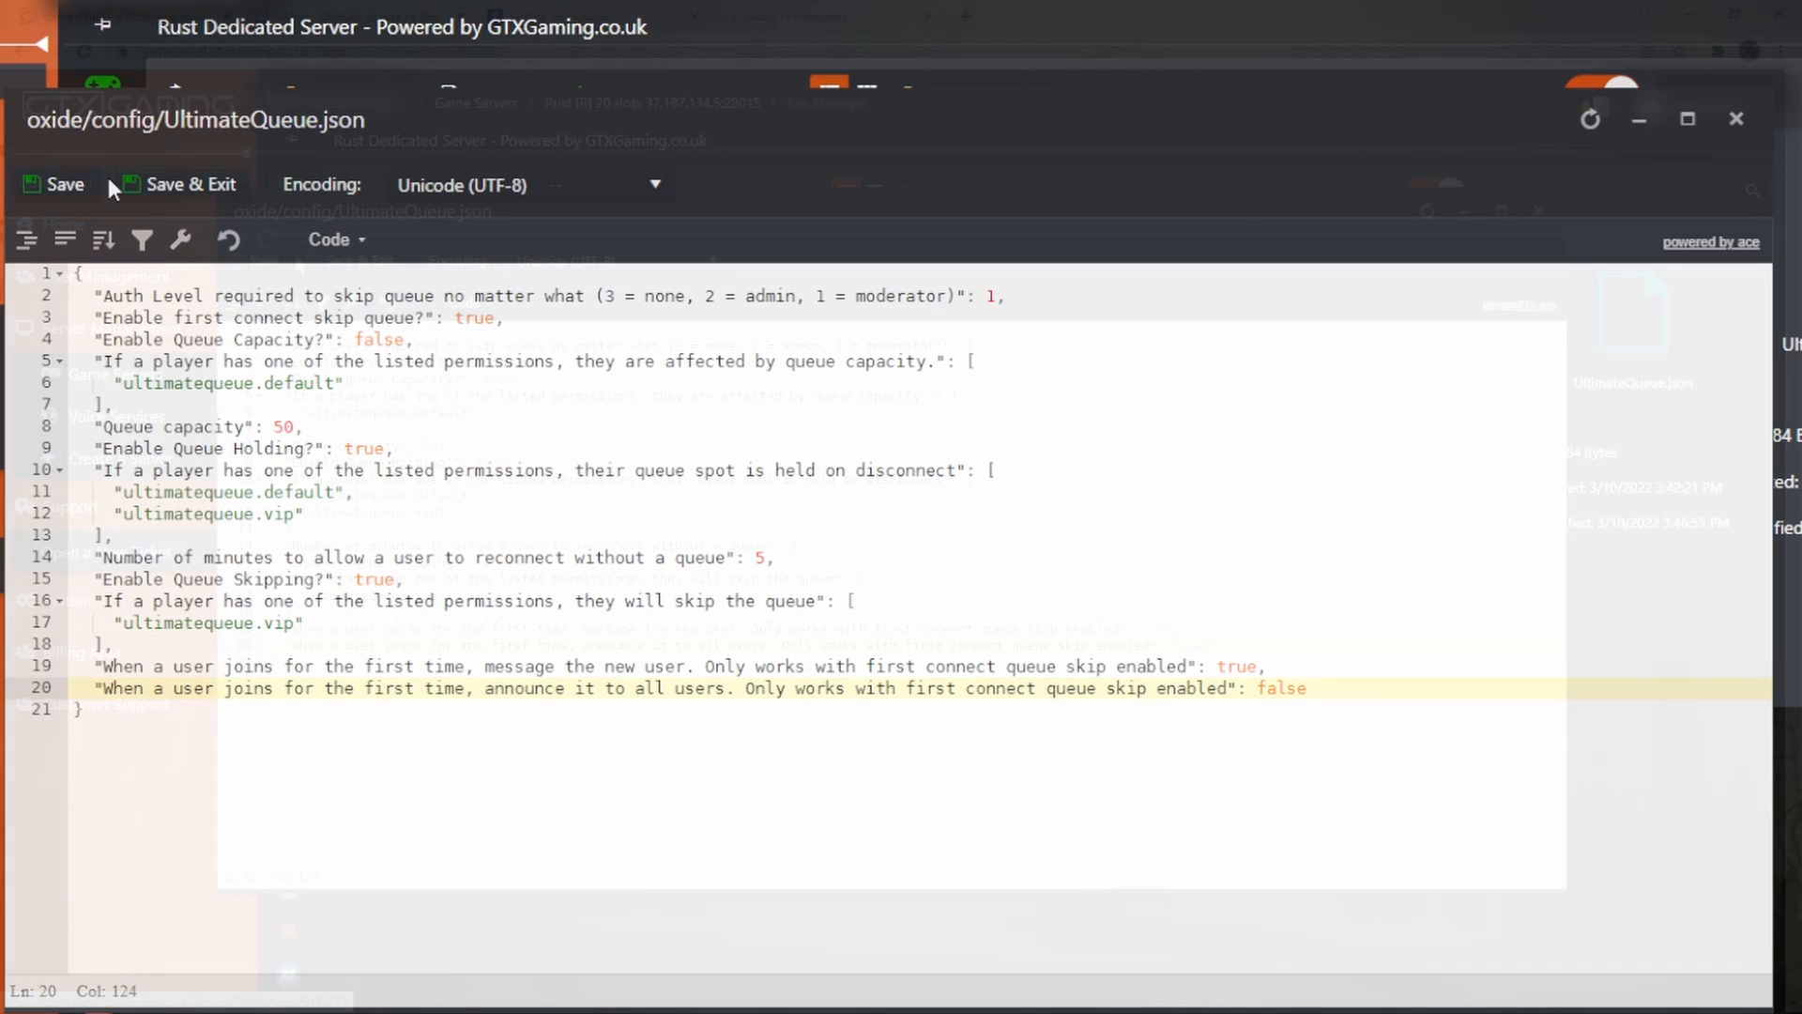
pyautogui.click(184, 184)
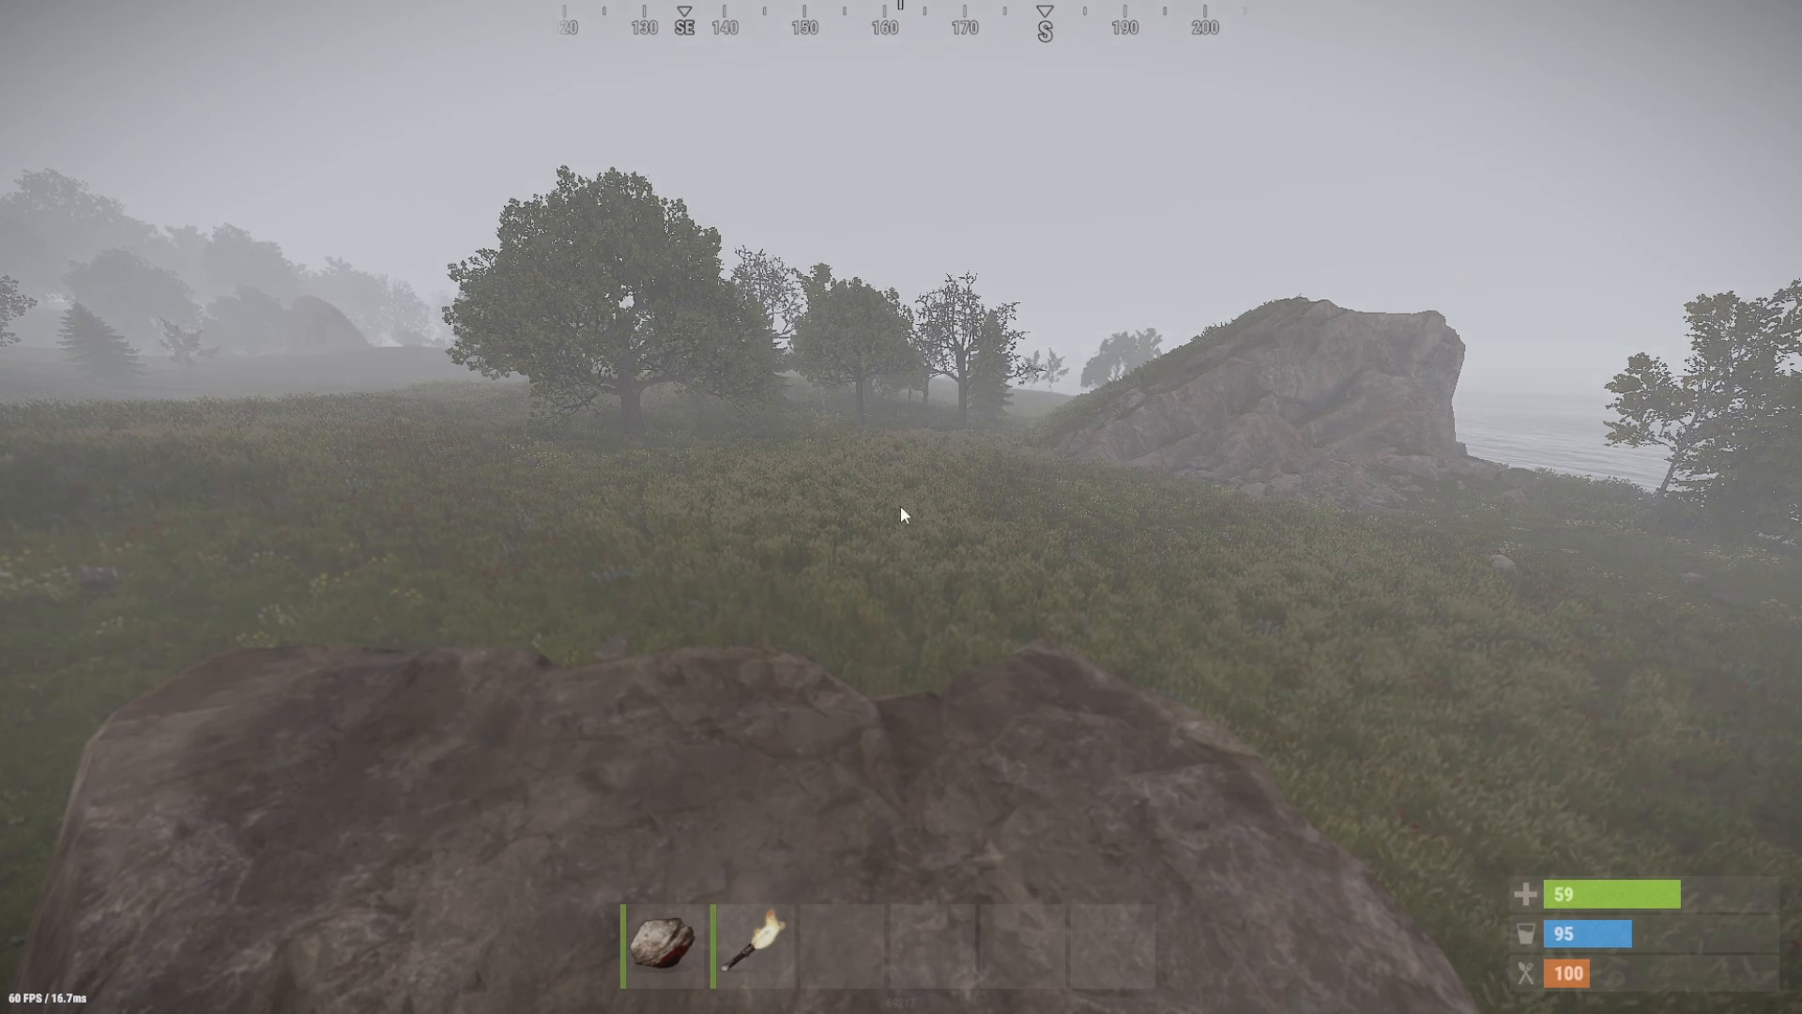
# - Grant the ultimatequeue.vip permission to the vip group in Permissions Manager
pyautogui.press('F1')
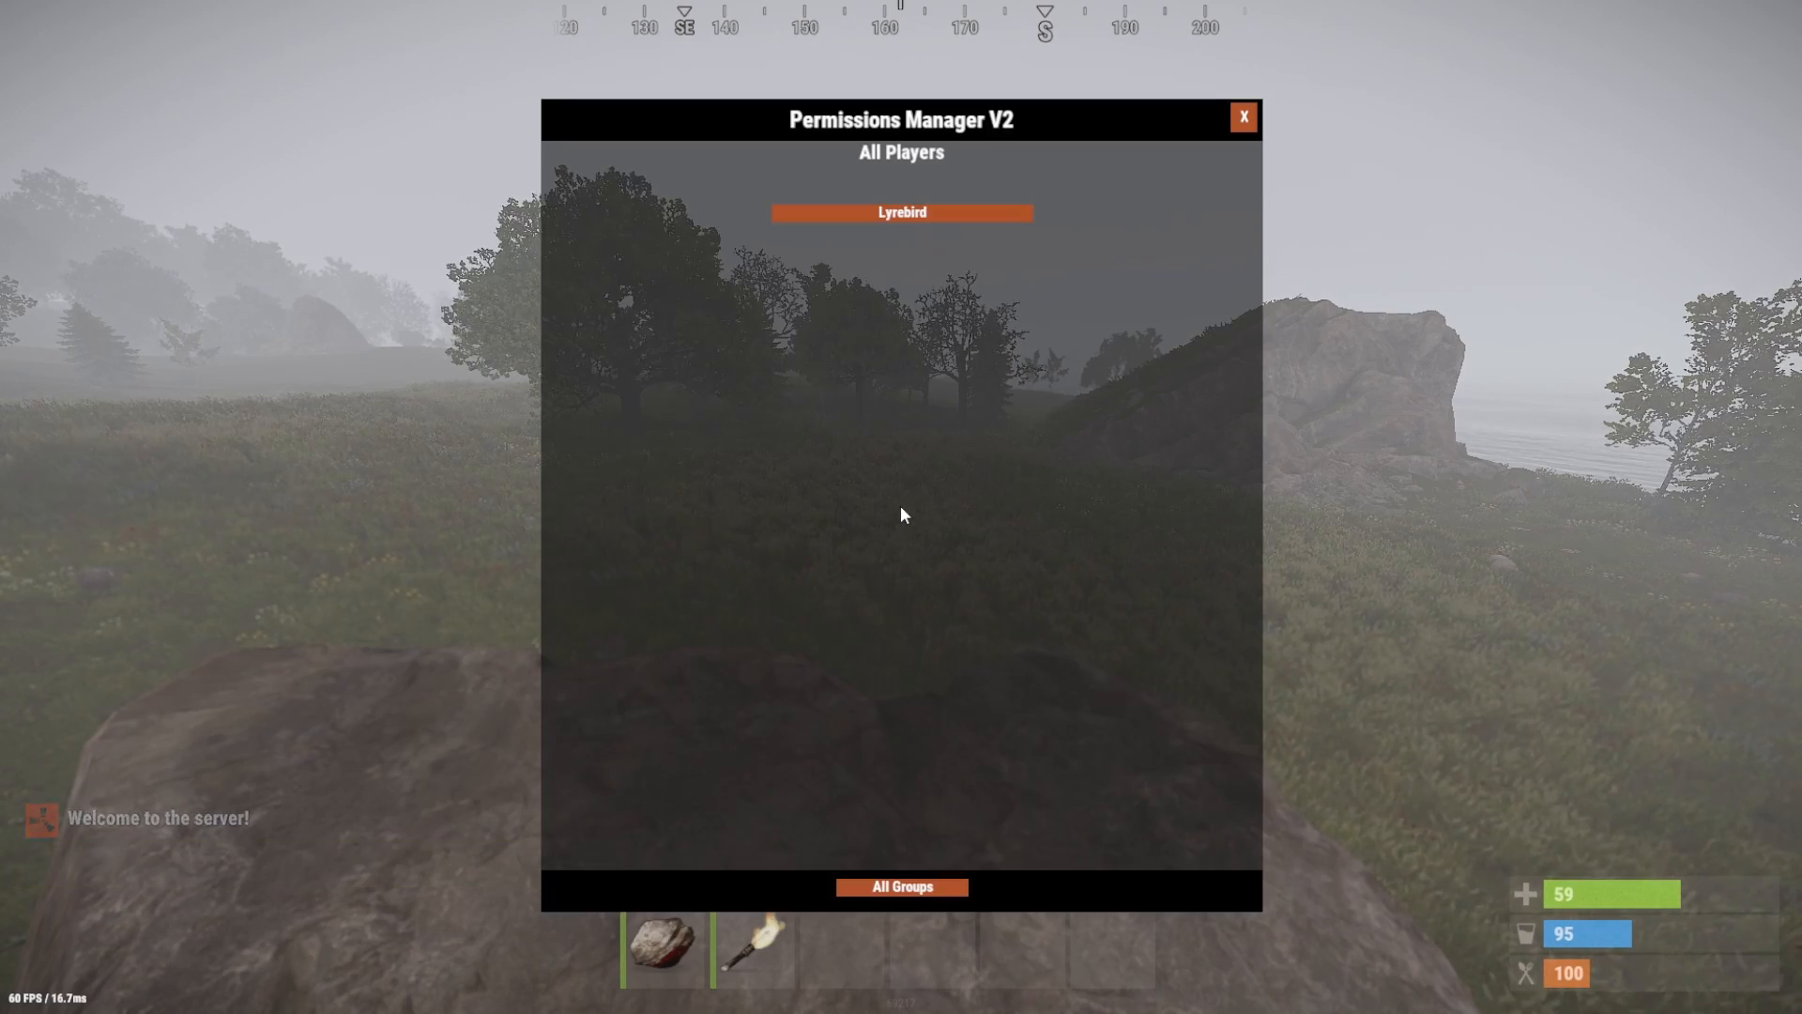
pyautogui.click(901, 886)
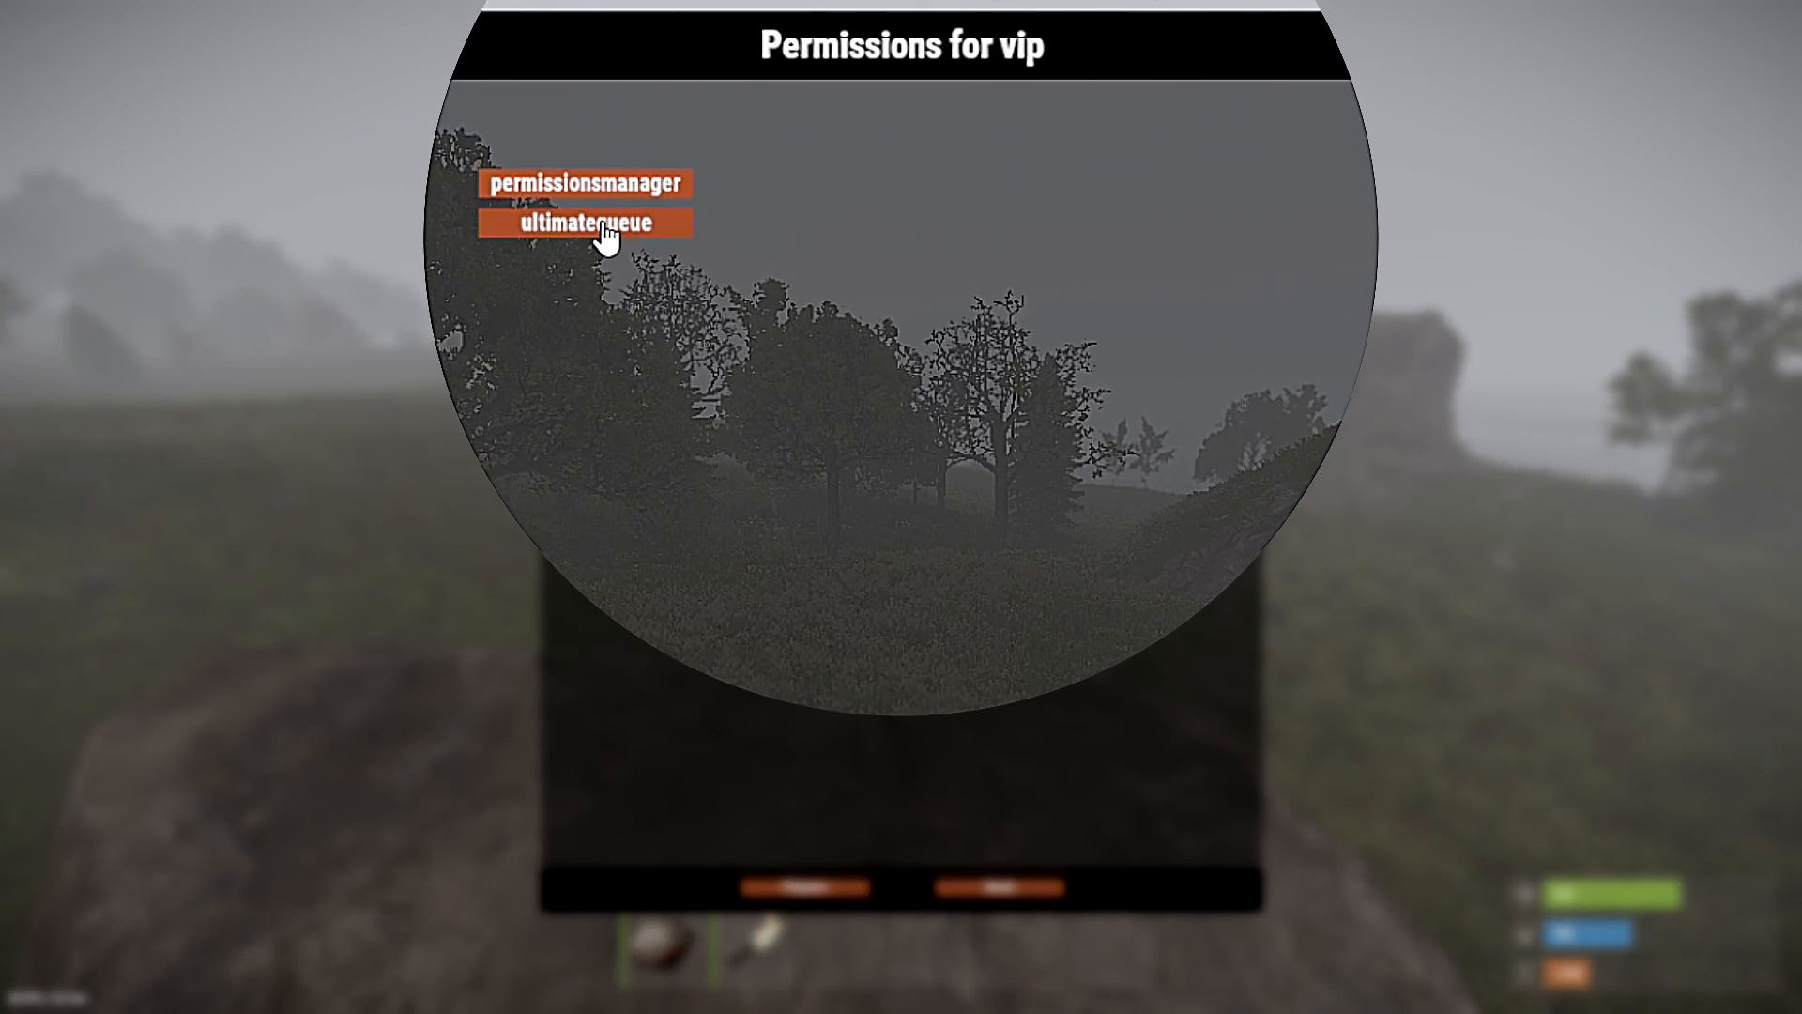
pyautogui.click(584, 221)
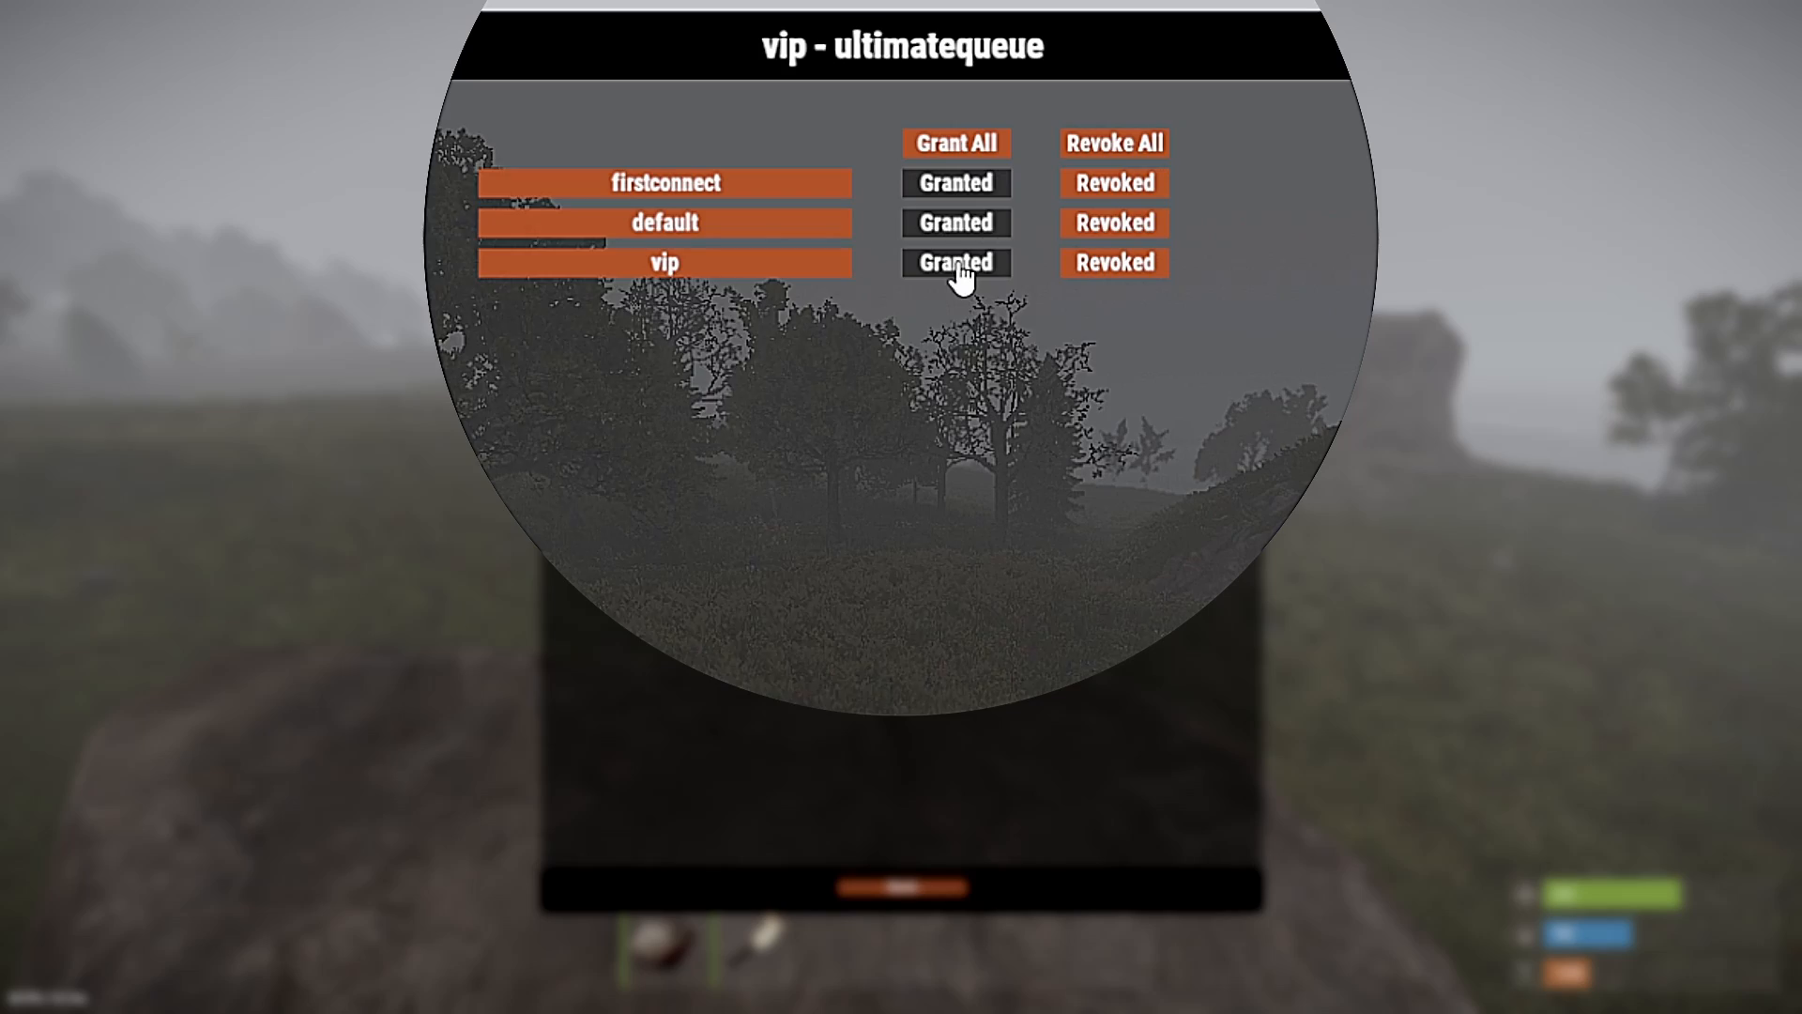
pyautogui.click(955, 262)
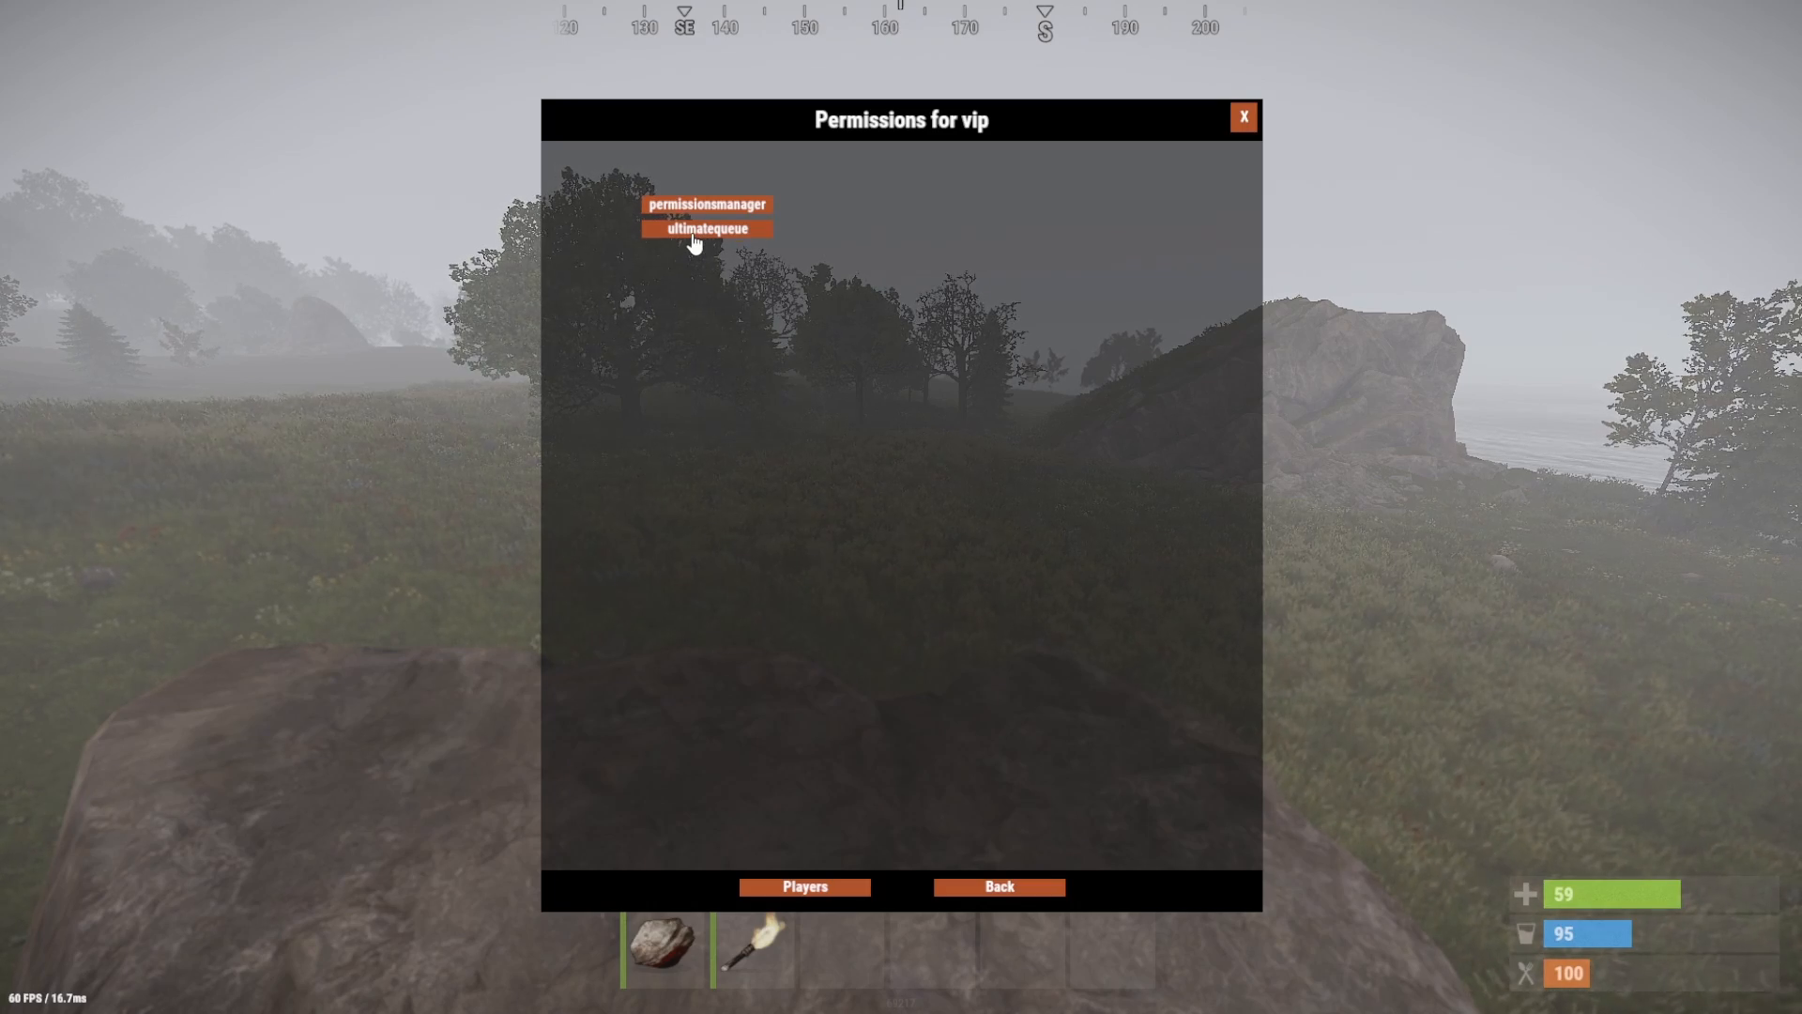
# - Leave the game and go to the Tebex Skip Queue package editing page
pyautogui.click(1243, 117)
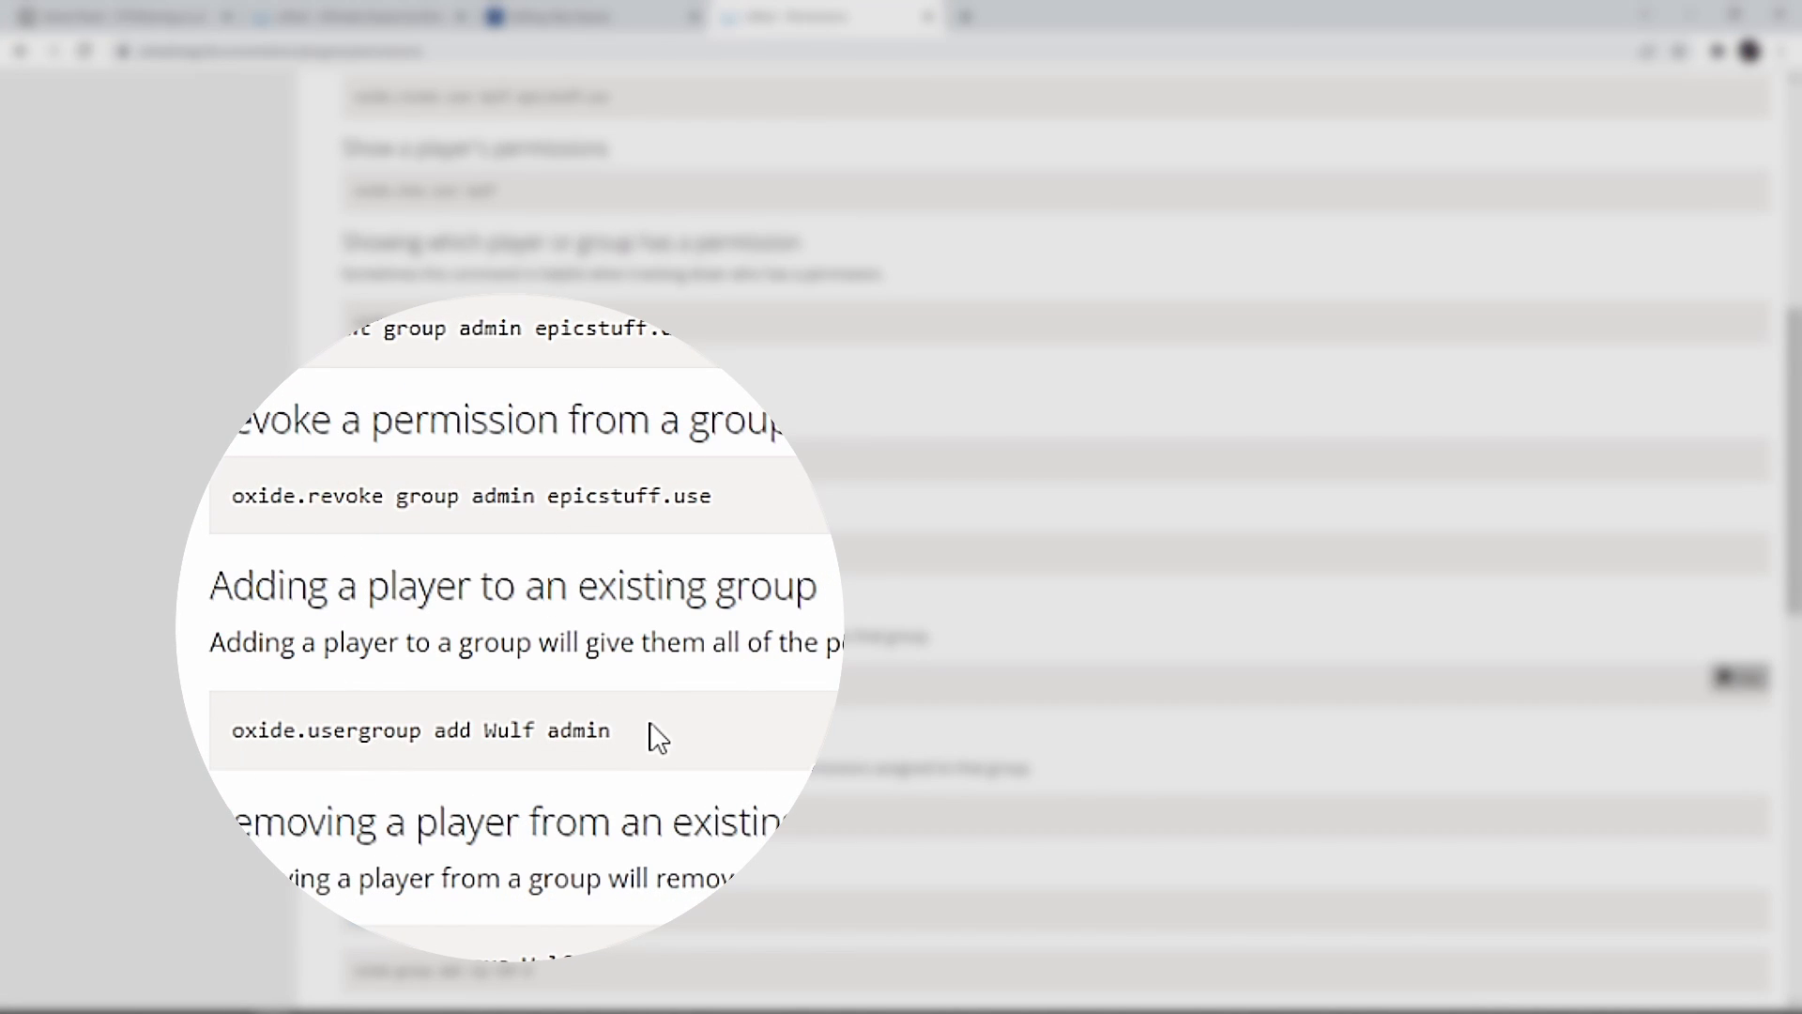
pyautogui.click(592, 16)
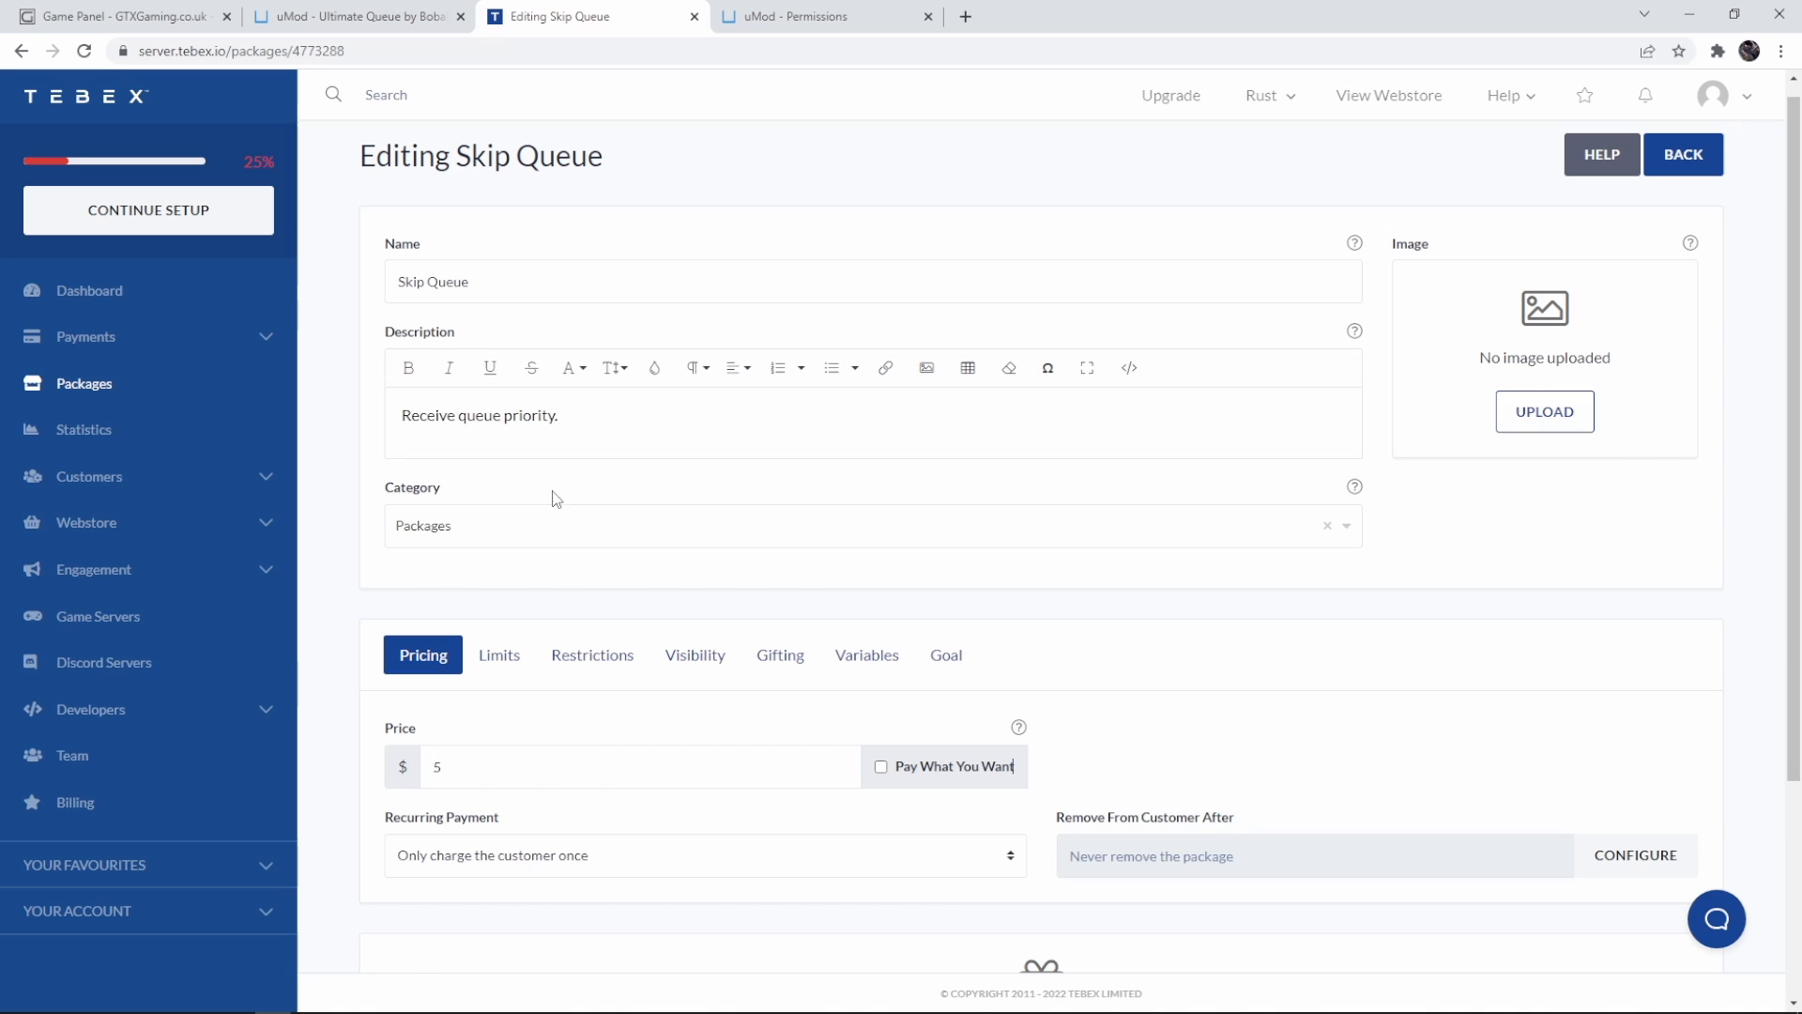
pyautogui.moveTo(539, 537)
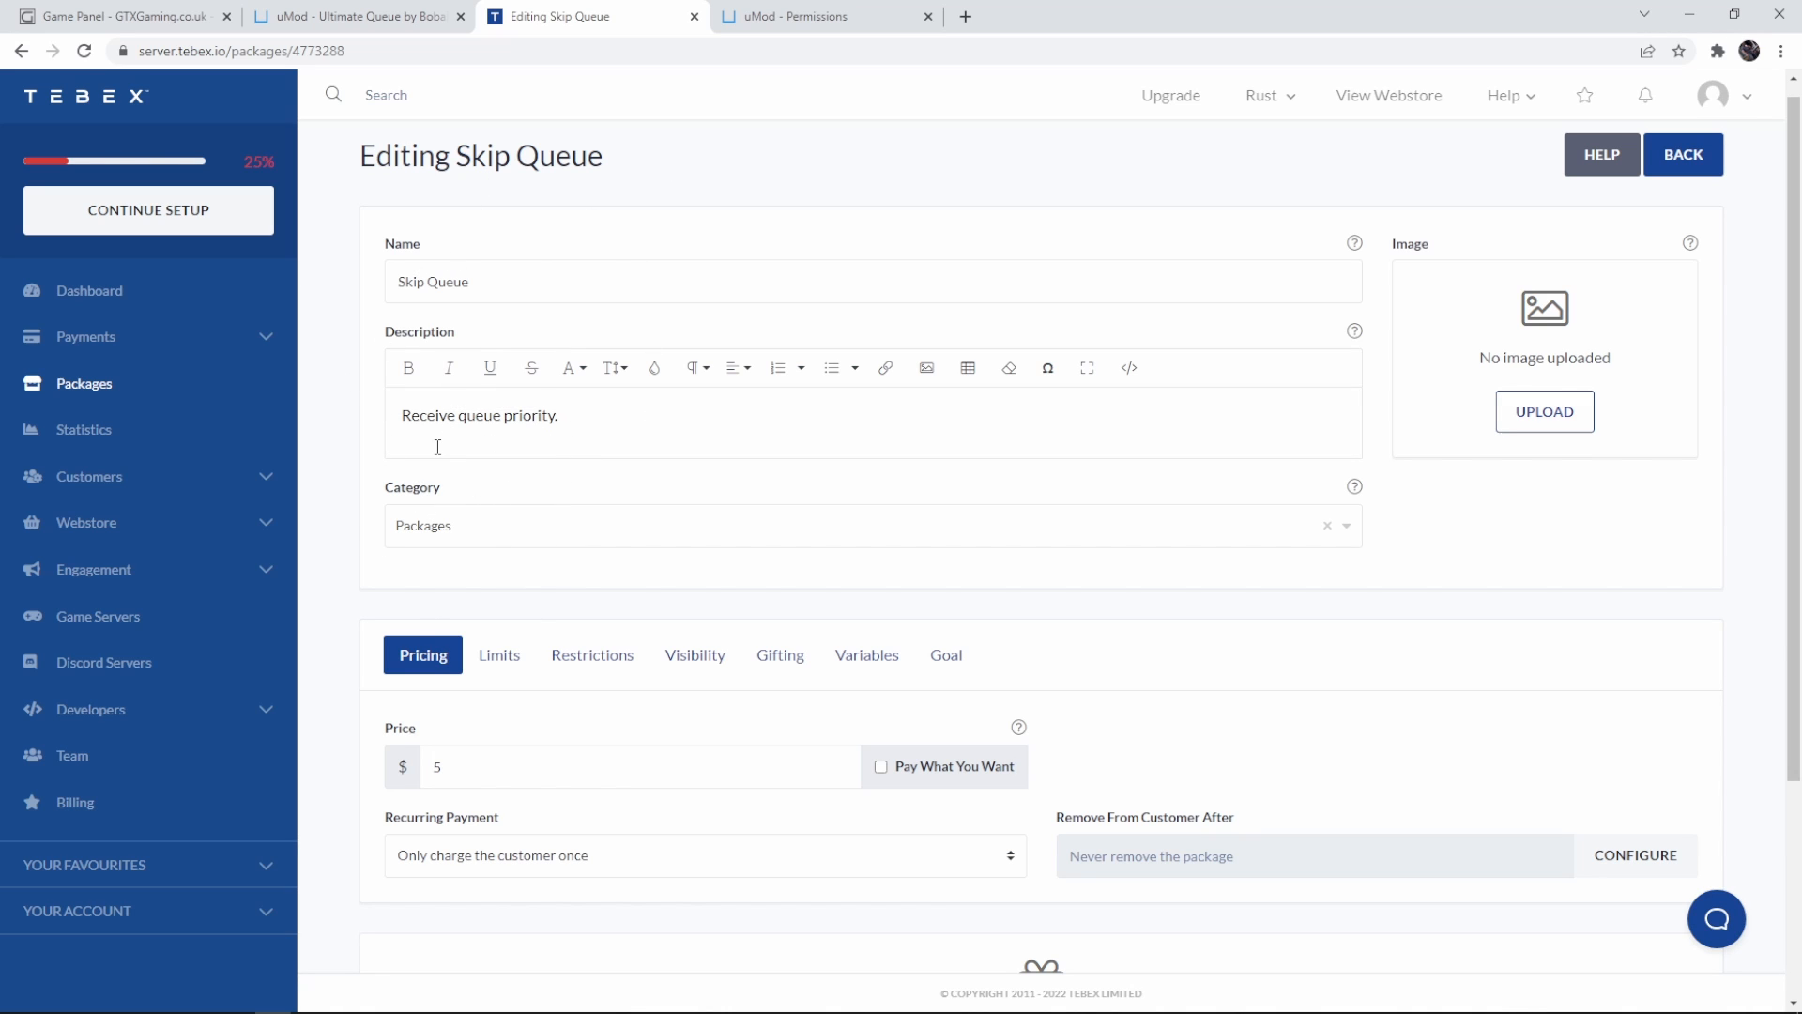
# - Add a Game Server Commands deliverable to the Skip Queue package
pyautogui.scroll(-3)
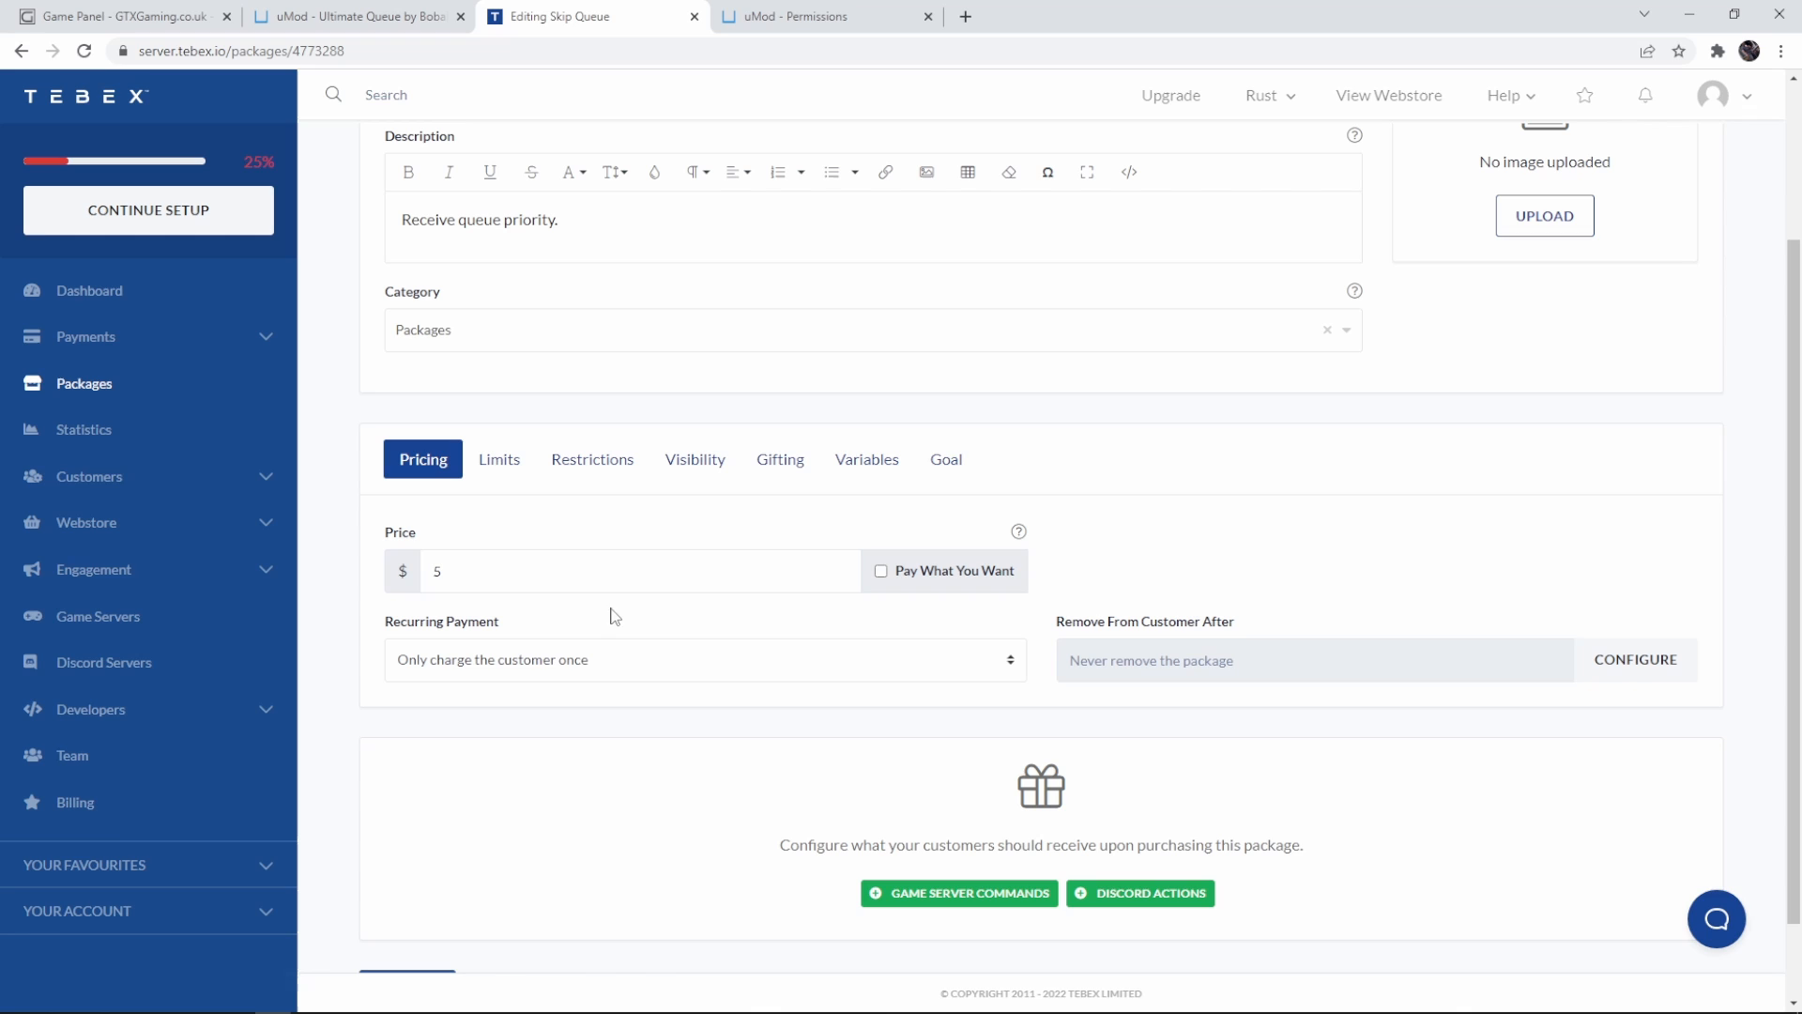
pyautogui.scroll(-3)
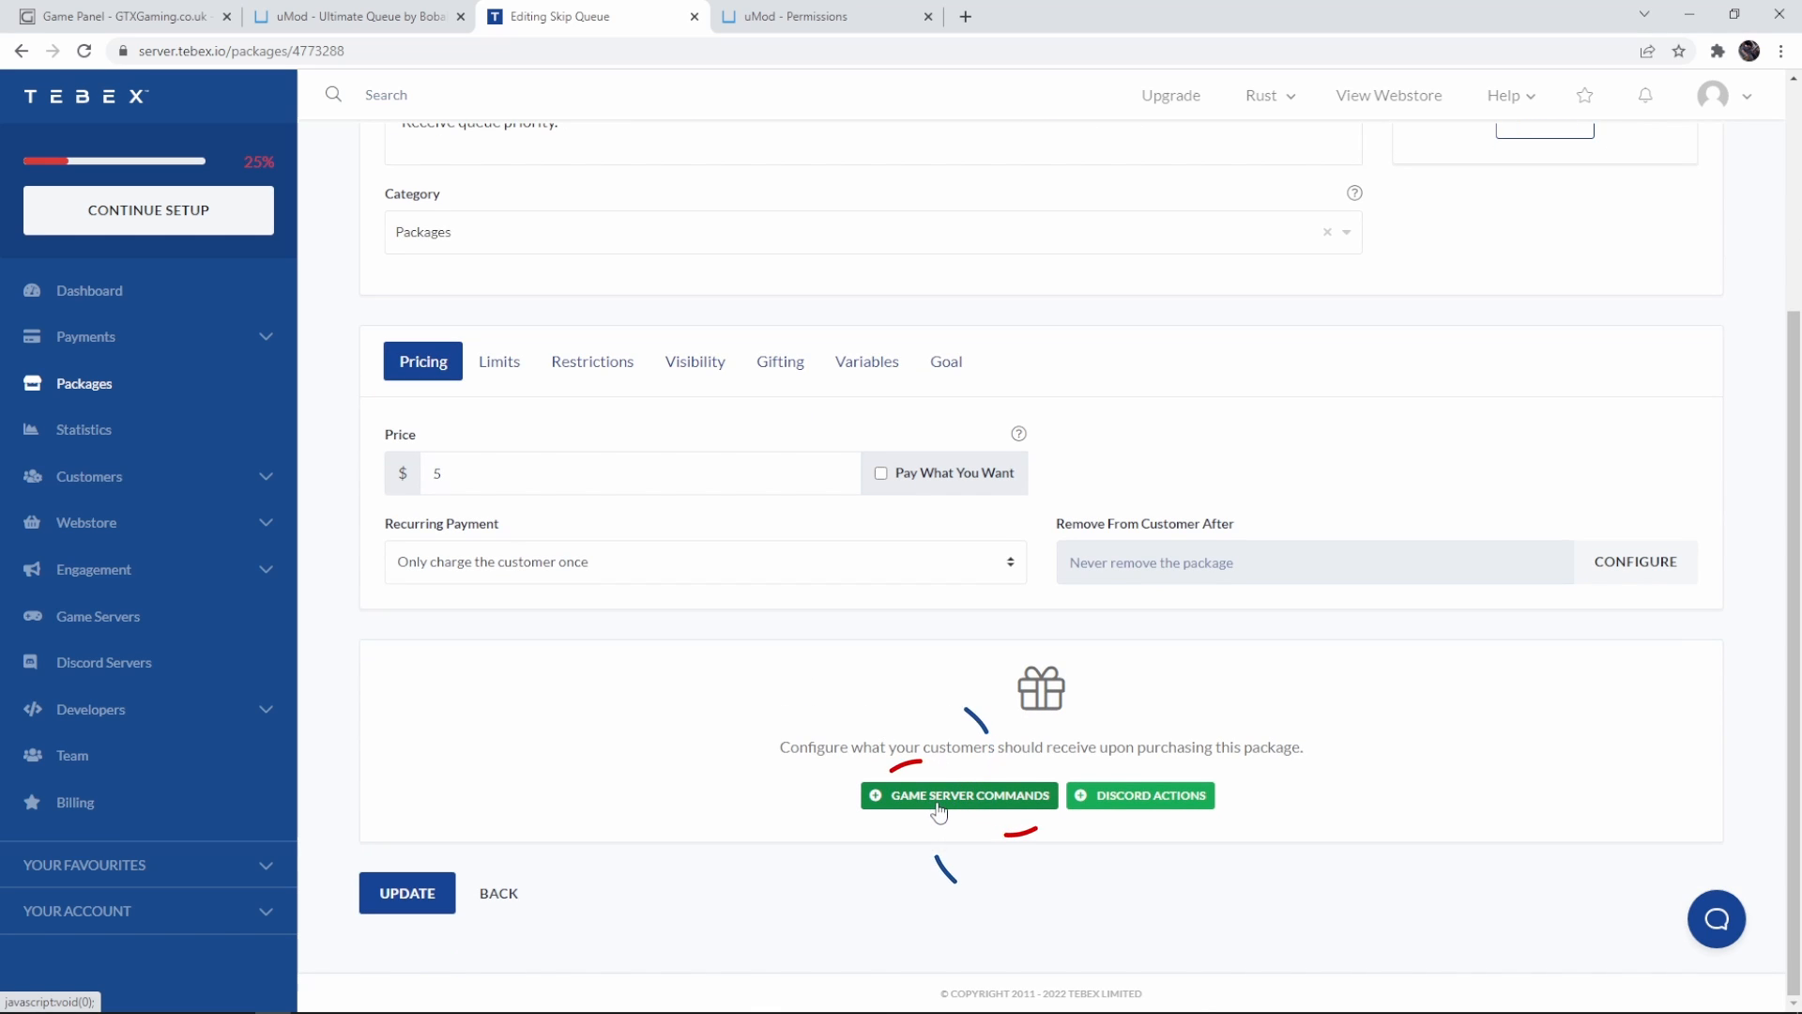
pyautogui.click(959, 794)
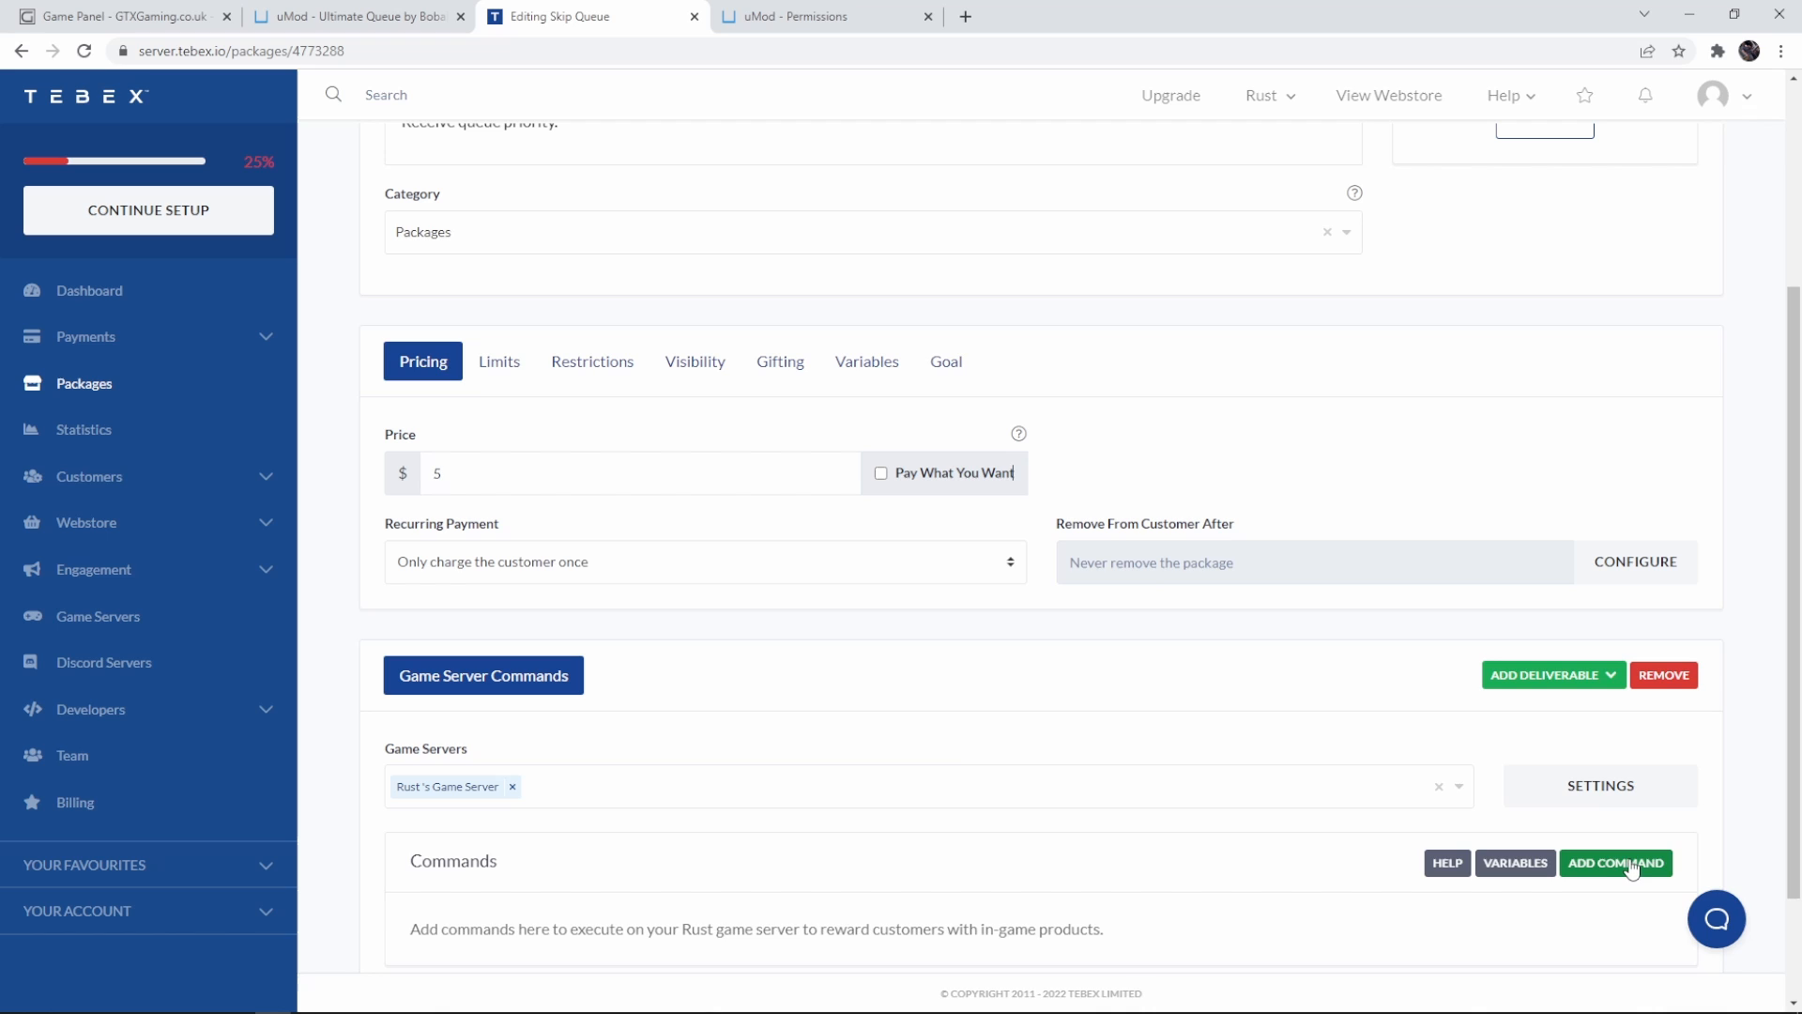
# - Add the purchase command 'oxide.usergroup add {id} vip' for the Rust game server
pyautogui.click(1613, 861)
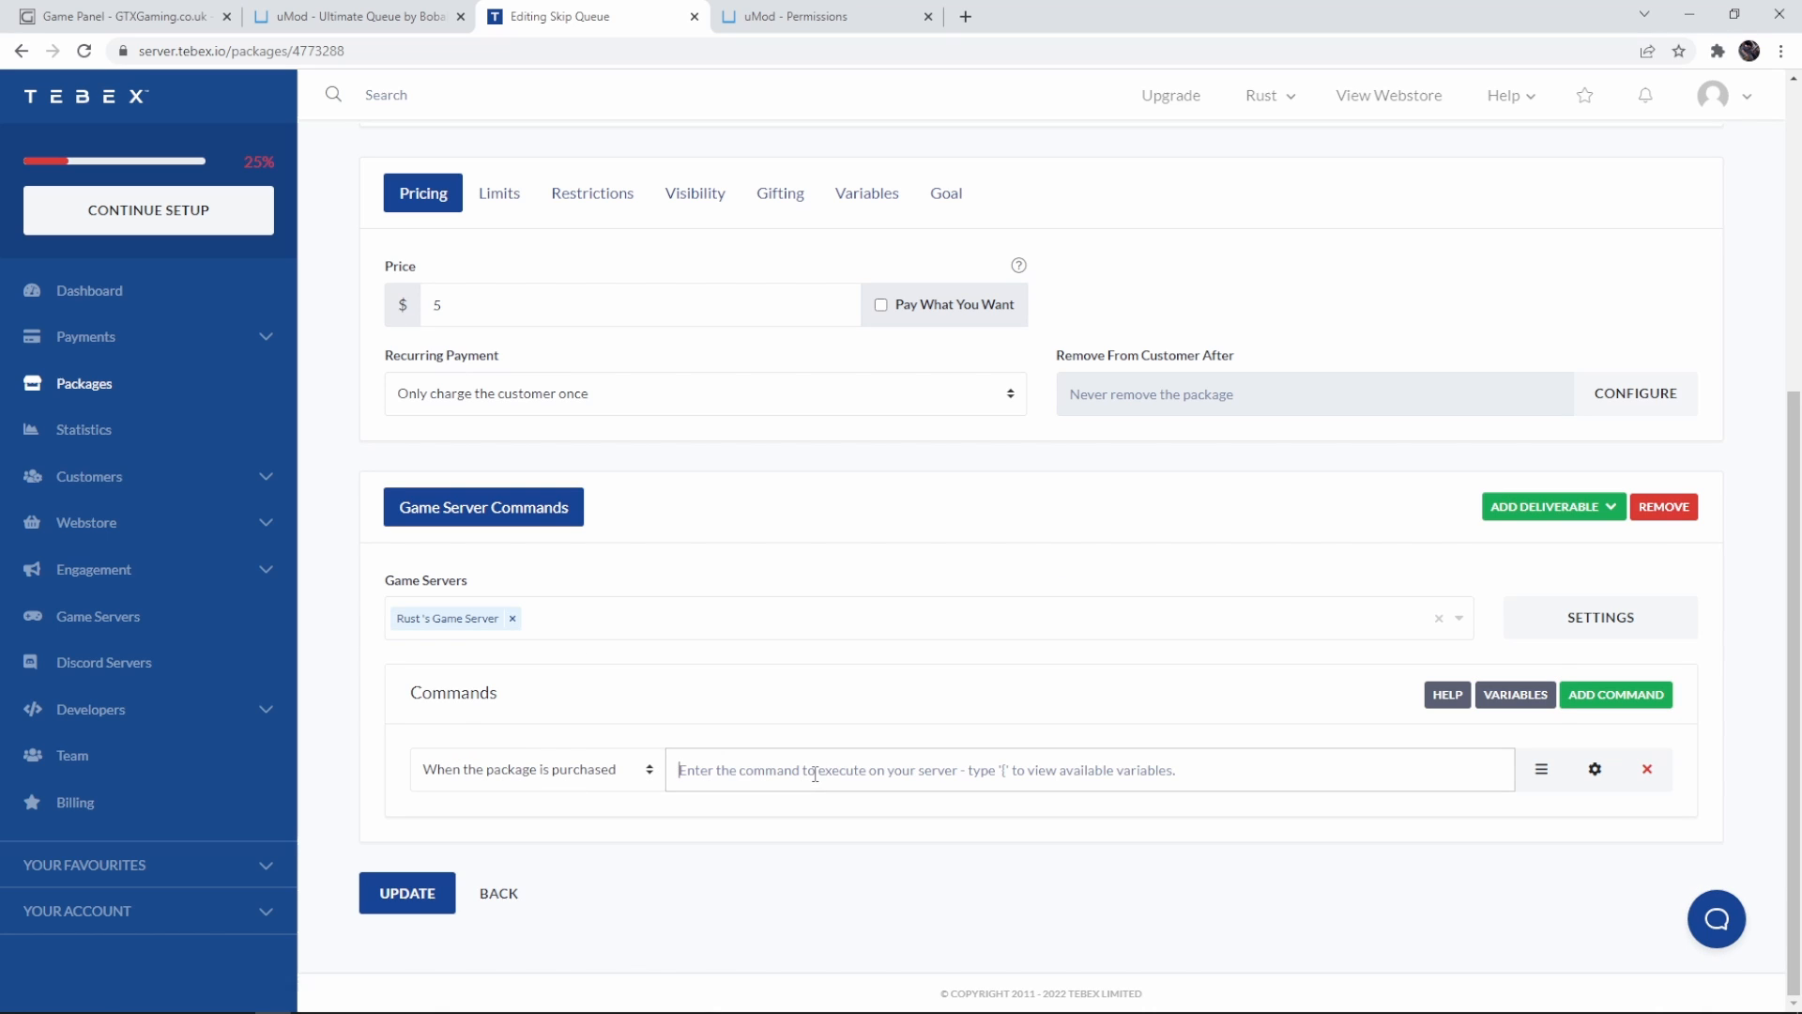
pyautogui.write('oxide.usergroup add Wulf admin')
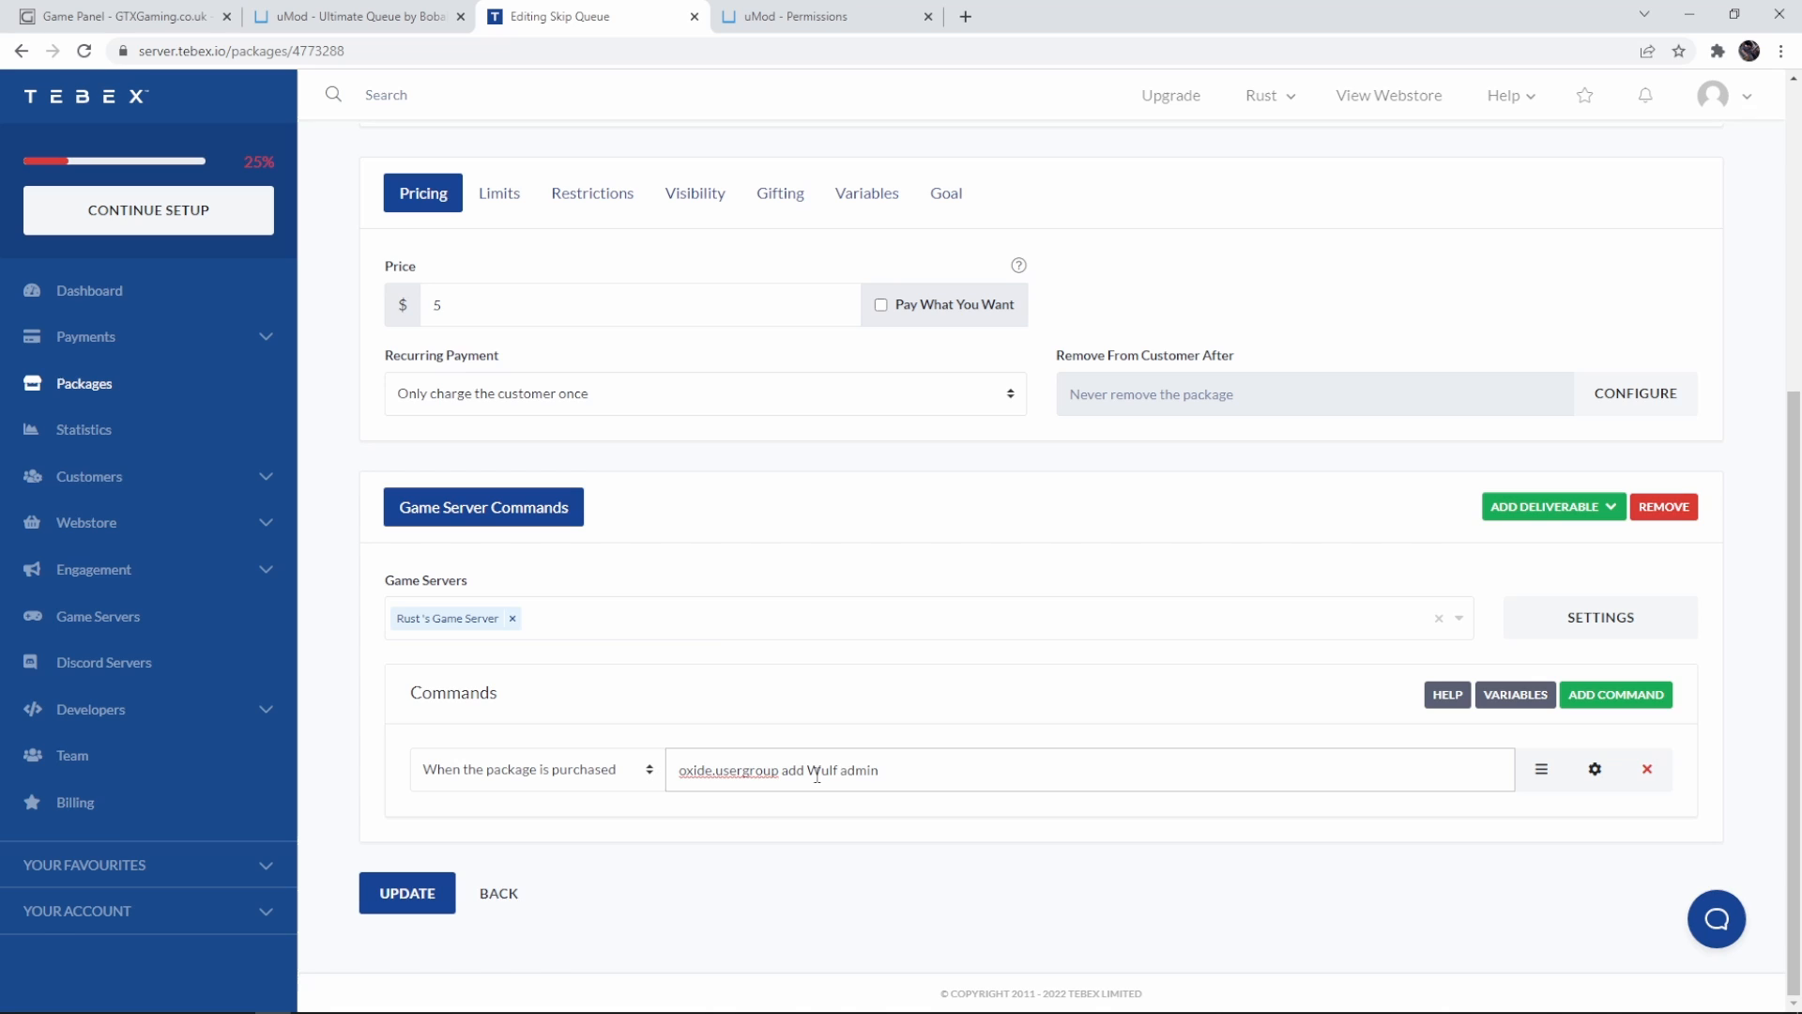
pyautogui.doubleClick(816, 769)
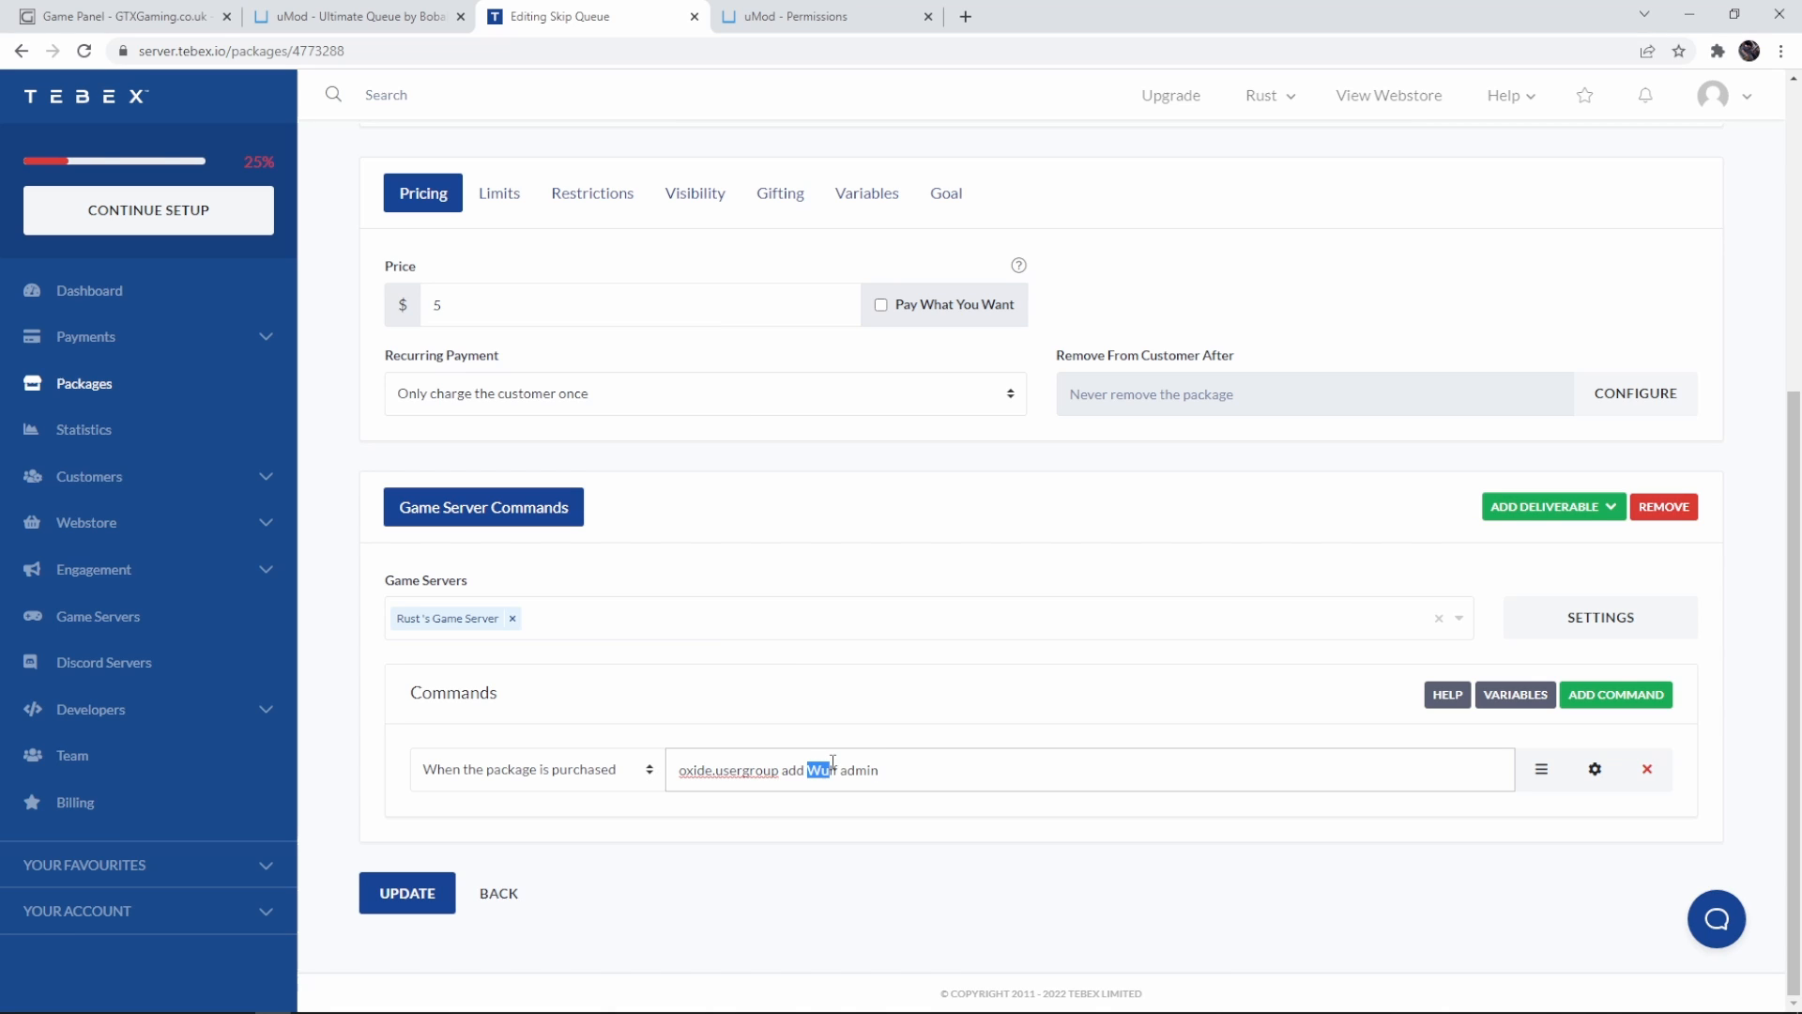
pyautogui.press('Backspace')
pyautogui.write('{')
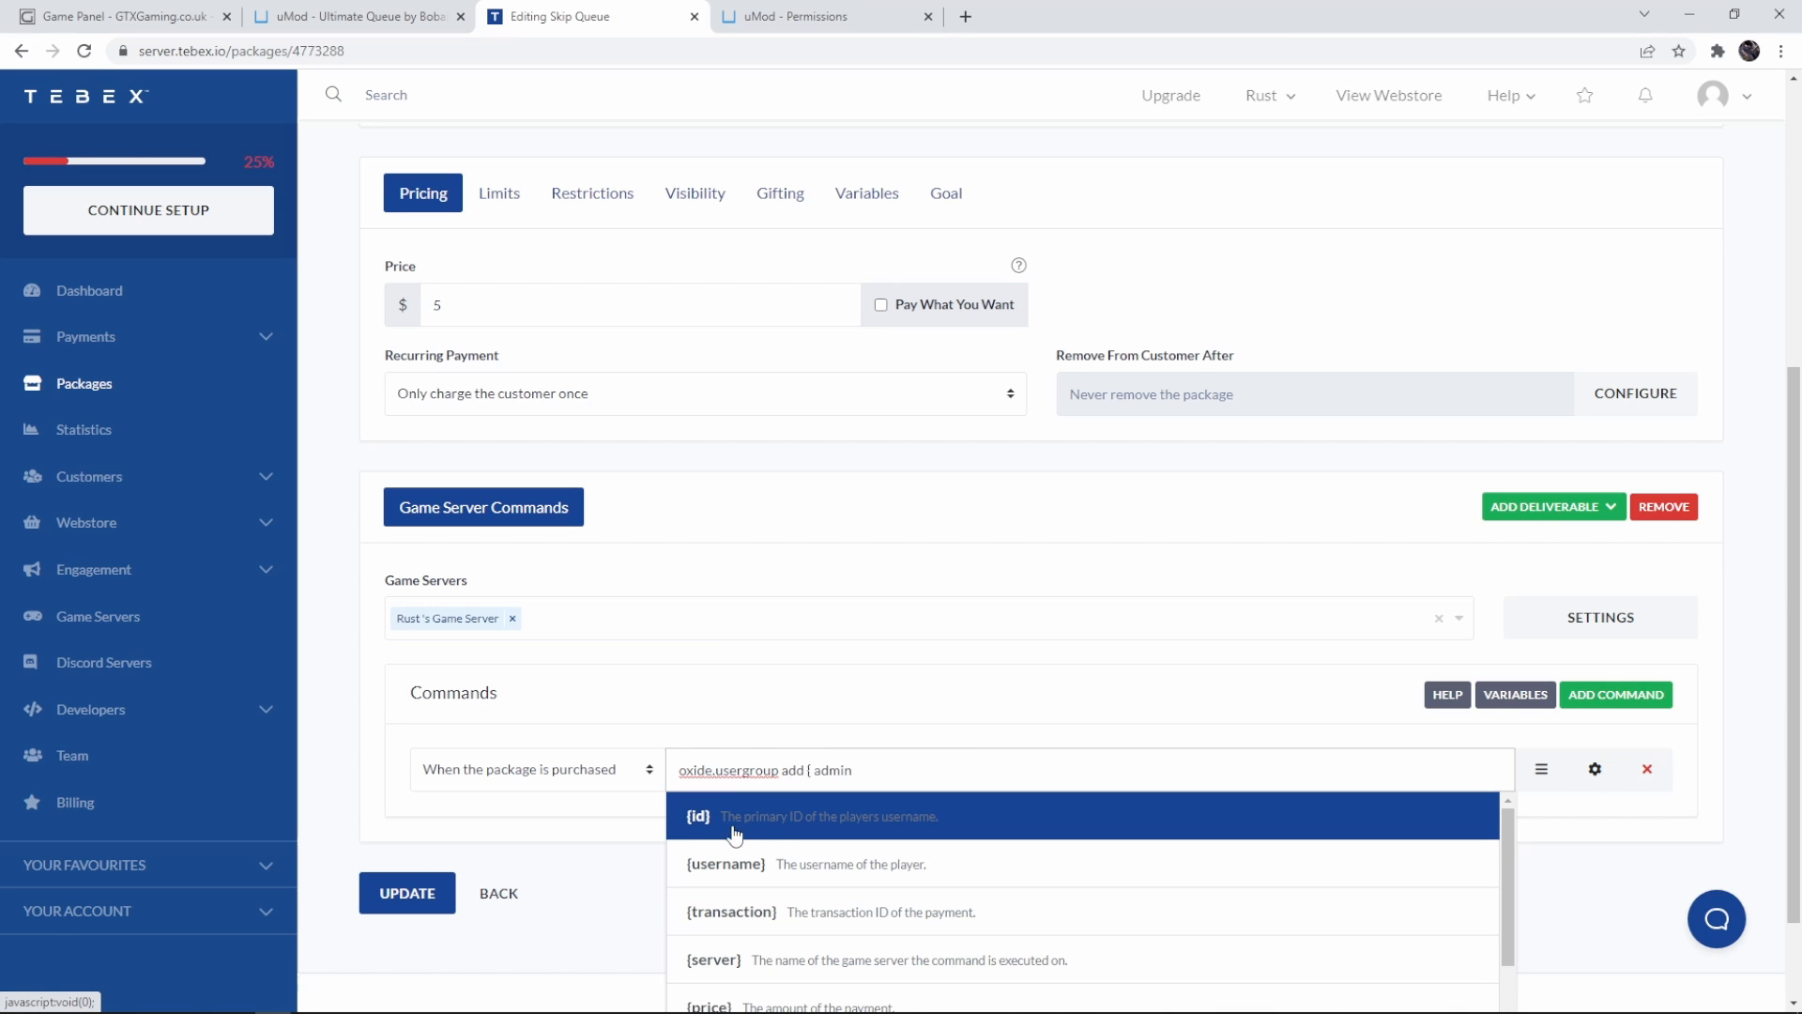
pyautogui.click(736, 814)
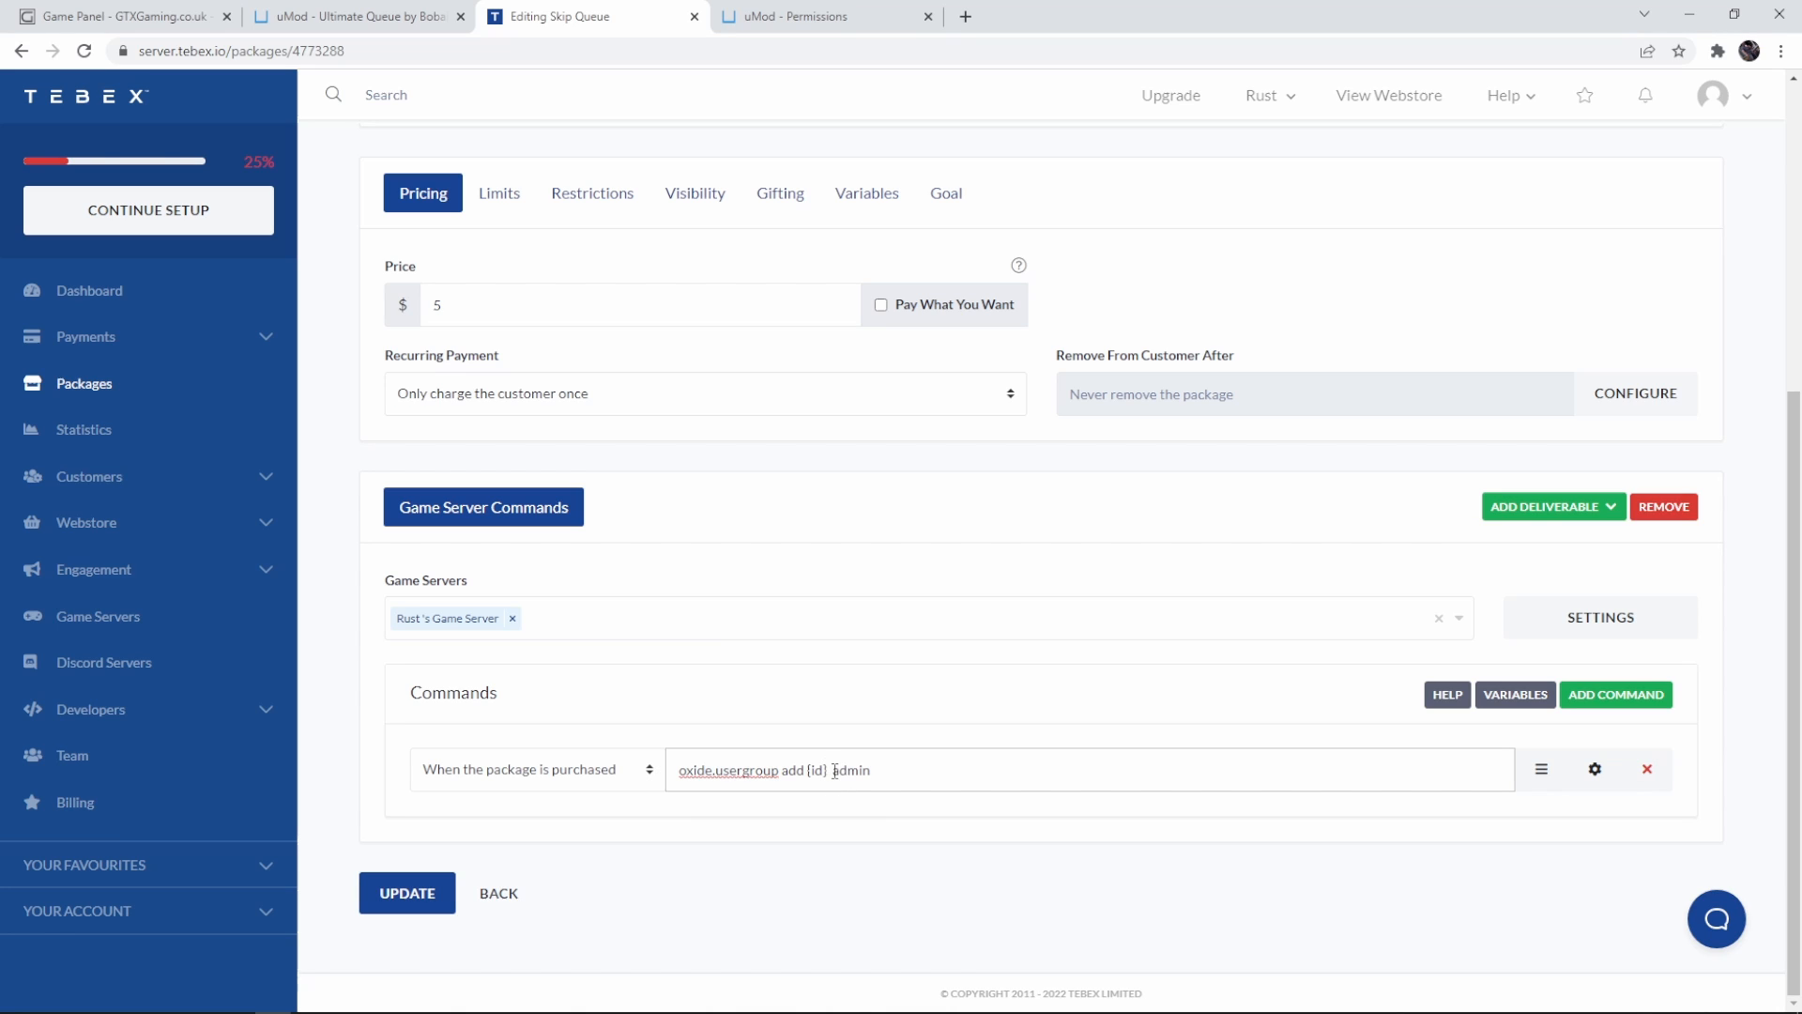
pyautogui.doubleClick(851, 770)
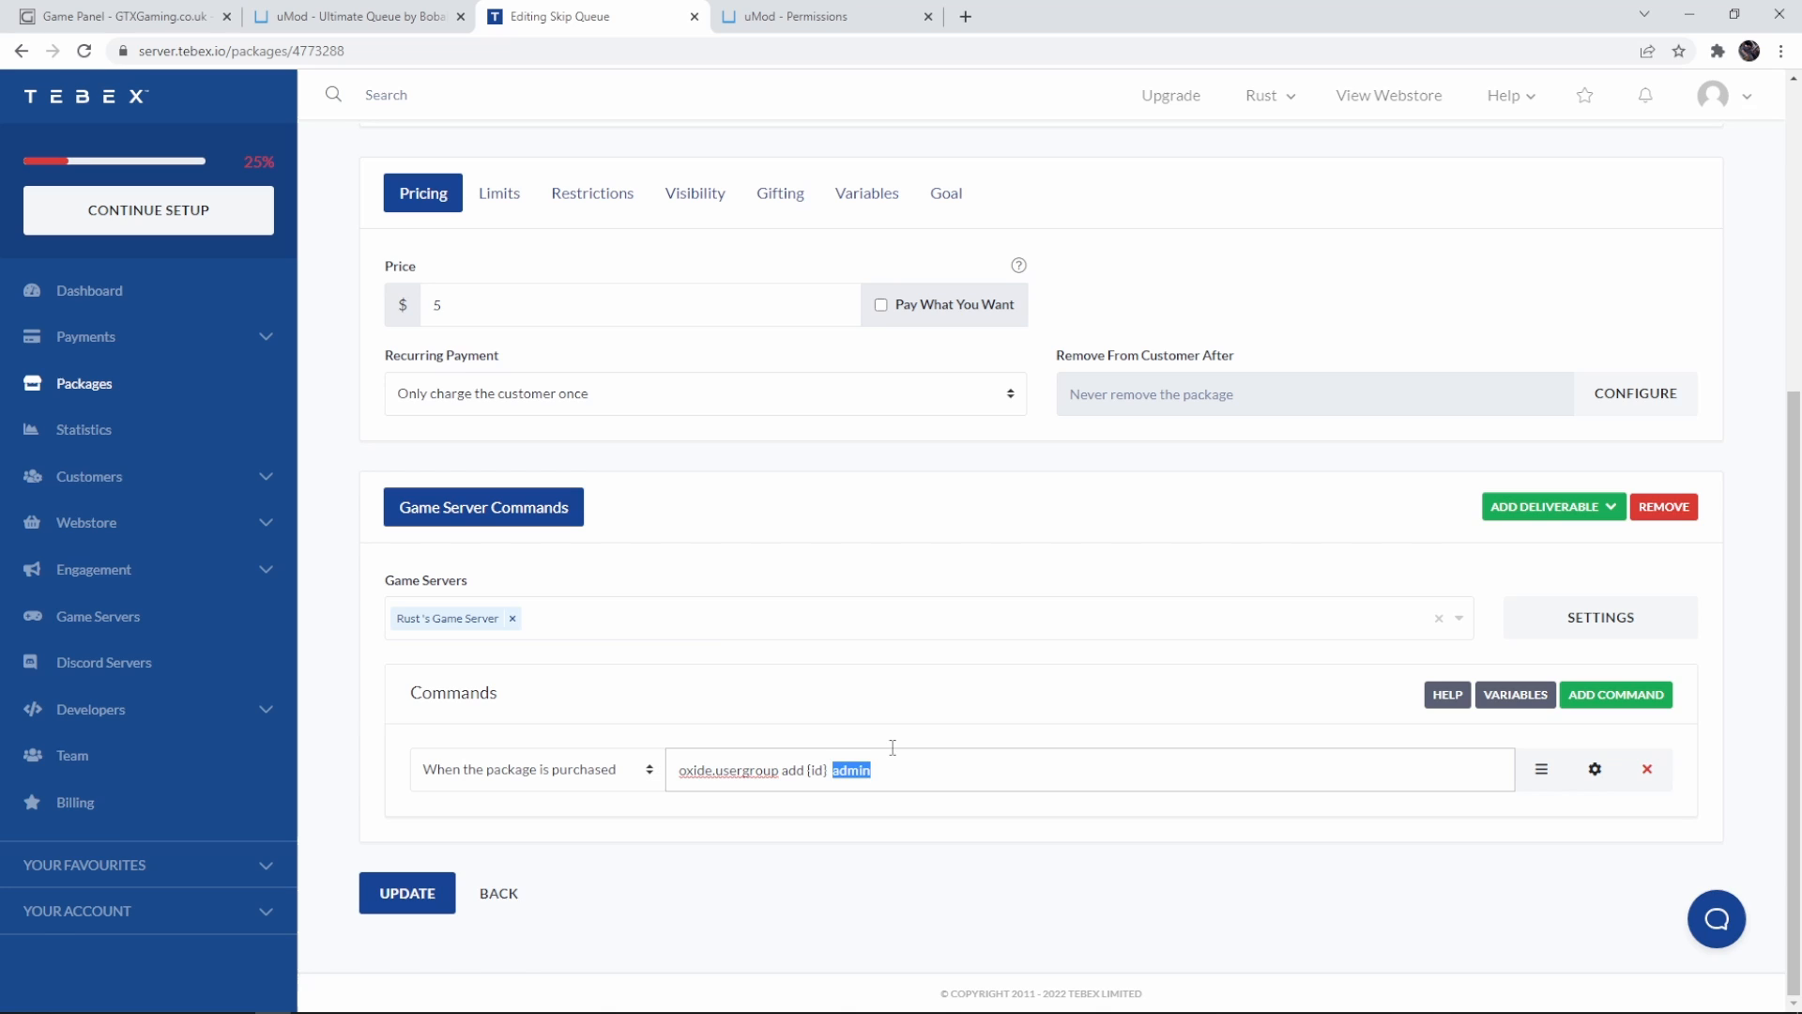
pyautogui.write('vip')
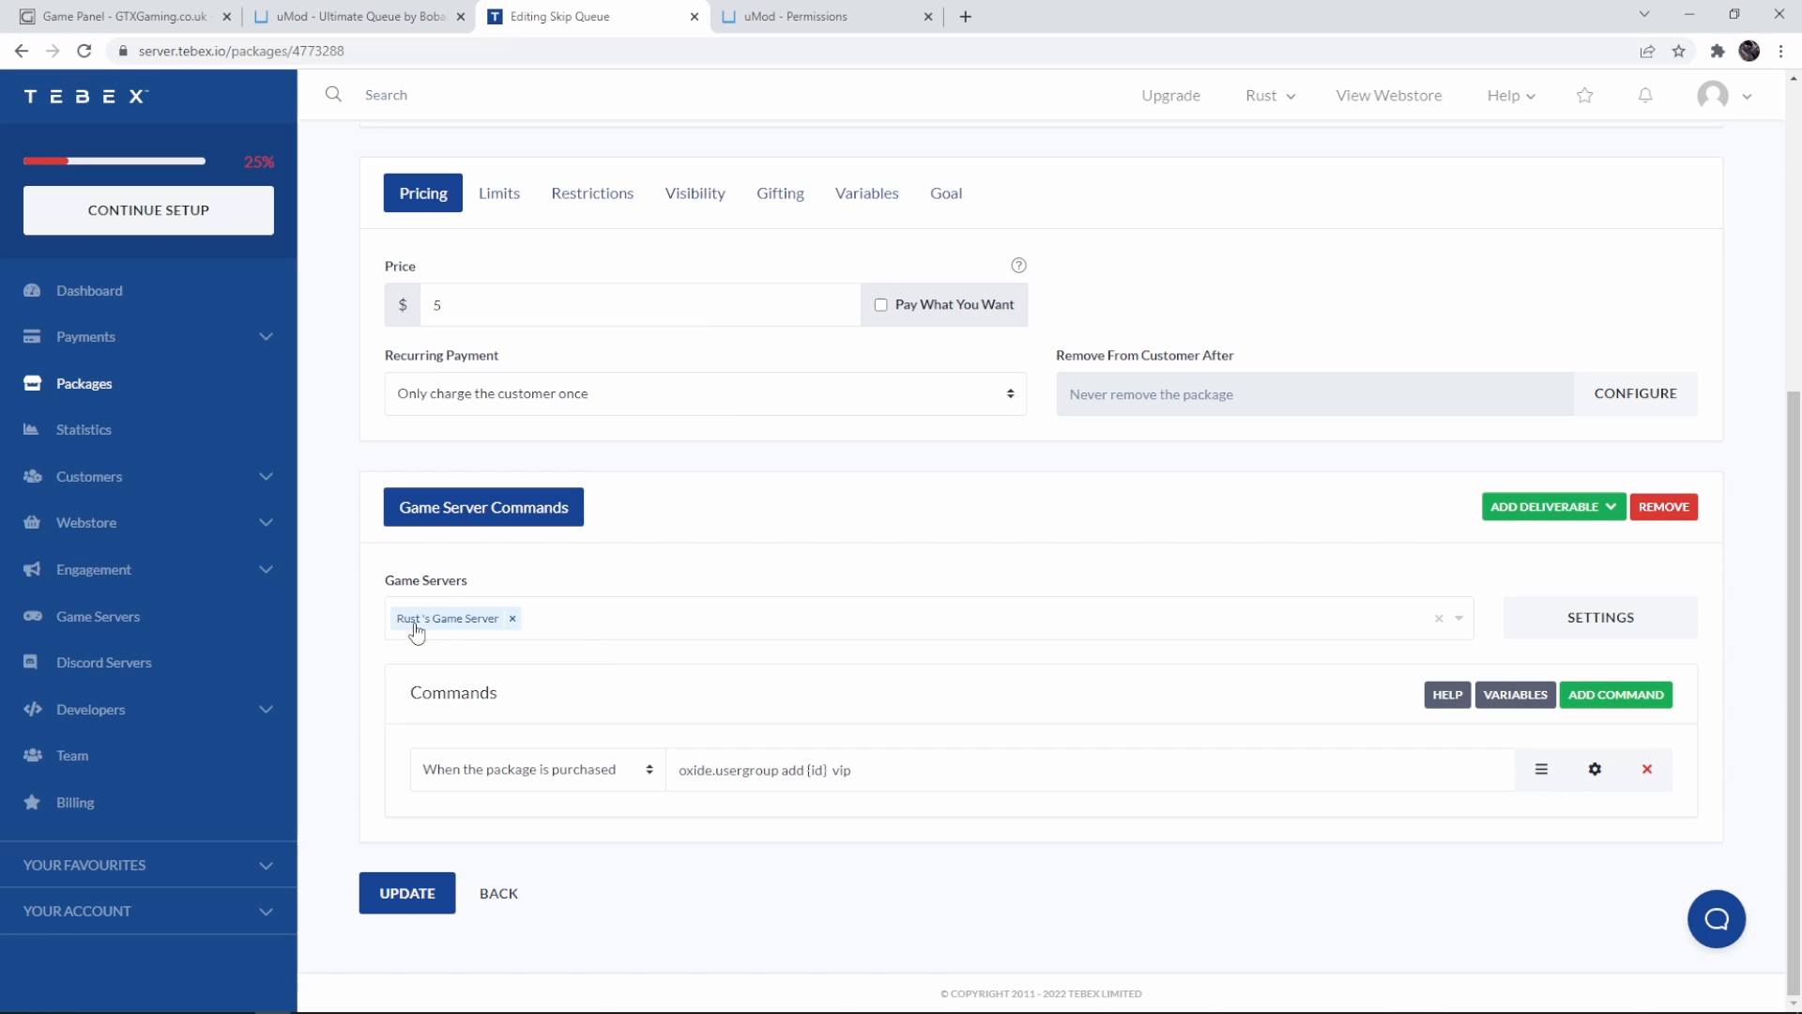
pyautogui.moveTo(457, 630)
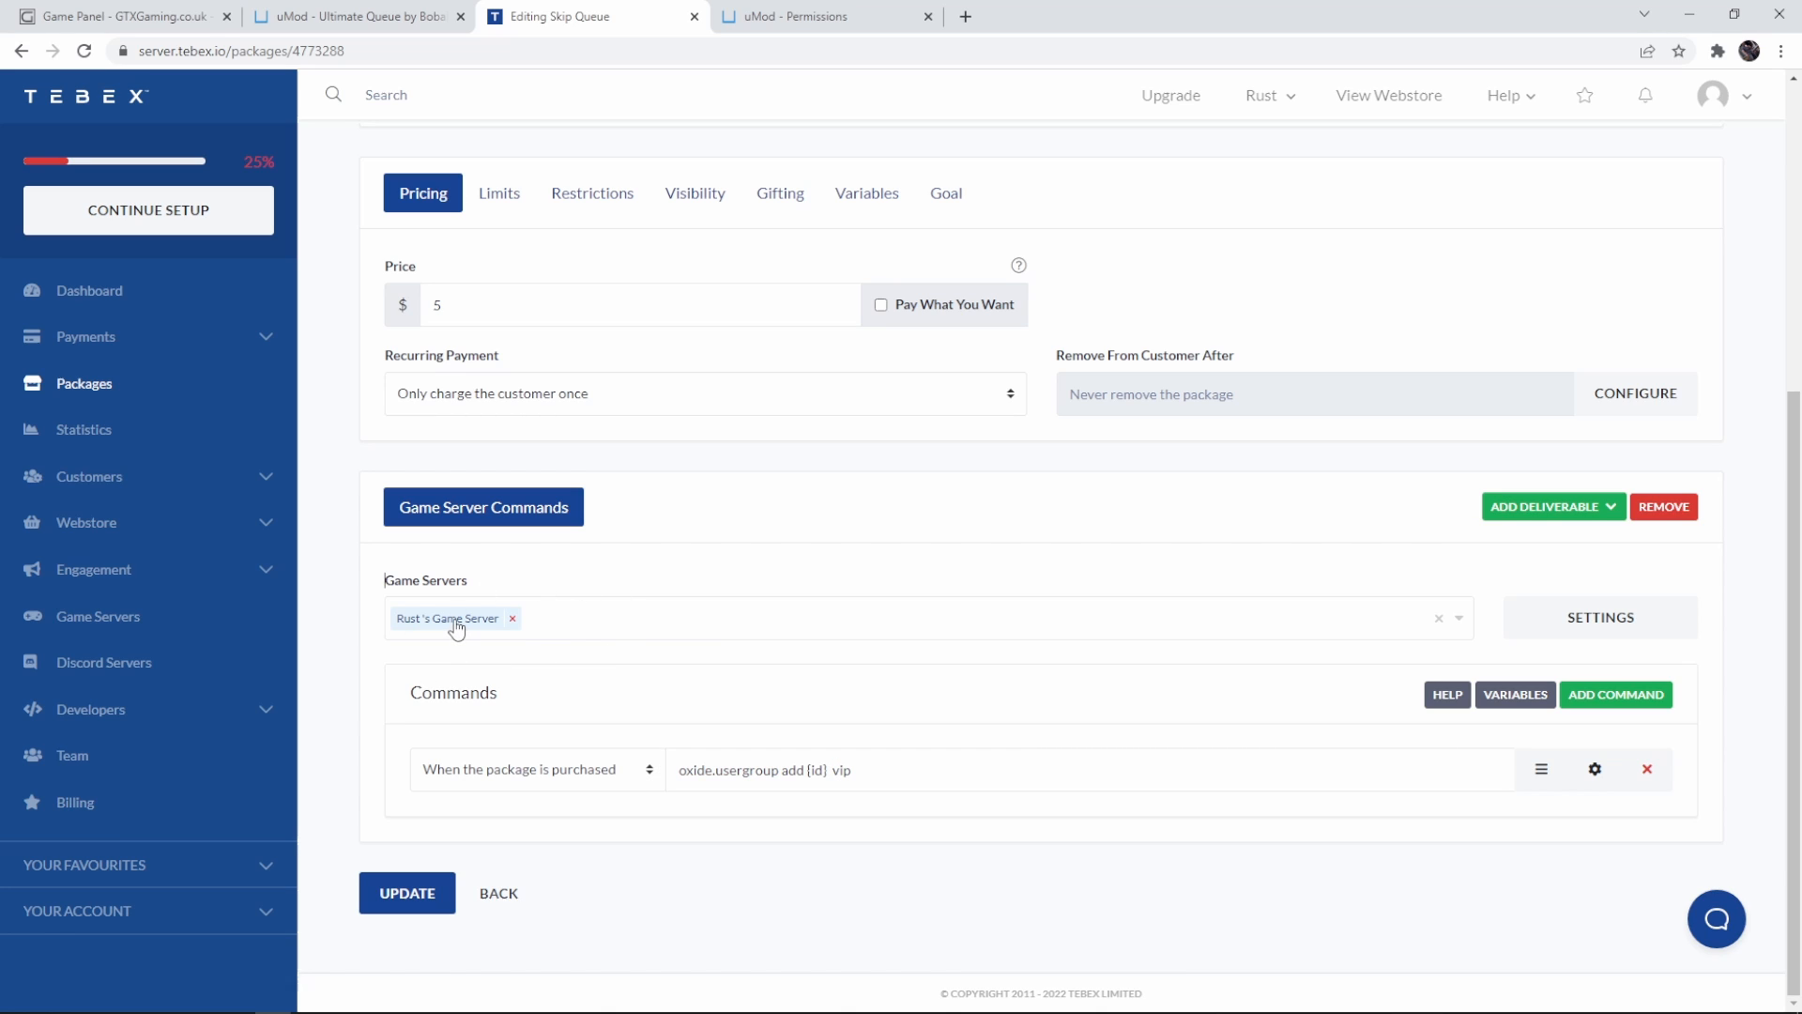